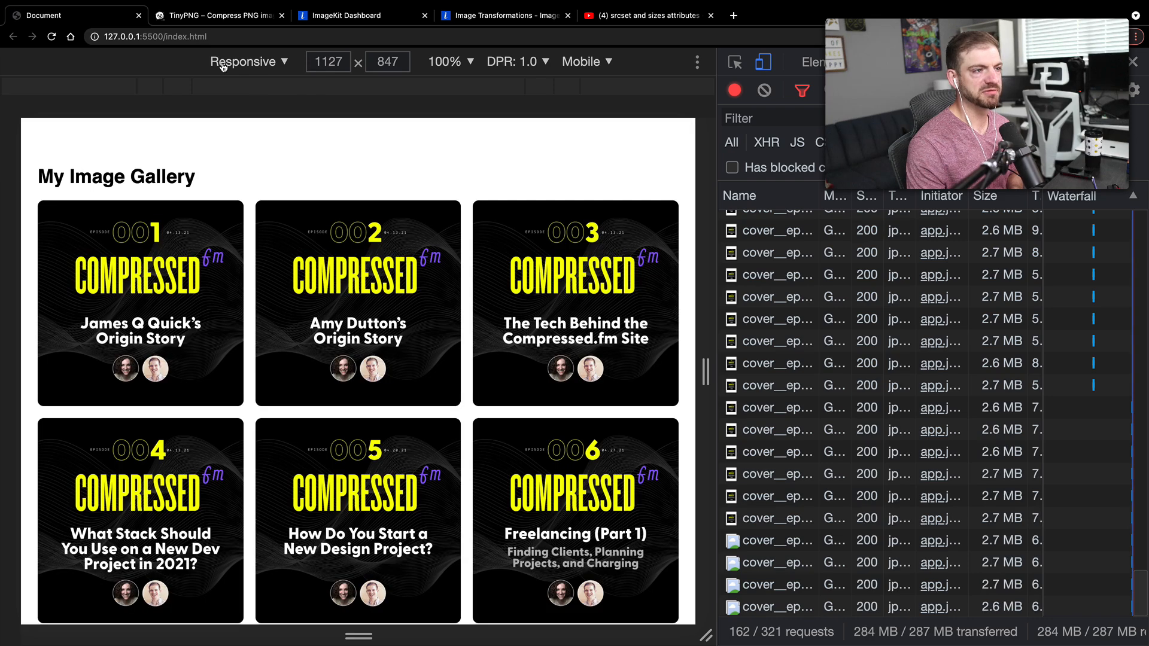
- Resize the responsive viewport to 1244 px and watch the full-size 2.6–2.7 MB cover requests
left_click(735, 62)
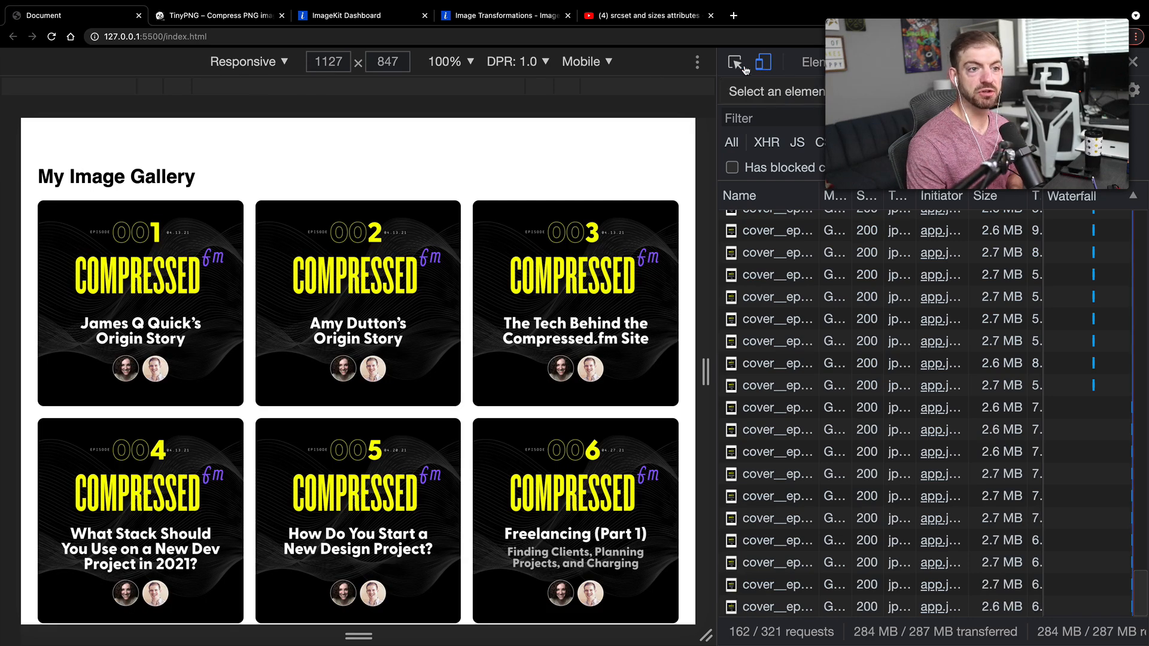
mouse_move(763, 63)
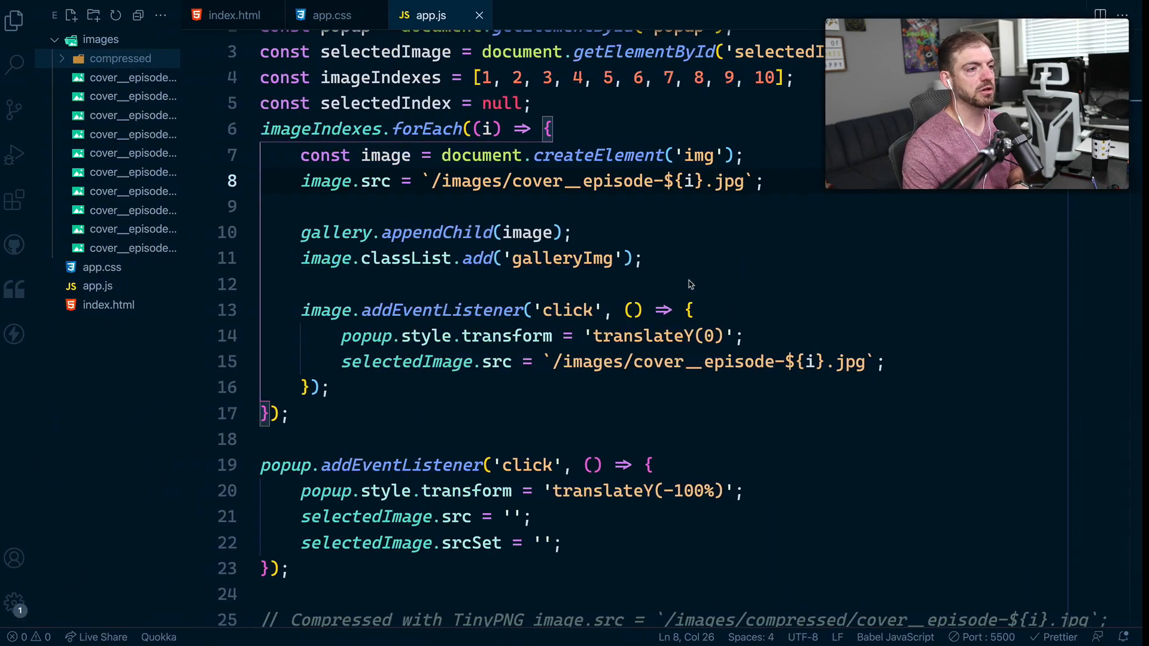
scroll("up", 3)
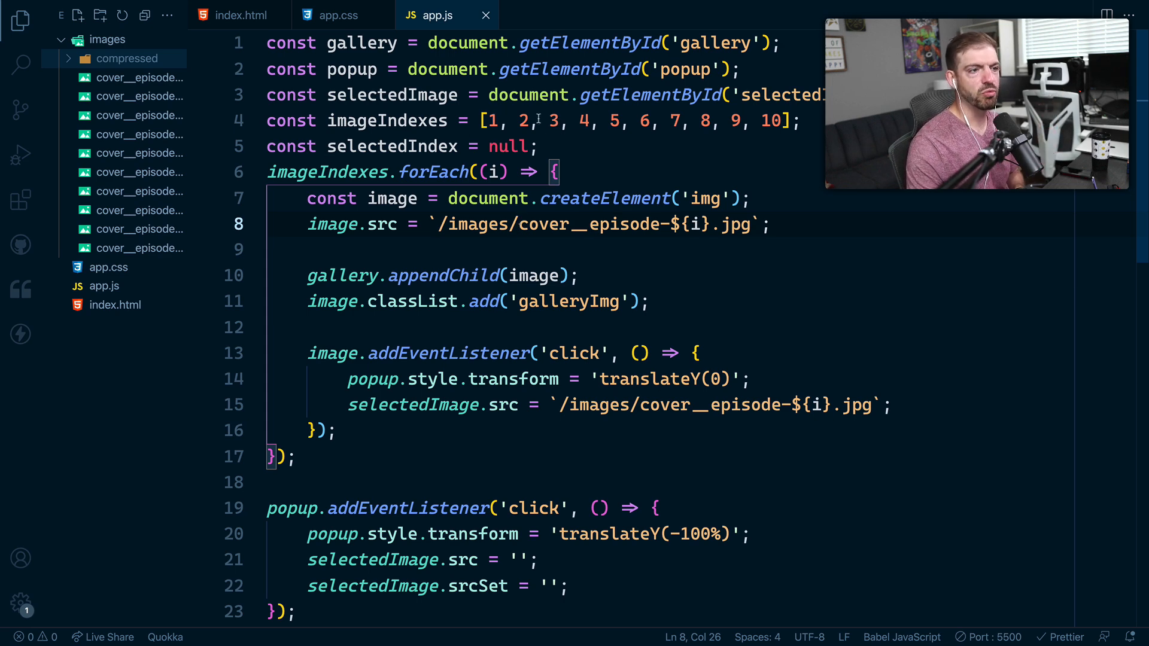
mouse_move(327, 171)
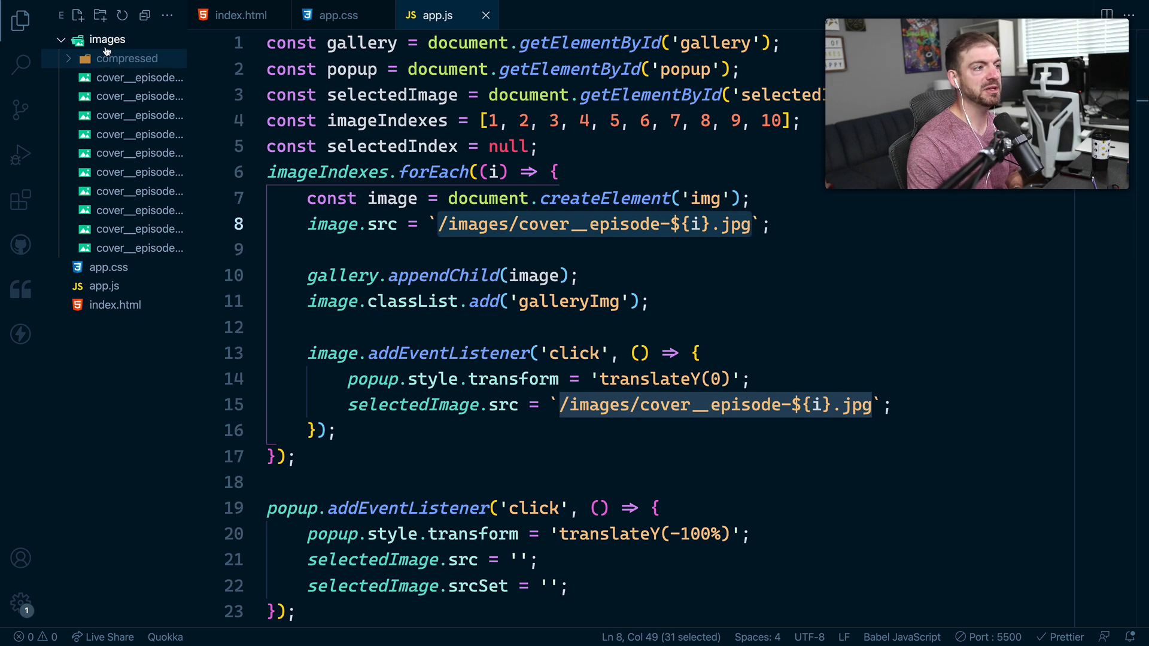
mouse_move(140, 192)
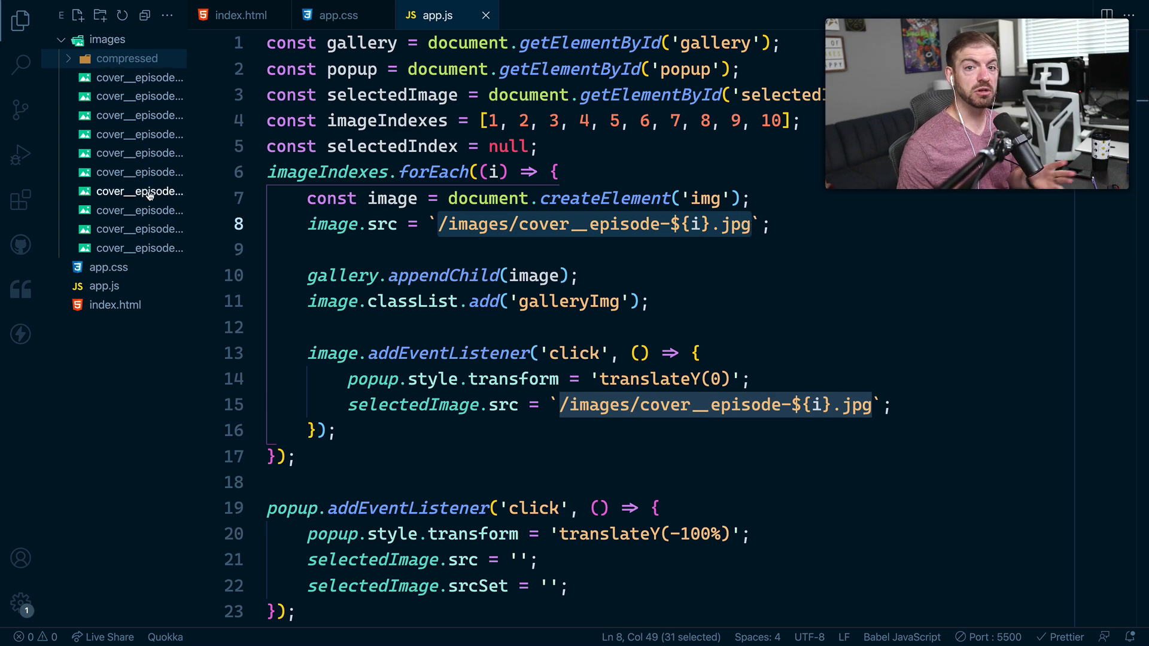
mouse_move(140, 191)
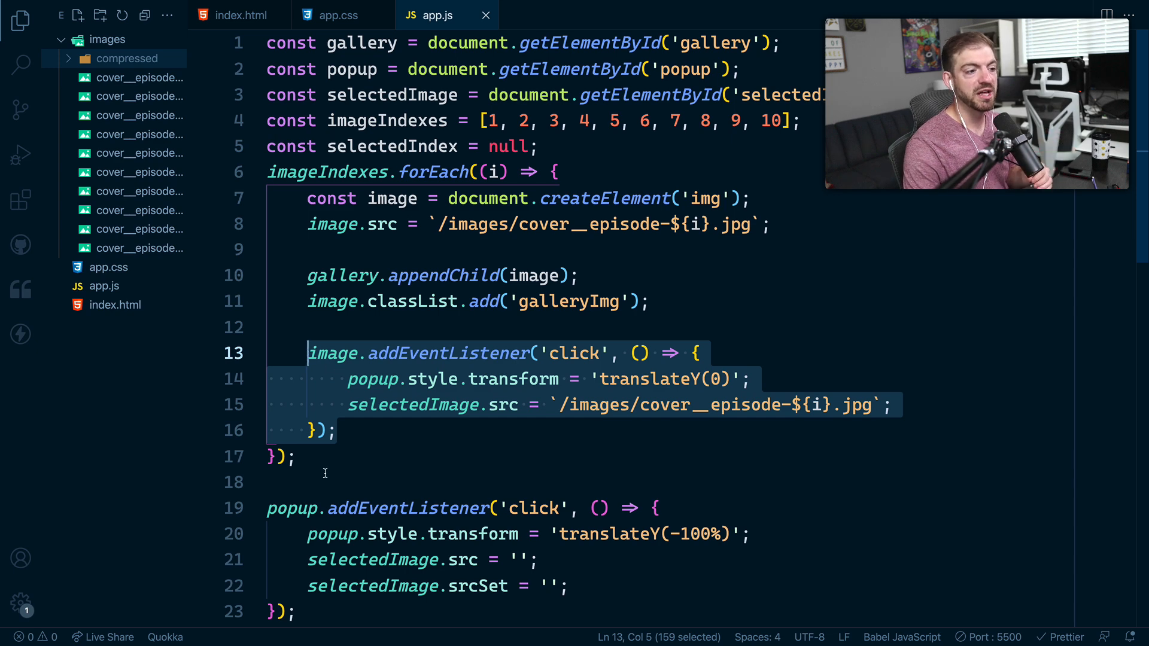
left_click(337, 431)
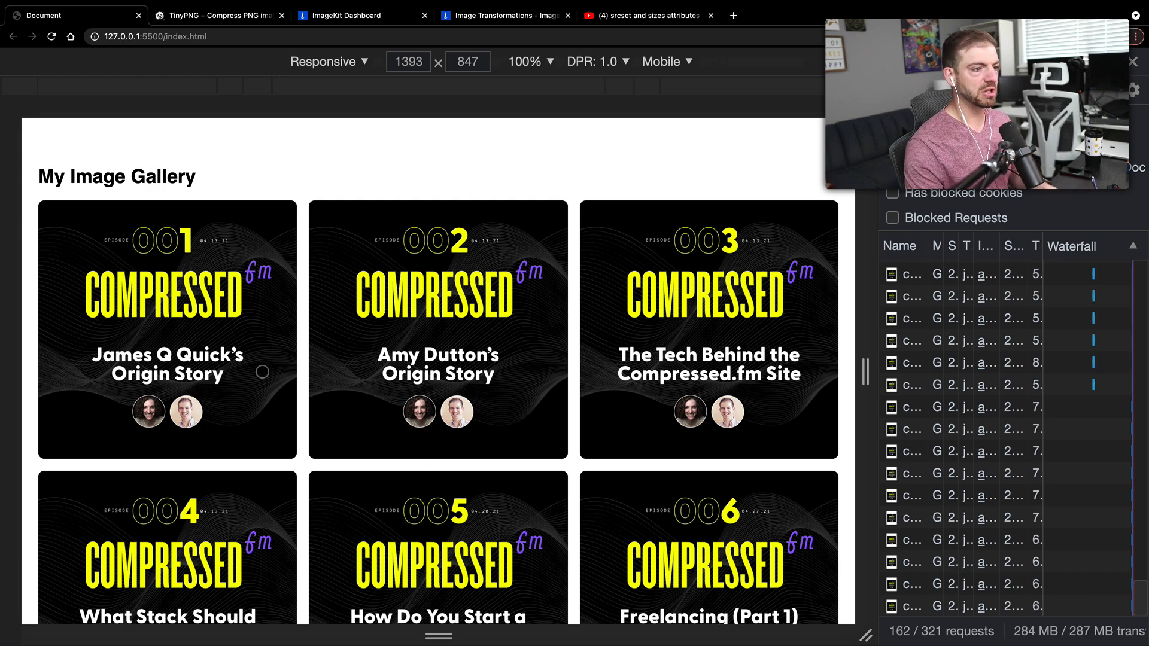
left_click(51, 36)
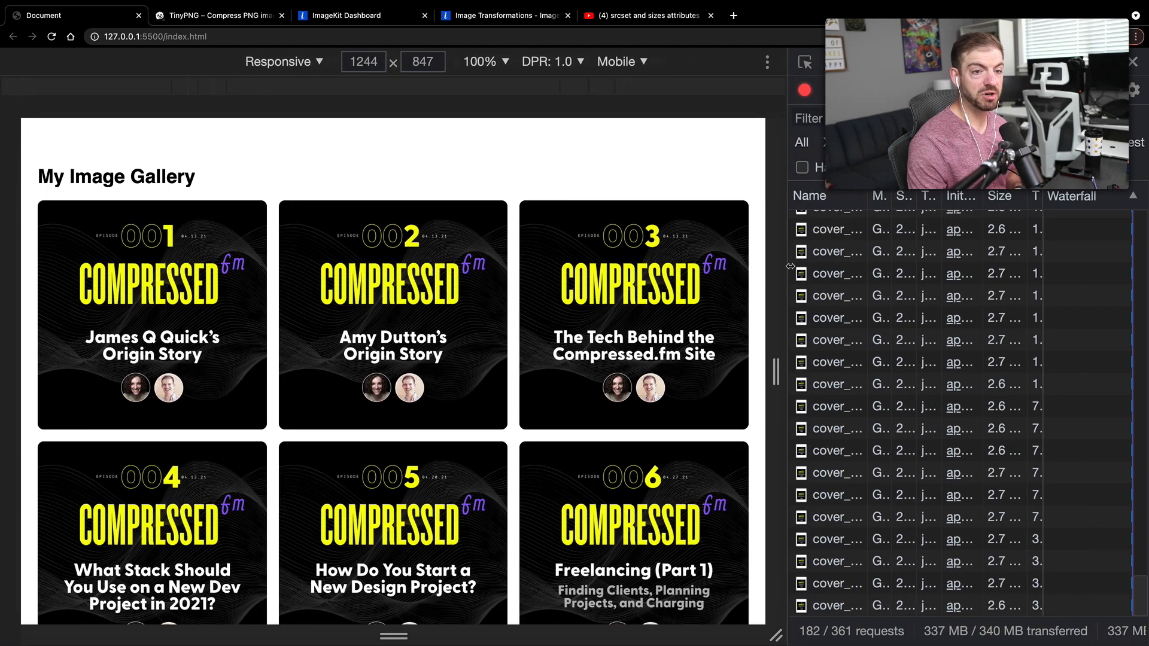
mouse_move(835, 605)
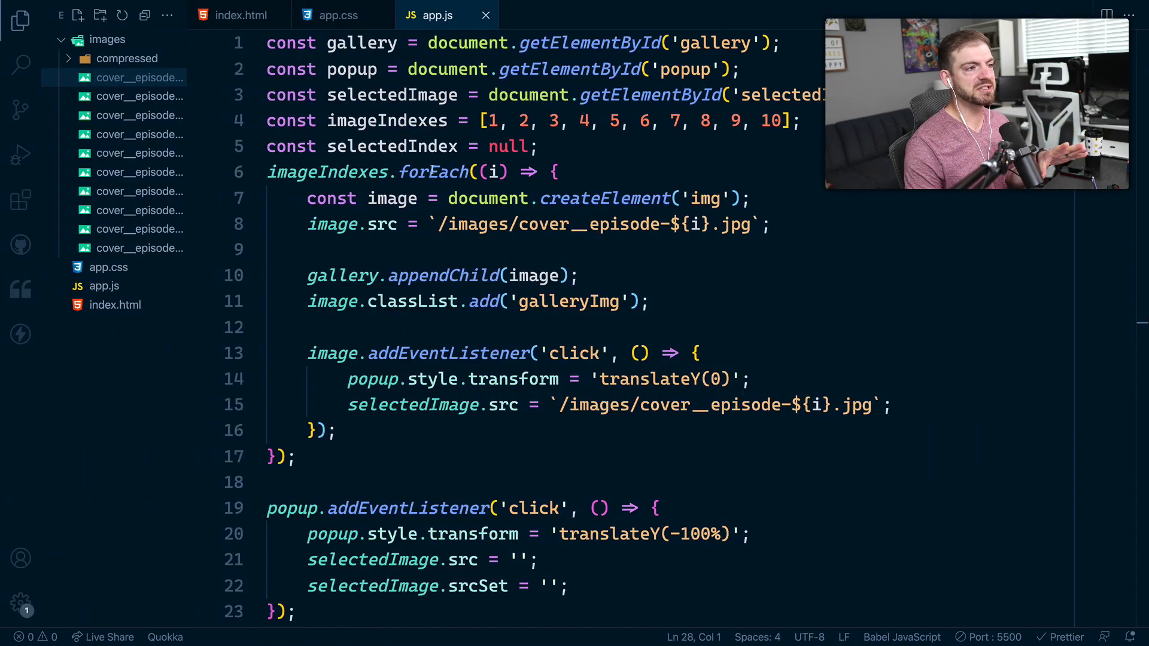
mouse_move(218, 91)
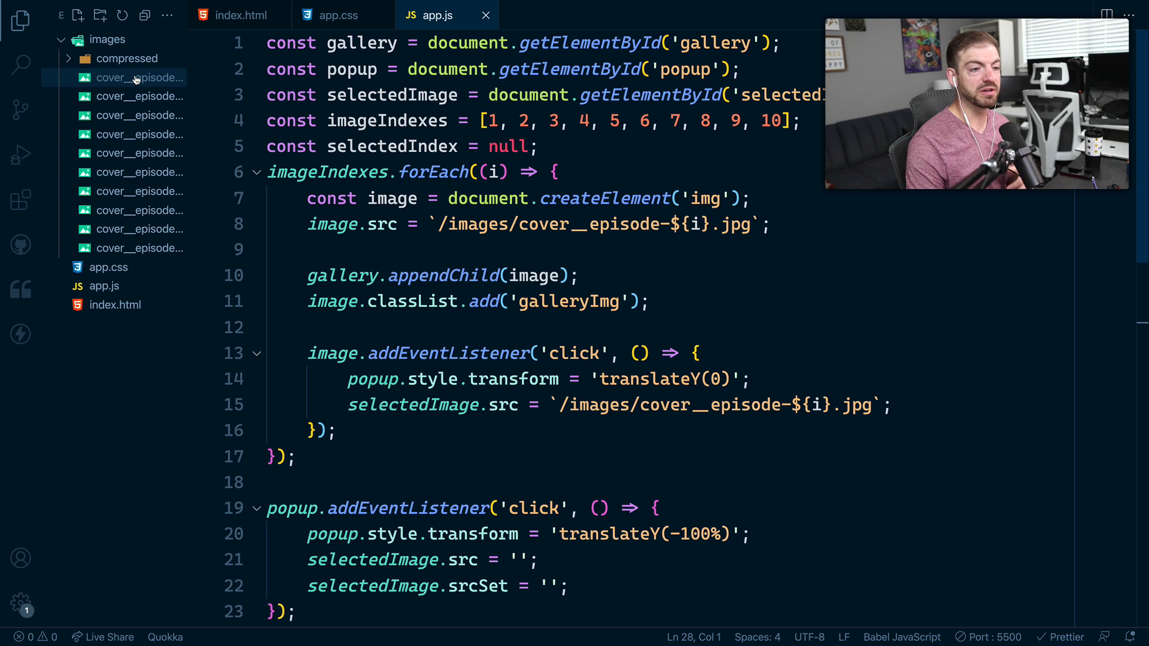
- Preview cover__episode-1.jpg to confirm it is 3000×3000 and about 2.50MB
left_click(139, 78)
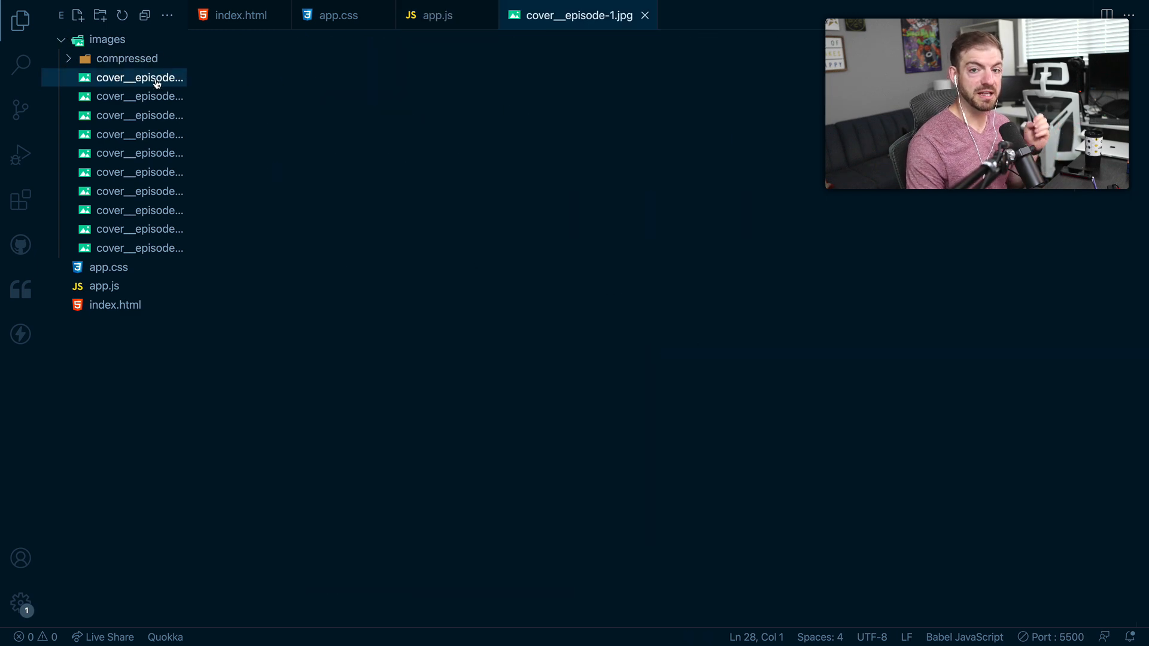
left_click(138, 77)
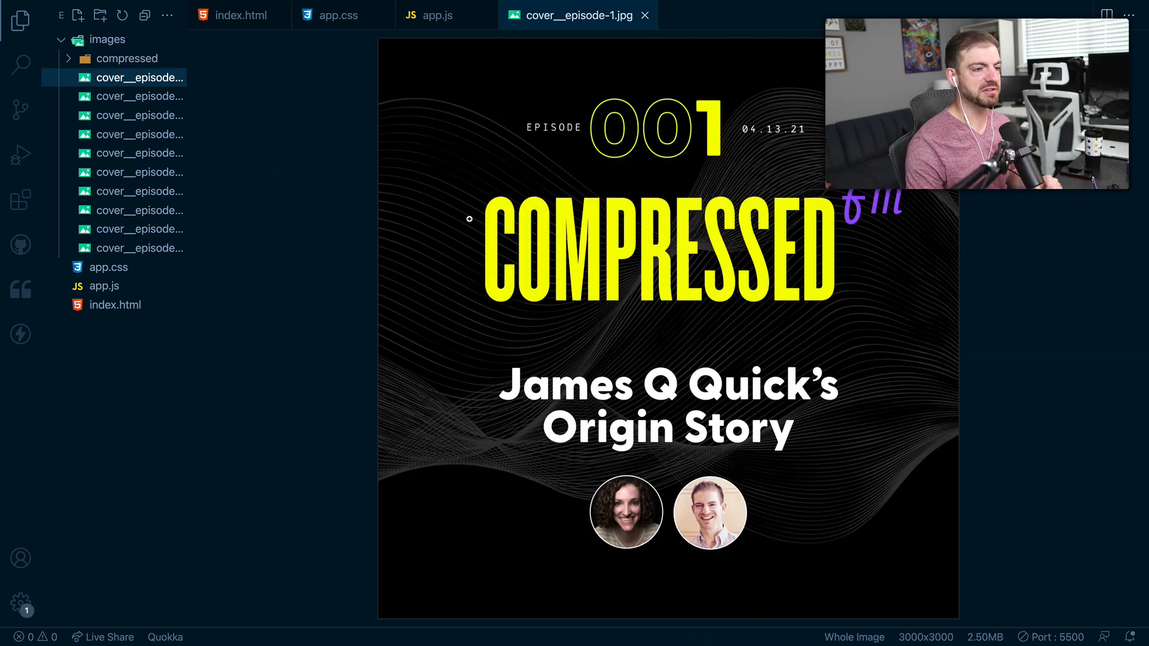
mouse_move(504, 219)
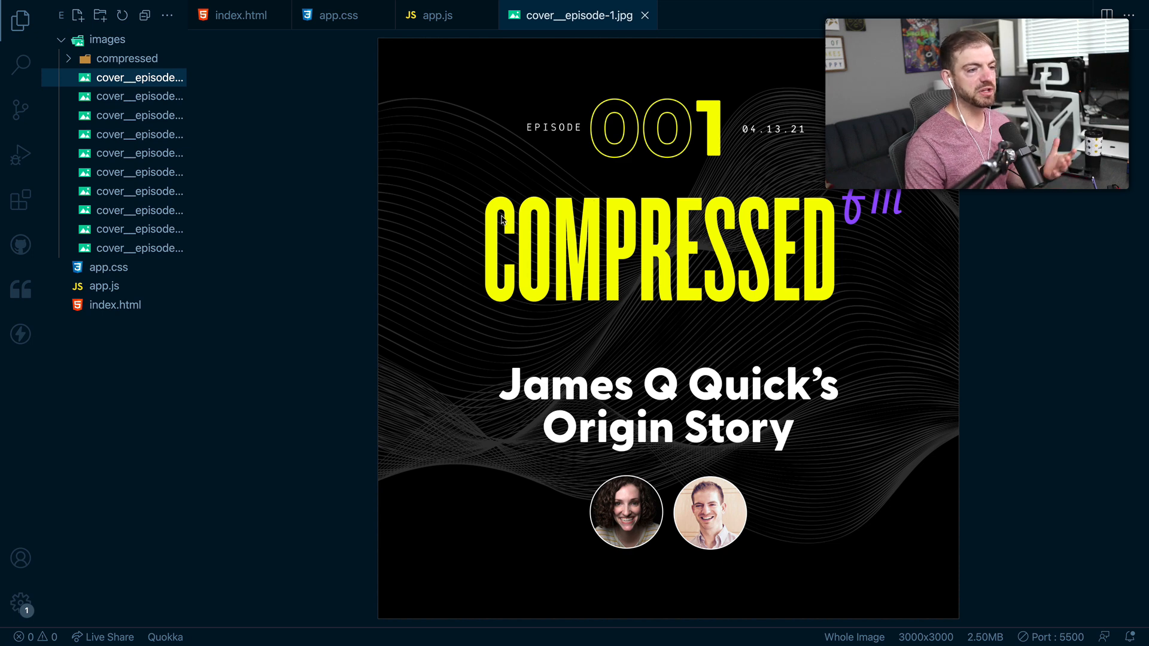
left_click(437, 14)
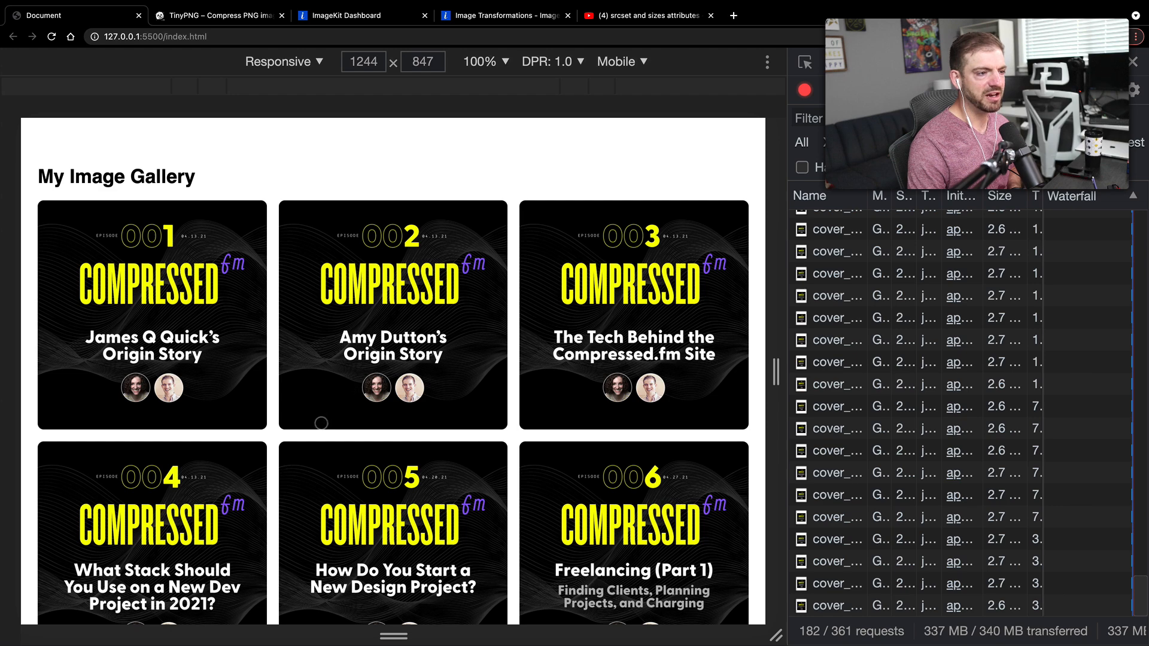
mouse_move(499, 398)
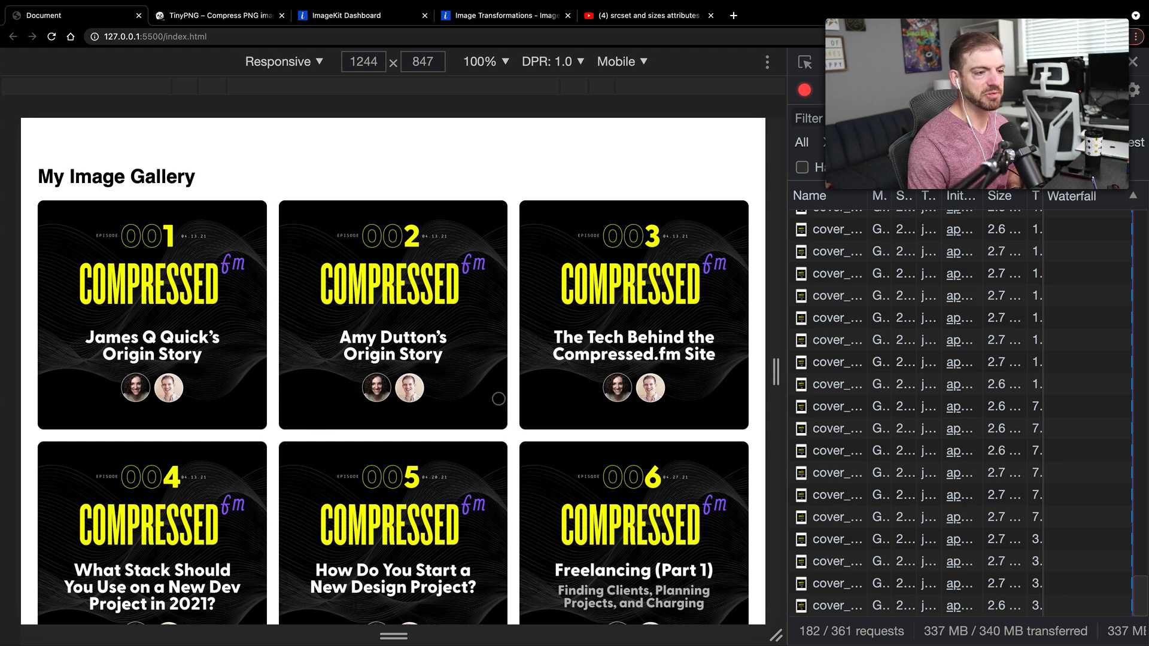
mouse_move(307, 430)
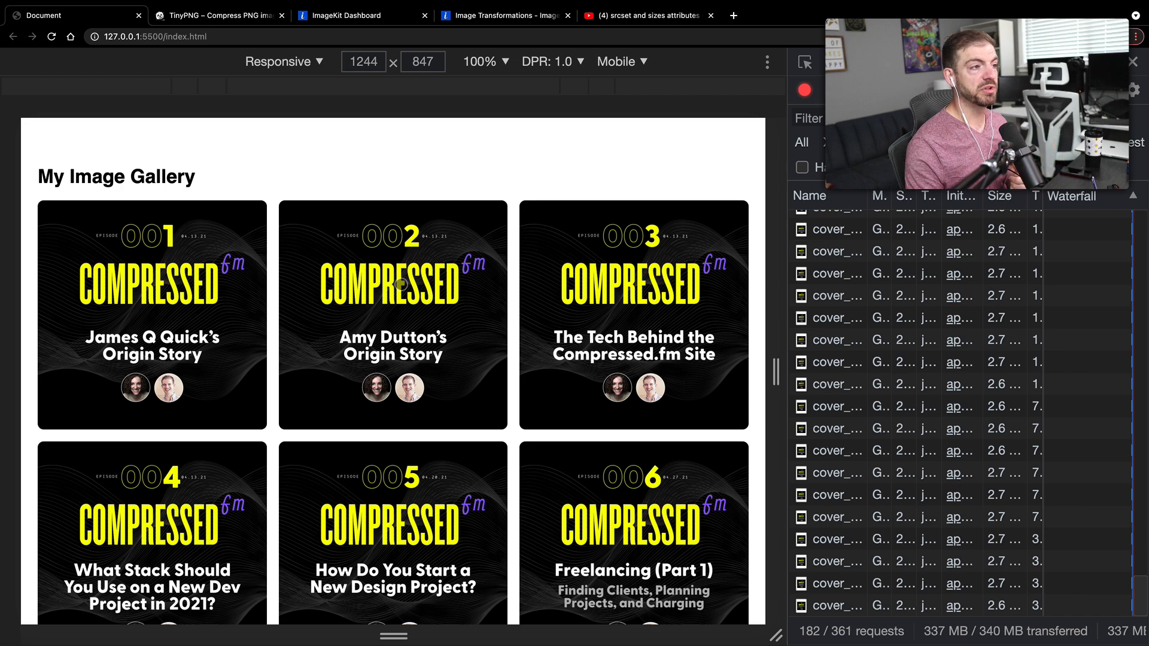
mouse_move(258, 169)
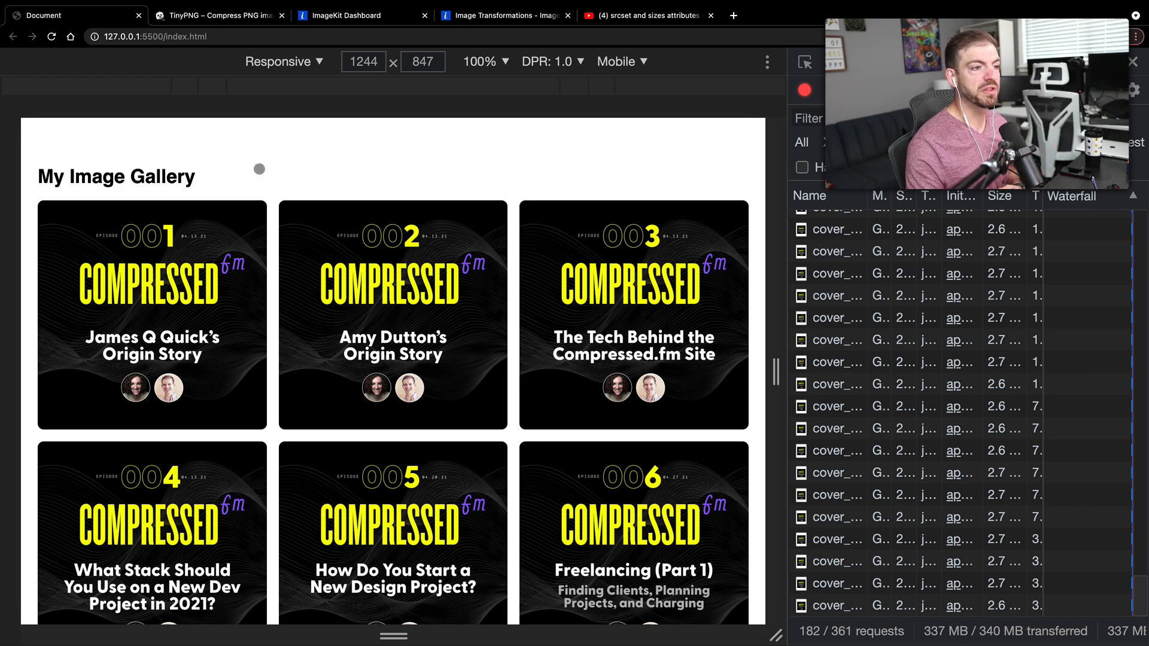
- View TinyPNG's results: eleven covers compressed to about 570 KB, 78% smaller
left_click(218, 15)
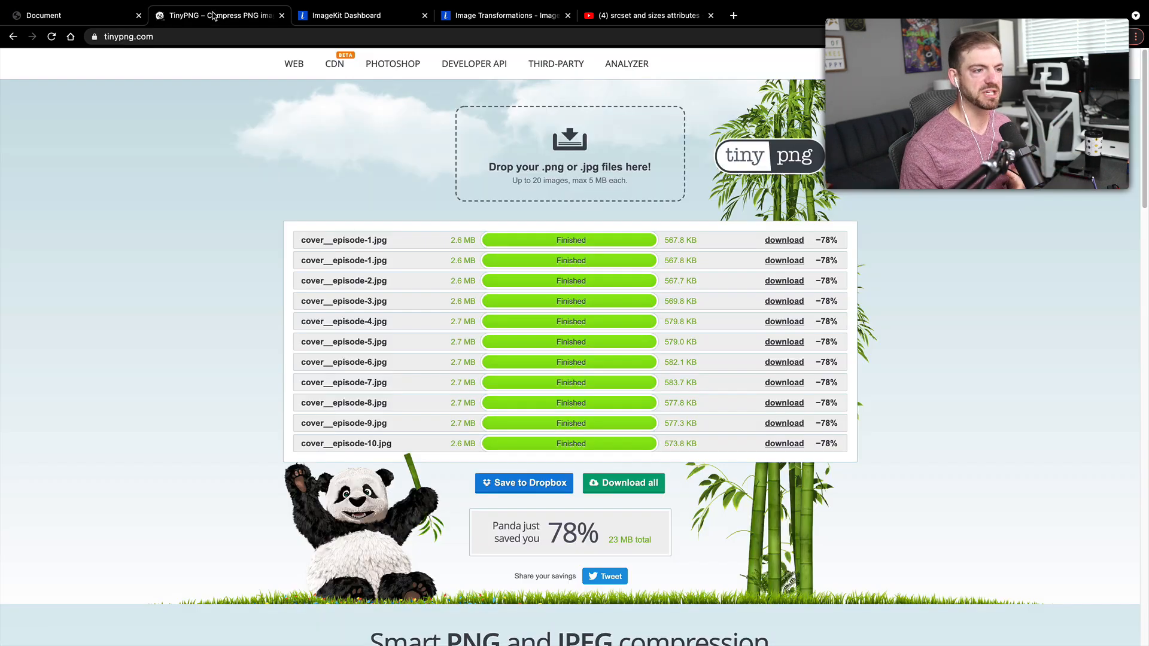
mouse_move(221, 172)
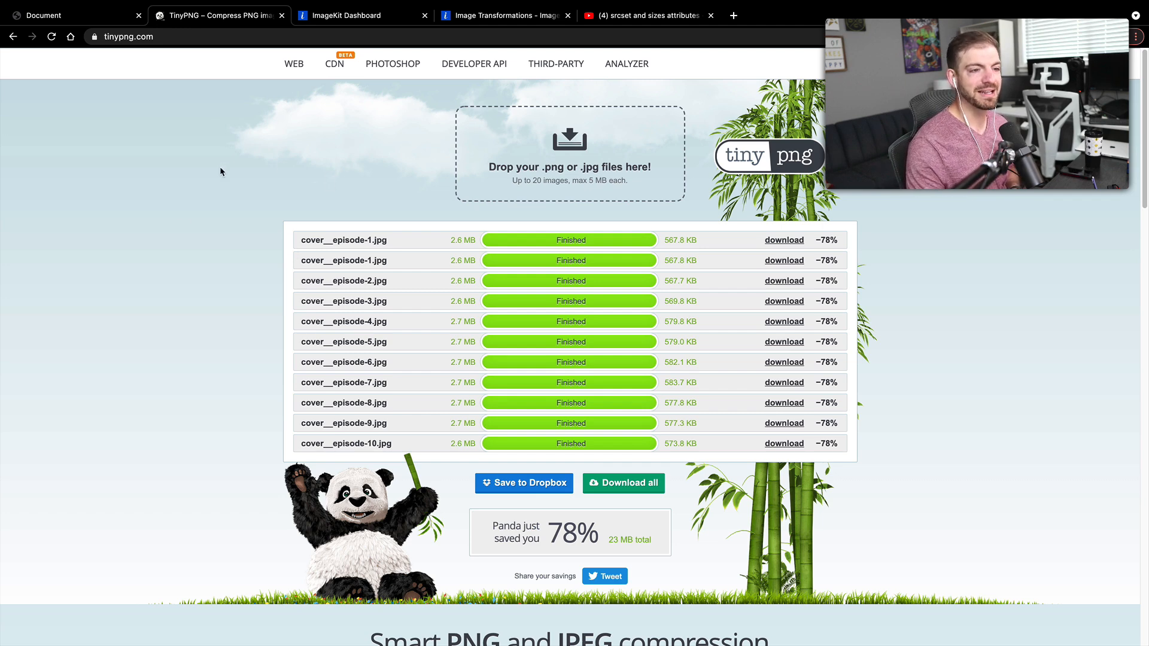
mouse_move(254, 334)
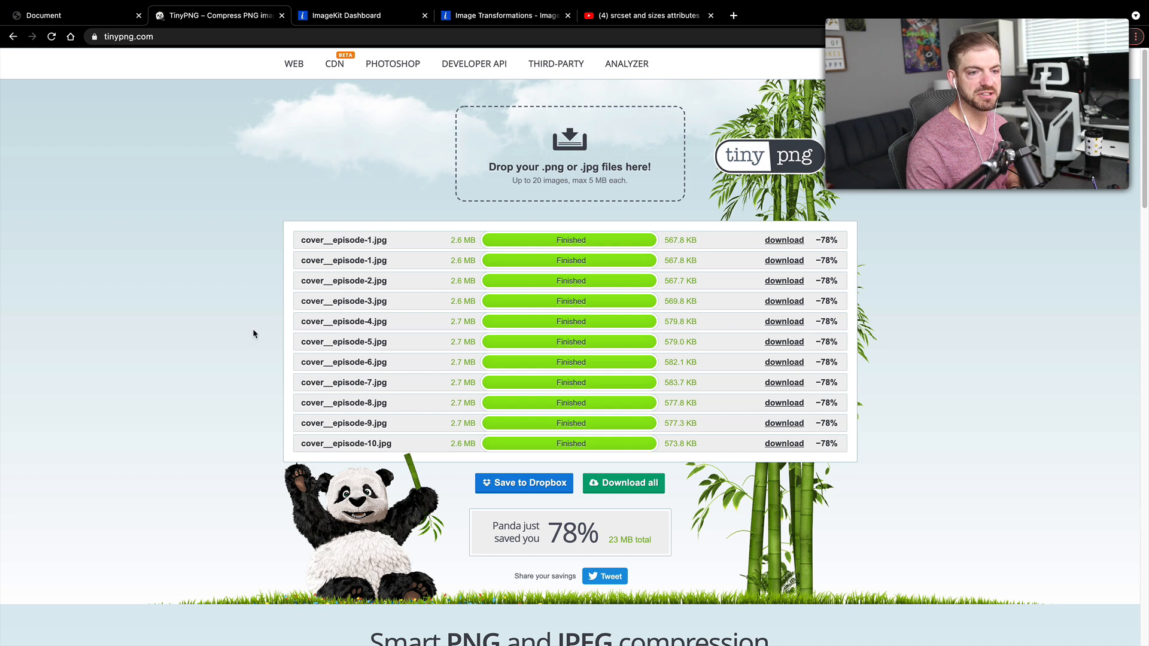
mouse_move(692, 249)
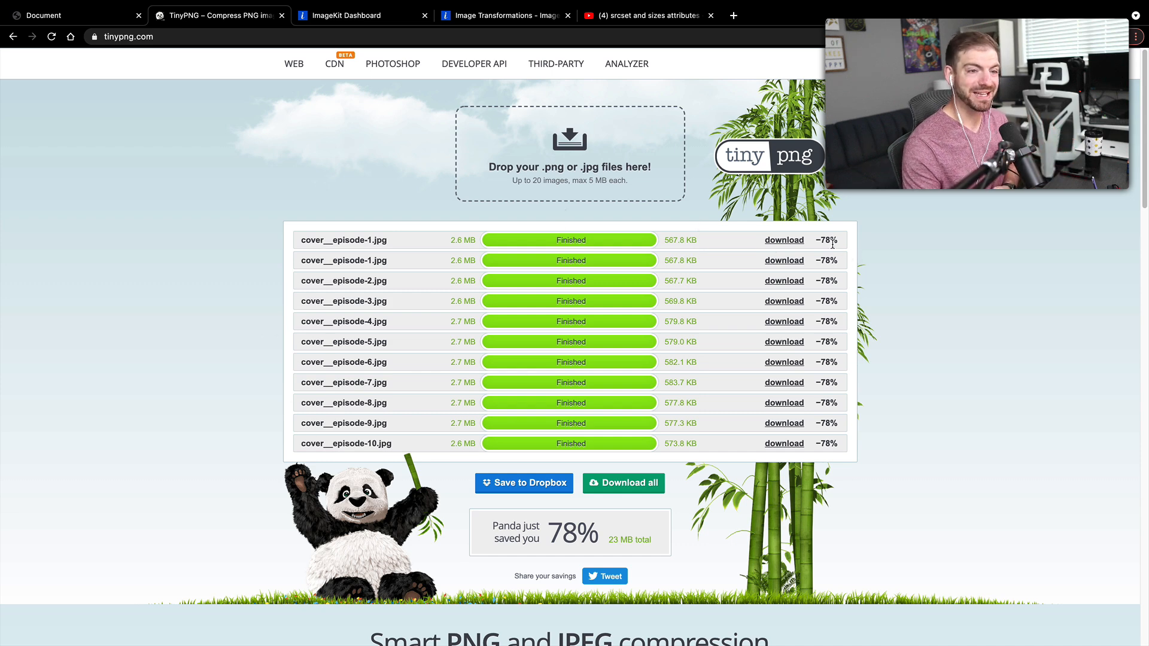
mouse_move(450, 251)
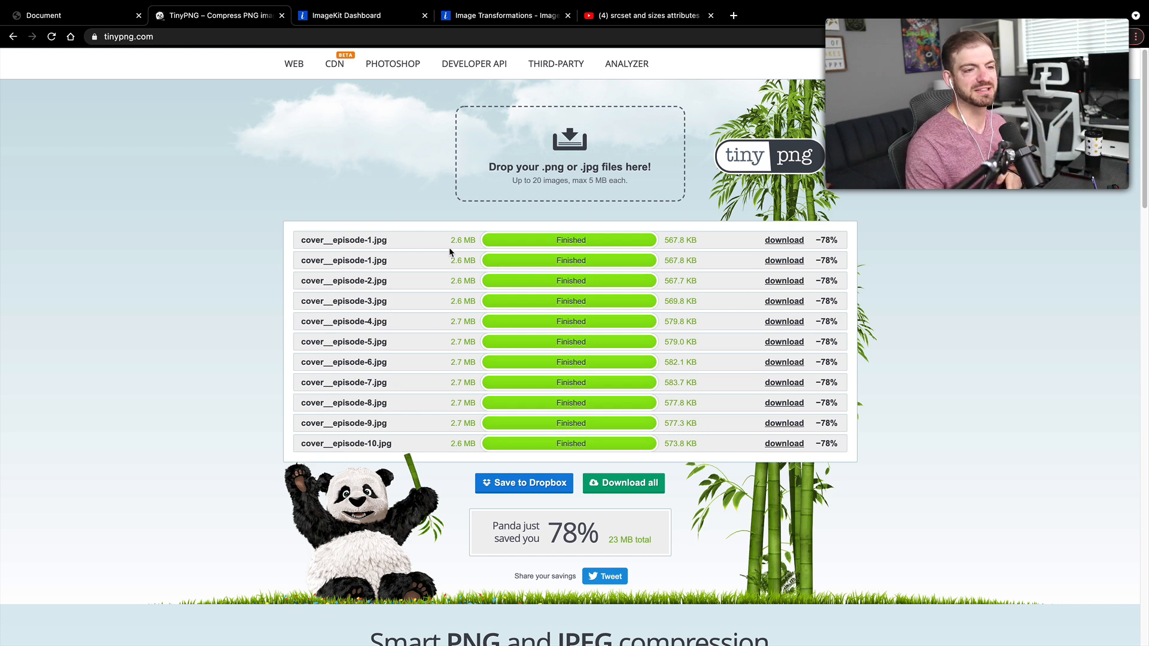
mouse_move(675, 249)
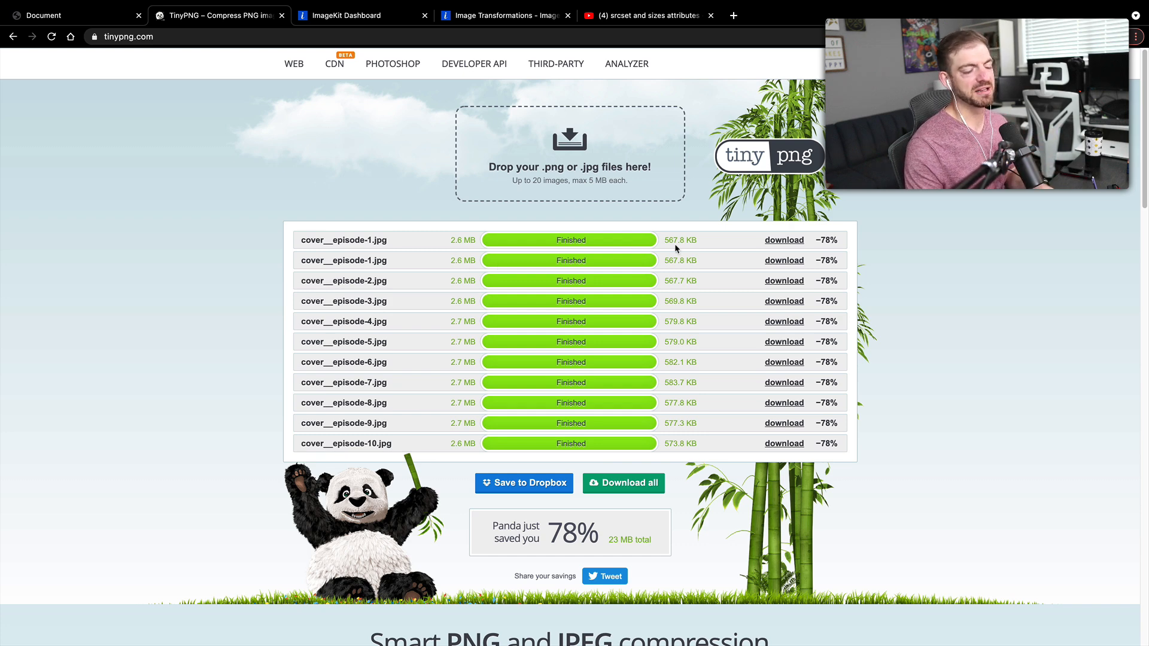
mouse_move(166, 277)
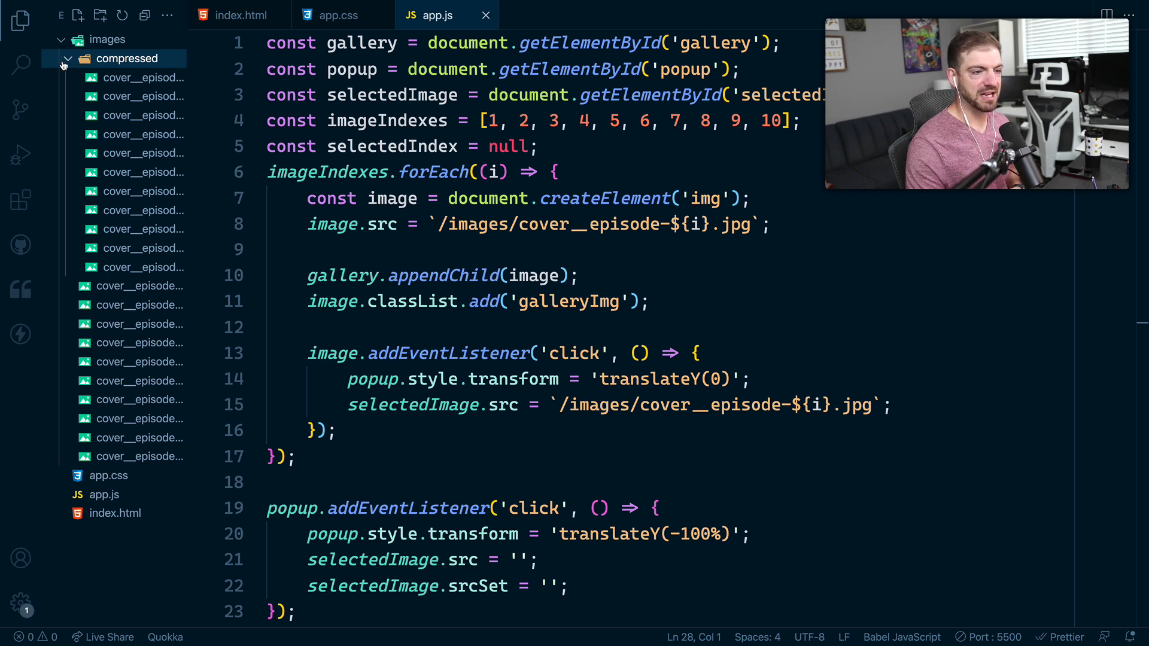
- Collapse the compressed folder and insert compressed/ after /images/ in line 8's image.src
left_click(66, 58)
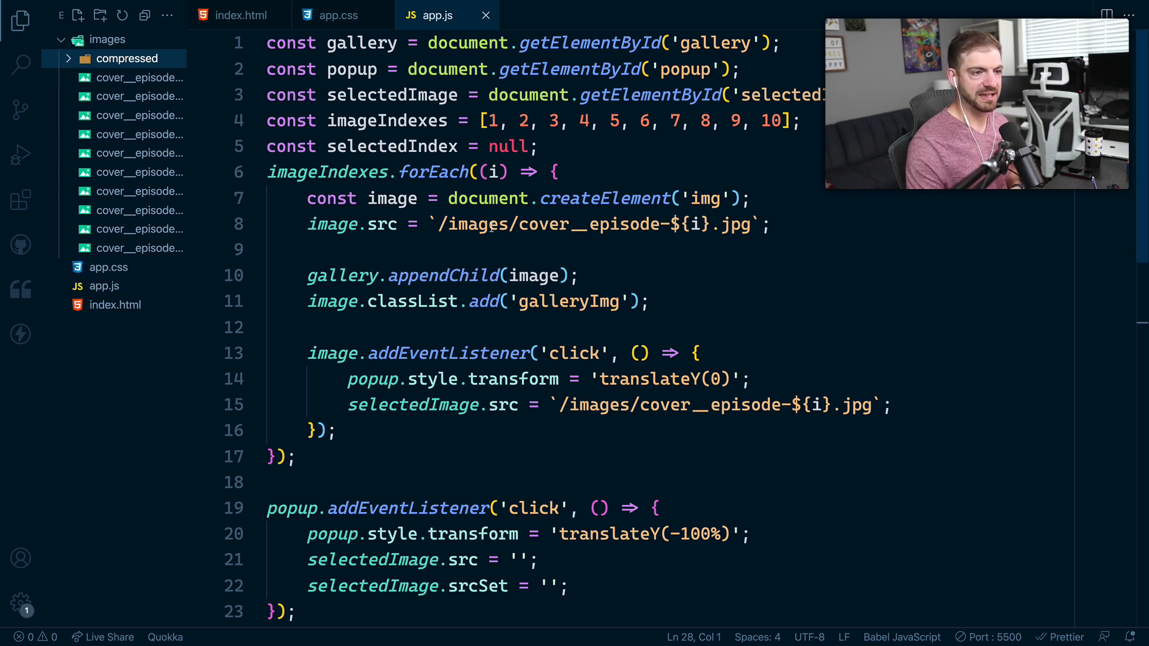
scroll("down", 3)
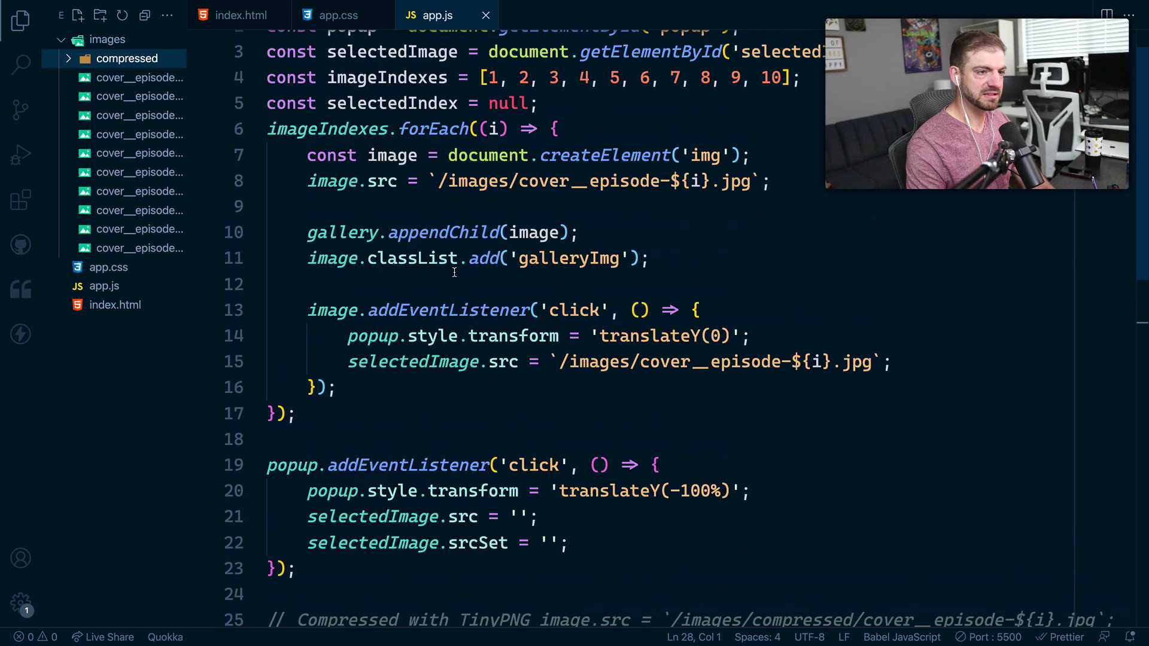
type("cm")
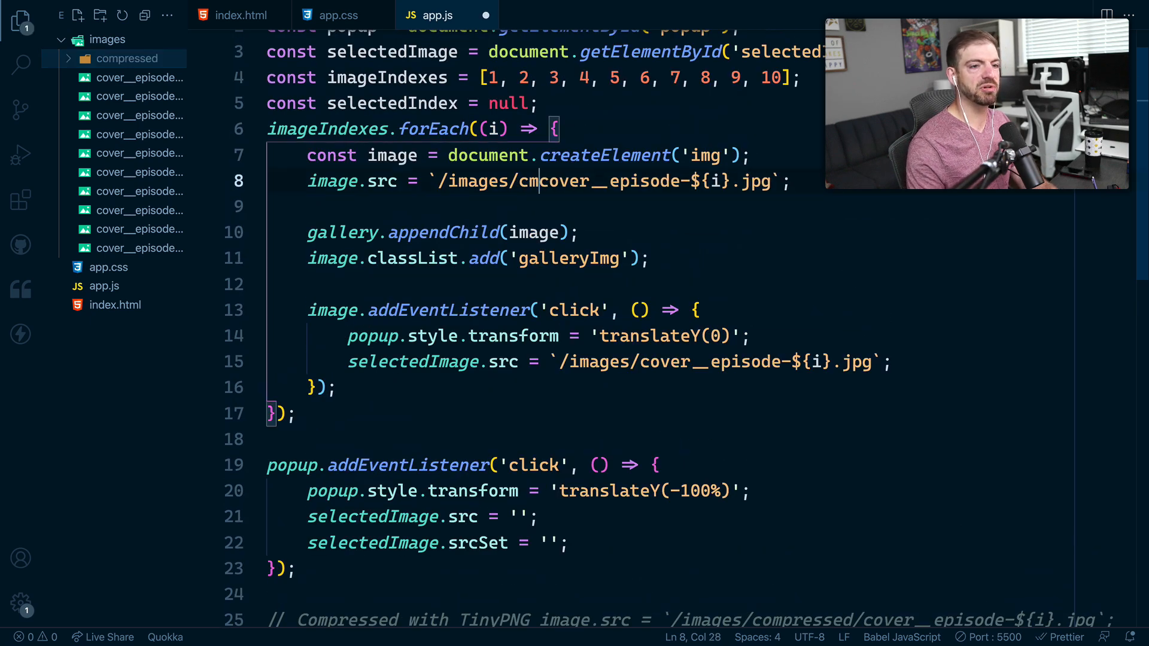
type("ompressed/")
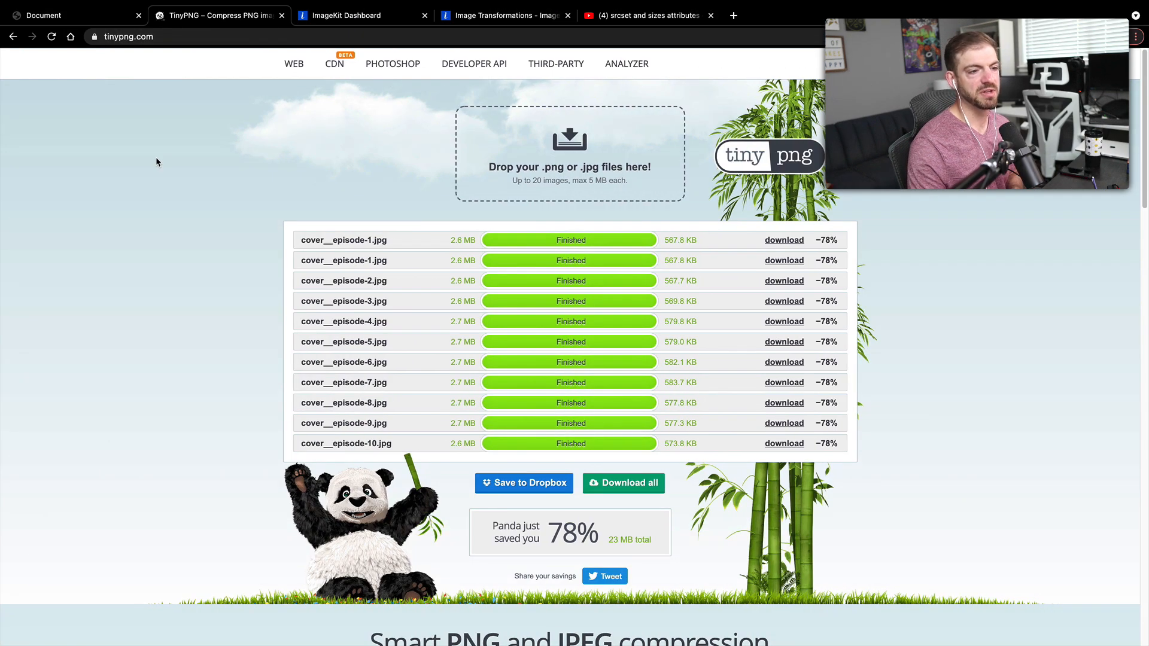
- Return to the gallery page, now fetching compressed covers of roughly 570–585 KB each
left_click(66, 15)
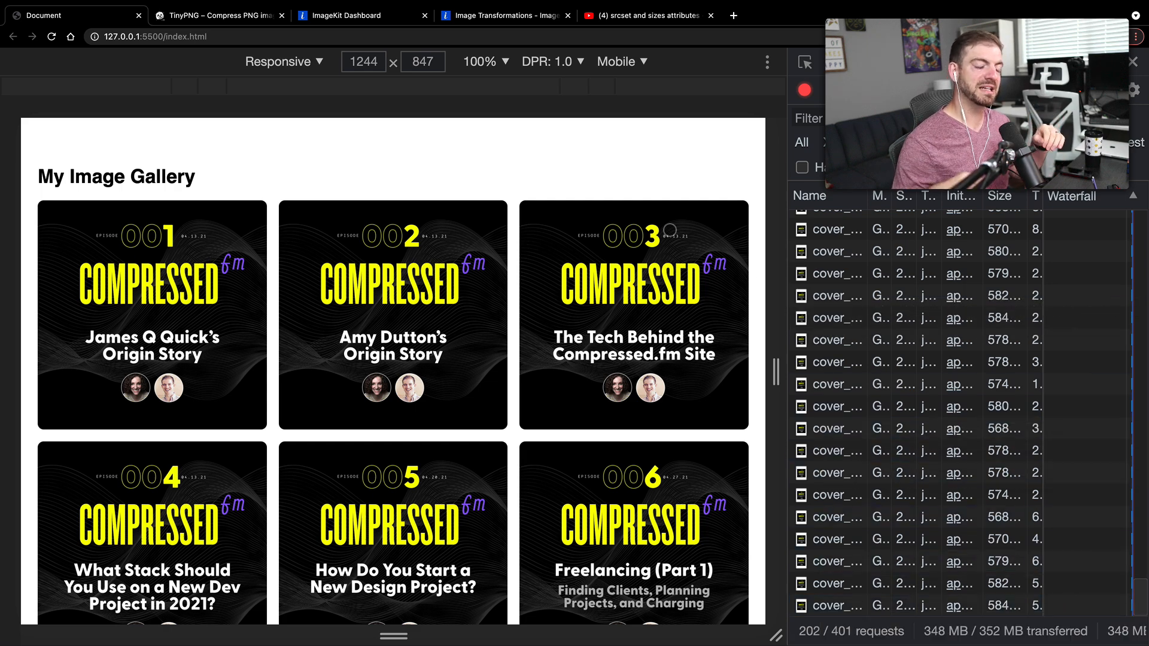
mouse_move(673, 185)
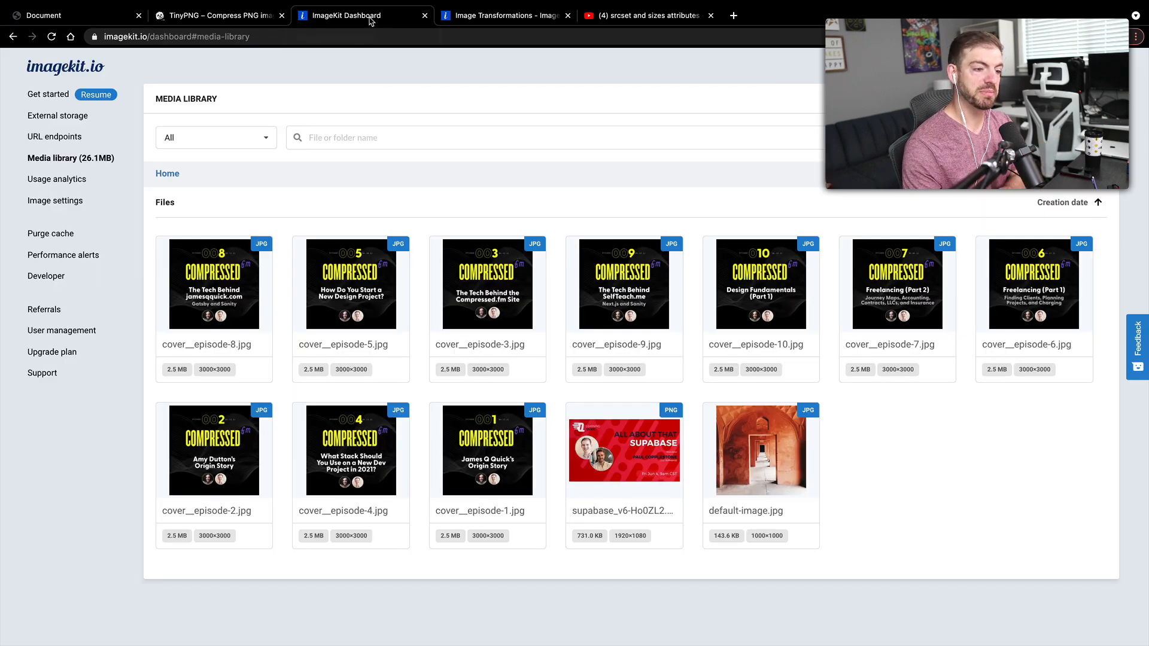
mouse_move(483, 448)
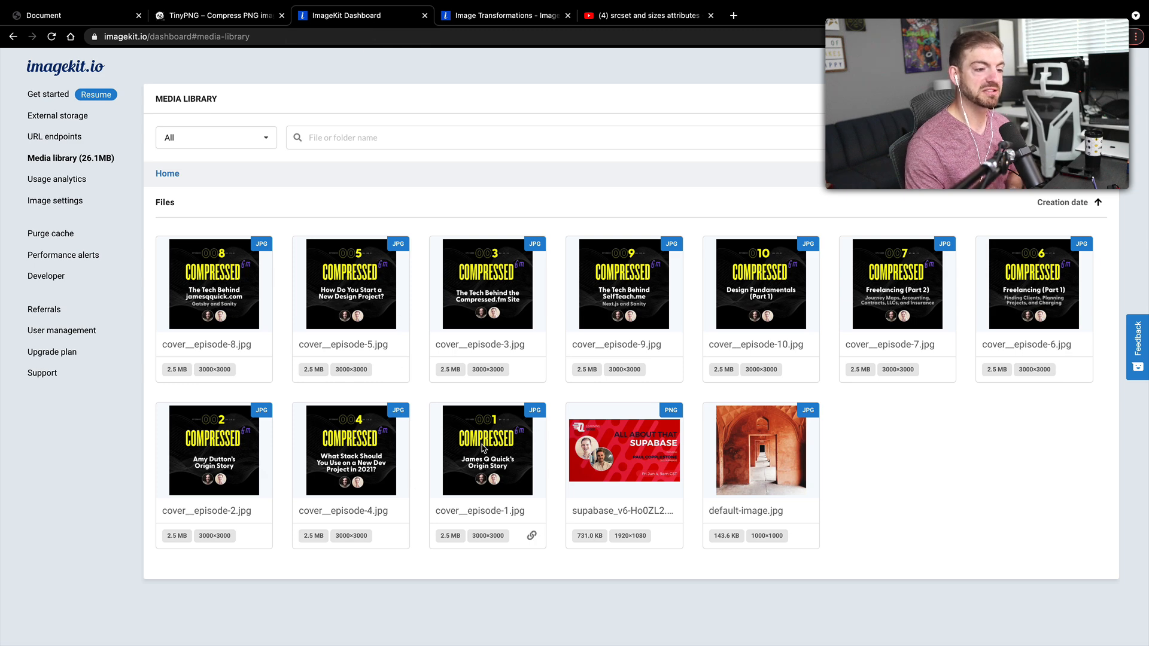
mouse_move(482, 584)
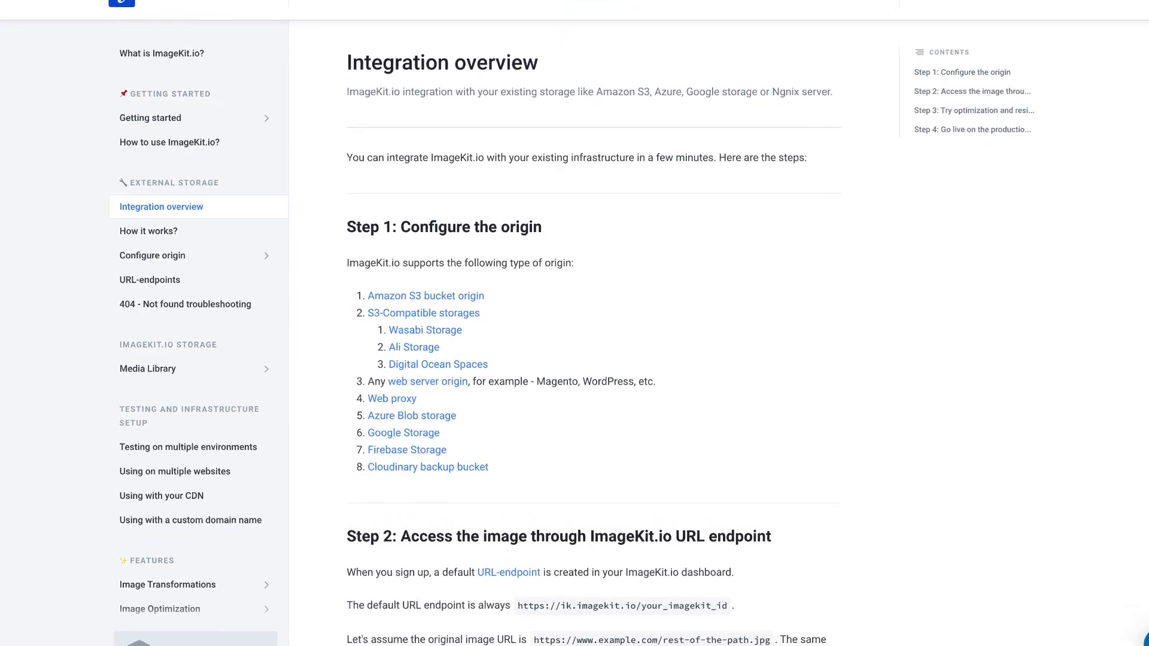
- Scroll through ImageKit's Integration overview on connecting Amazon S3, Azure or Google storage
scroll("up", 3)
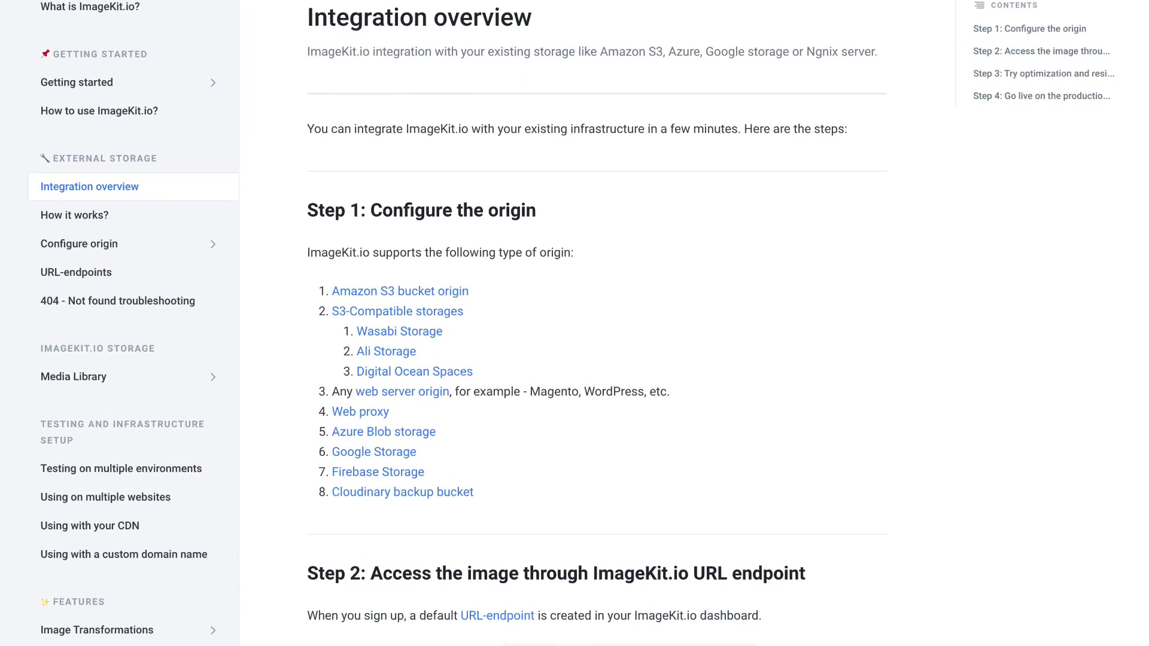
scroll("down", 3)
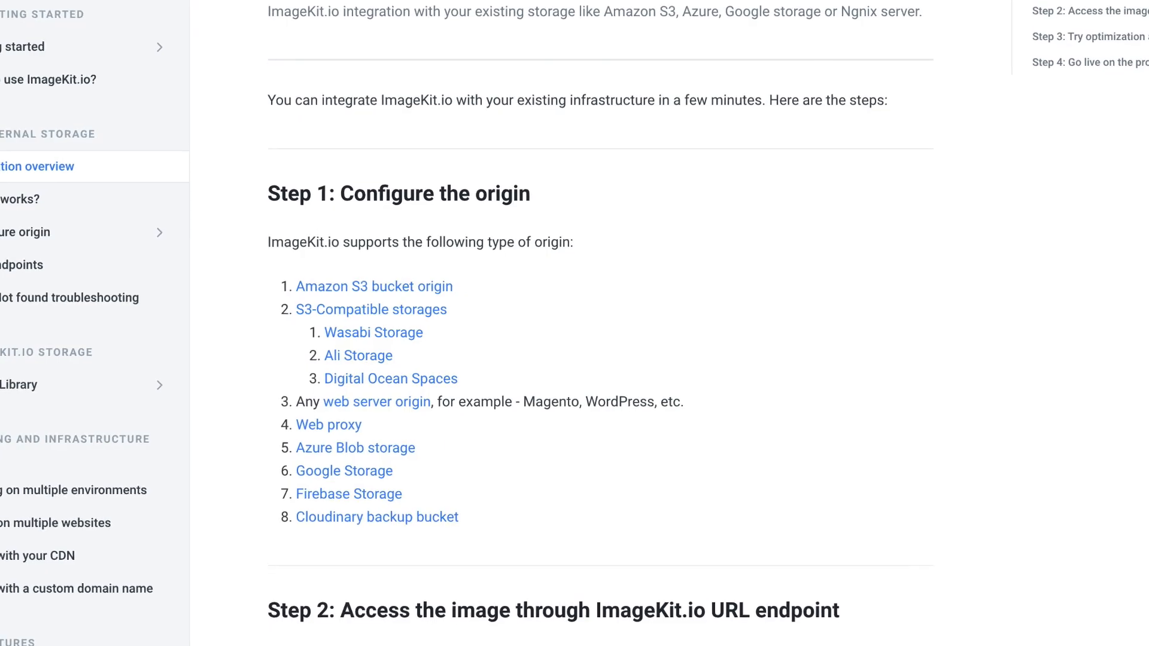
- Revisit ImageKit's Media Library of uploaded episode covers, then bring VS Code forward
left_click(345, 15)
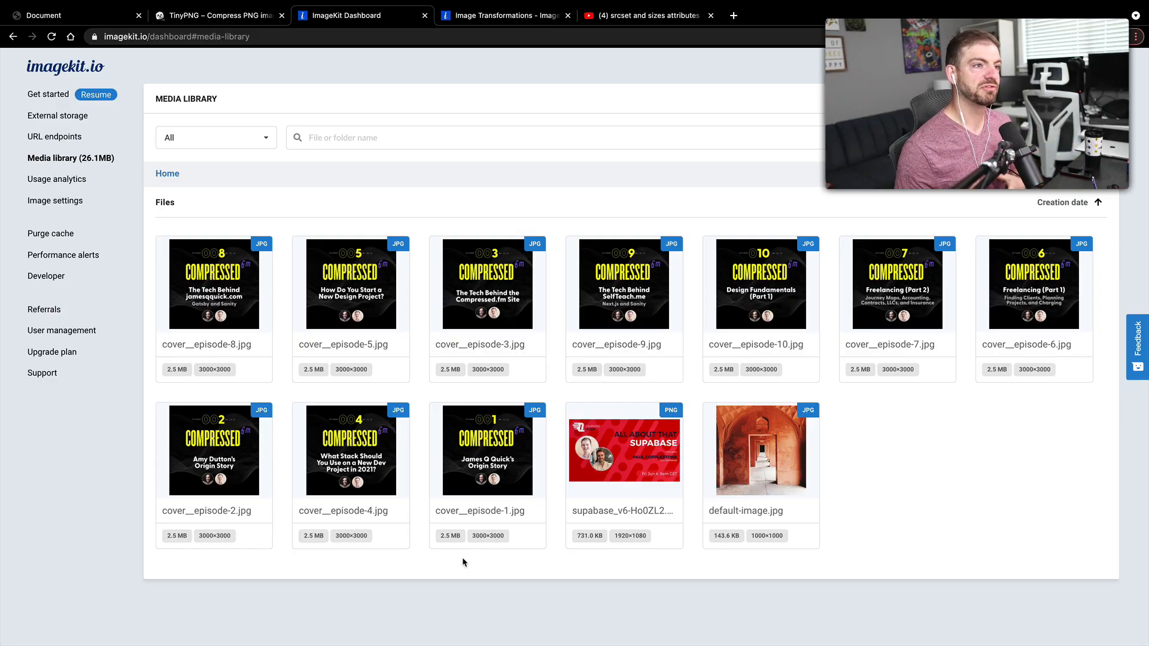
mouse_move(444, 573)
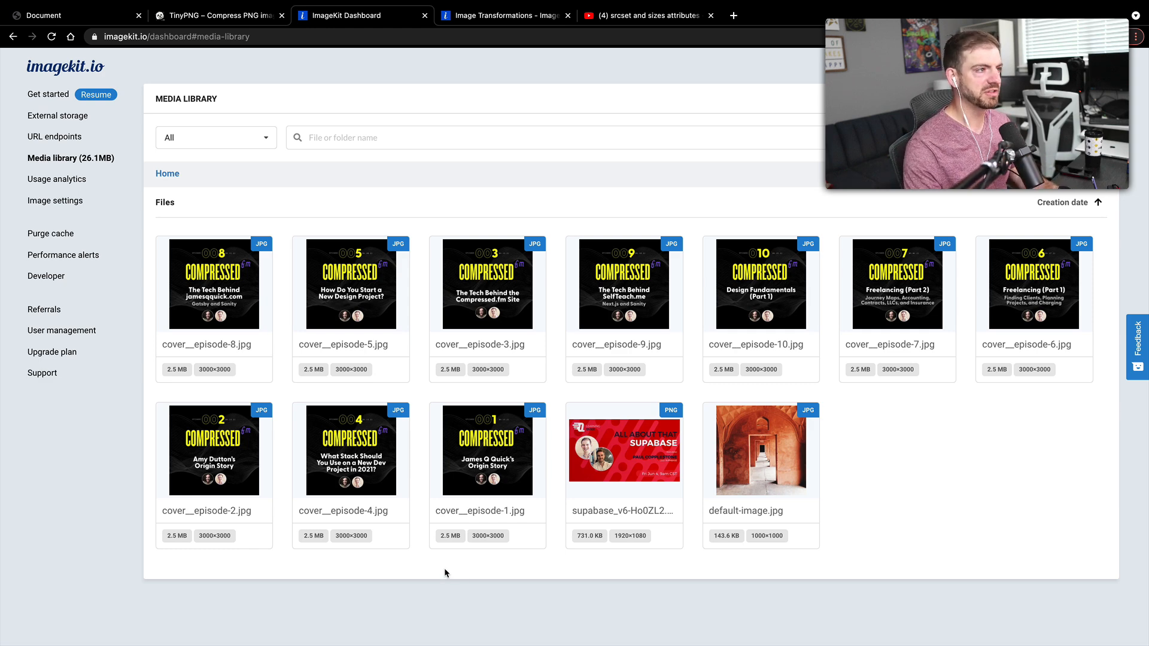
mouse_move(86, 505)
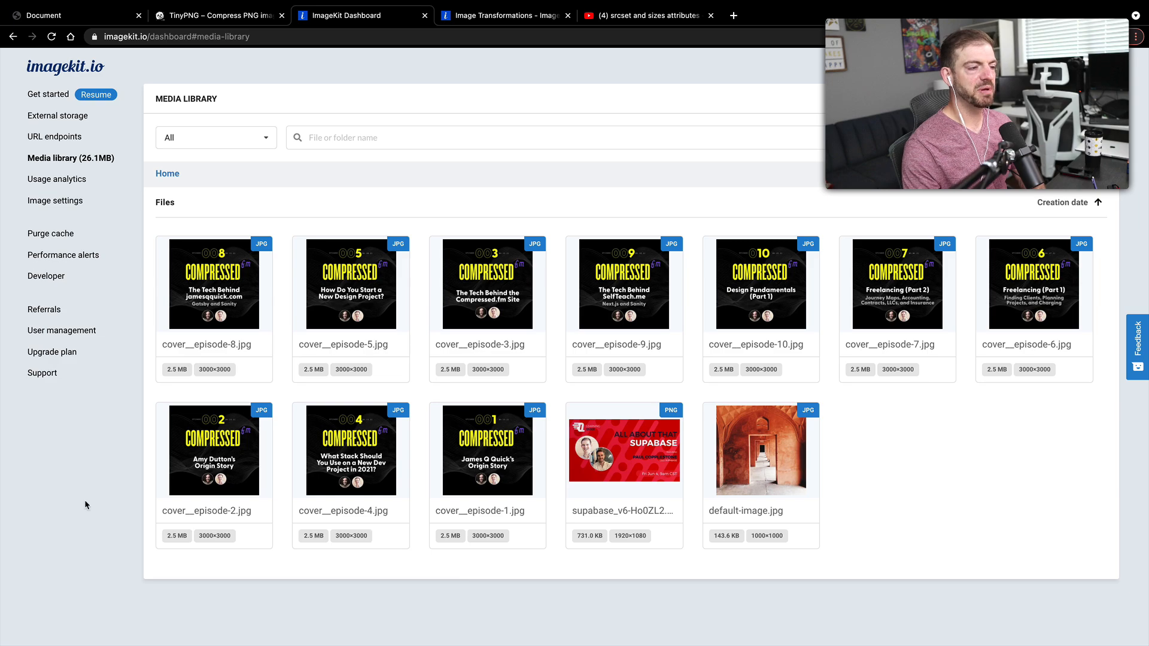
left_click(44, 15)
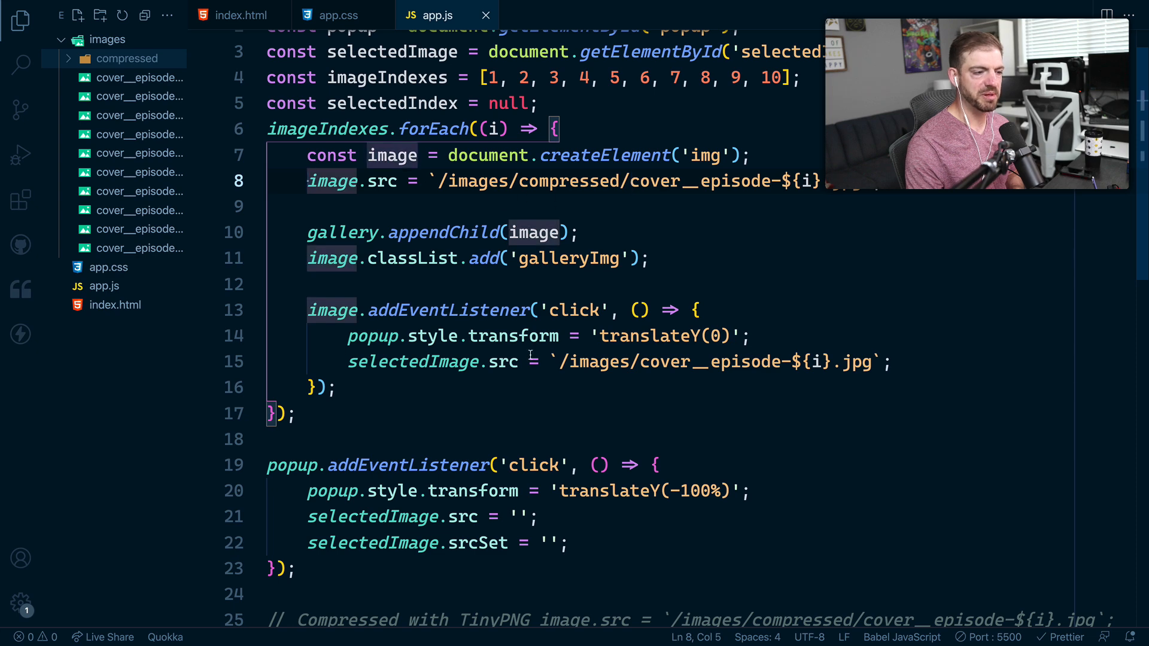
scroll("down", 3)
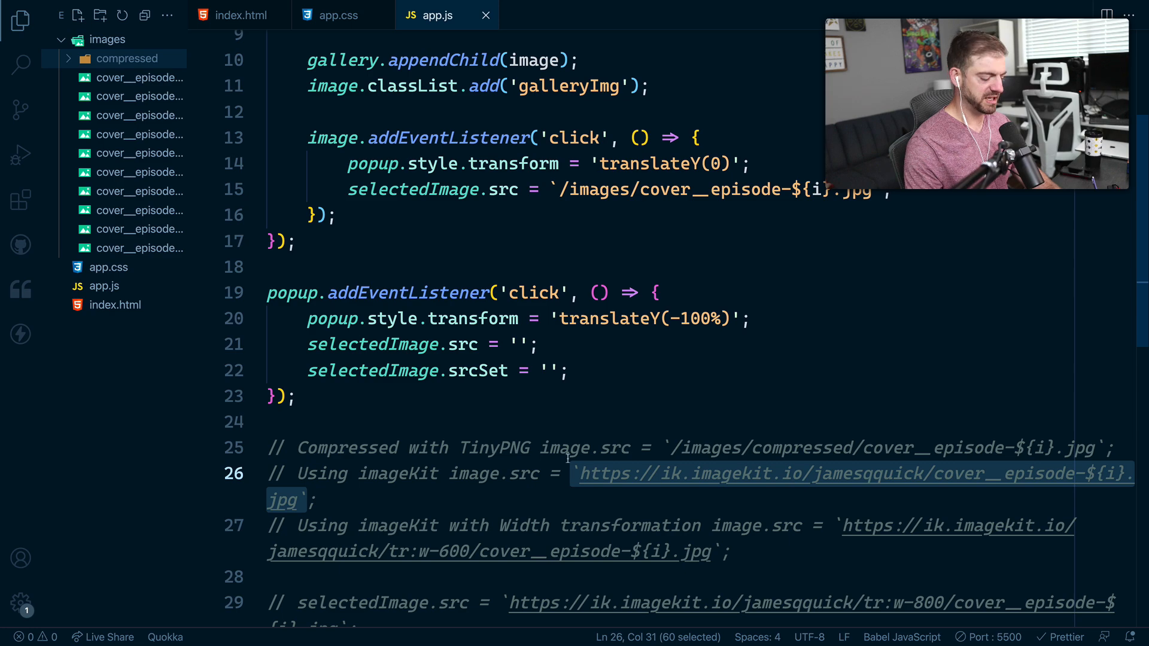
scroll("up", 3)
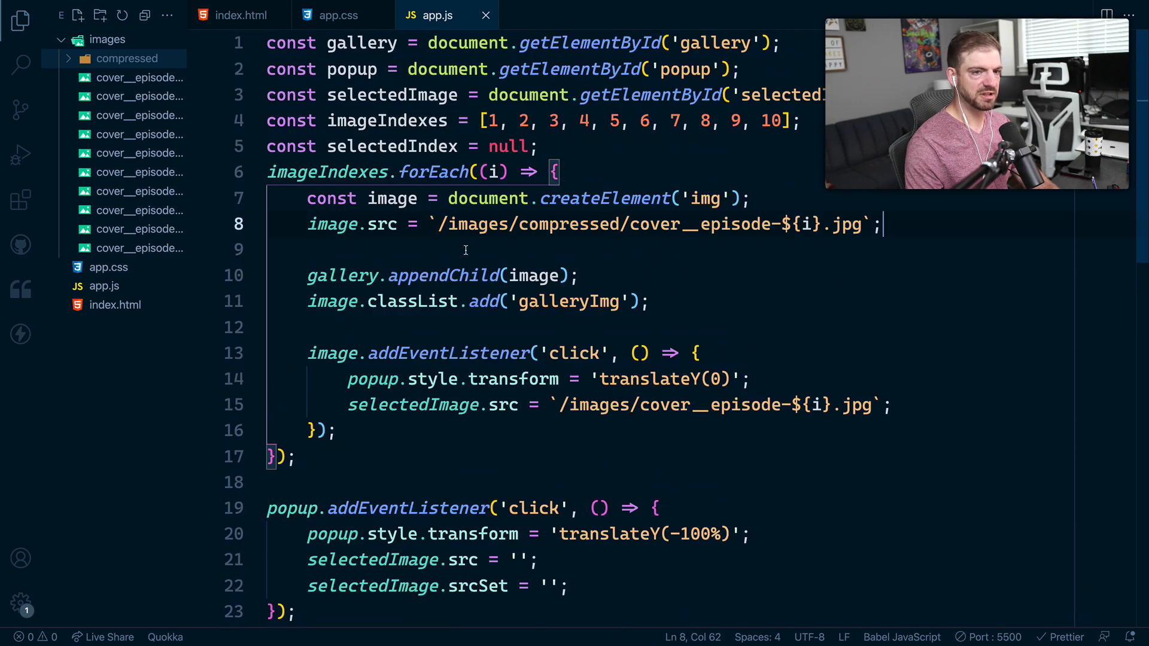
type("`https://ik.imagekit.io/jamesqquick/cover__episode-${i}.jpg`;")
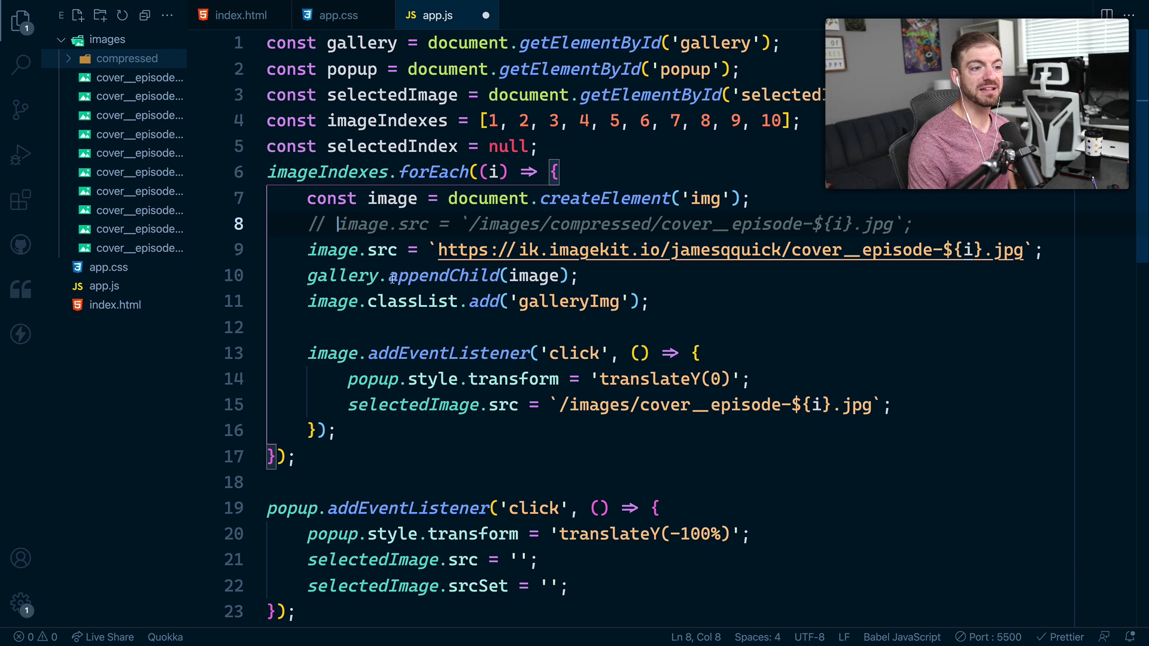
left_click(651, 302)
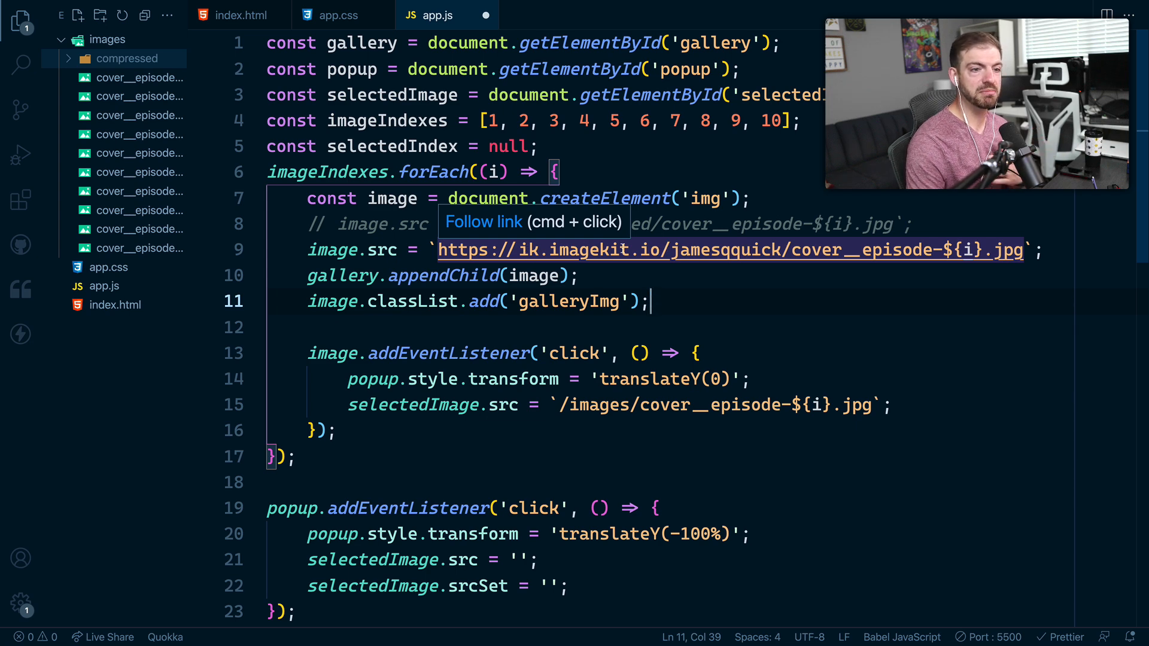
left_click(781, 249)
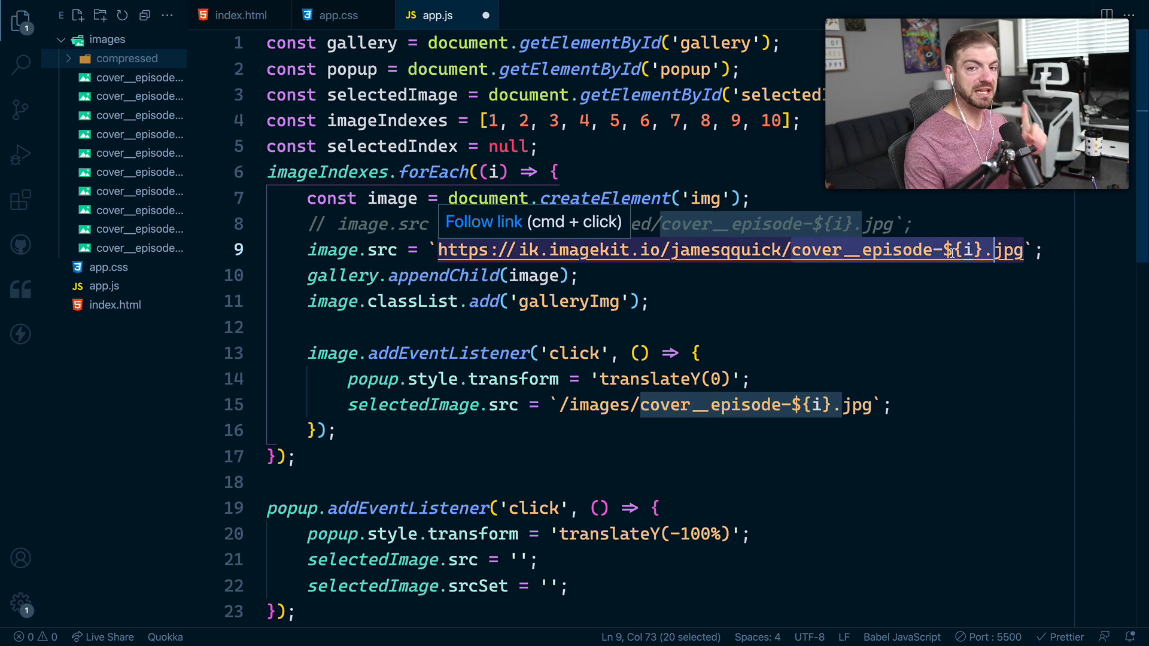
mouse_move(708, 320)
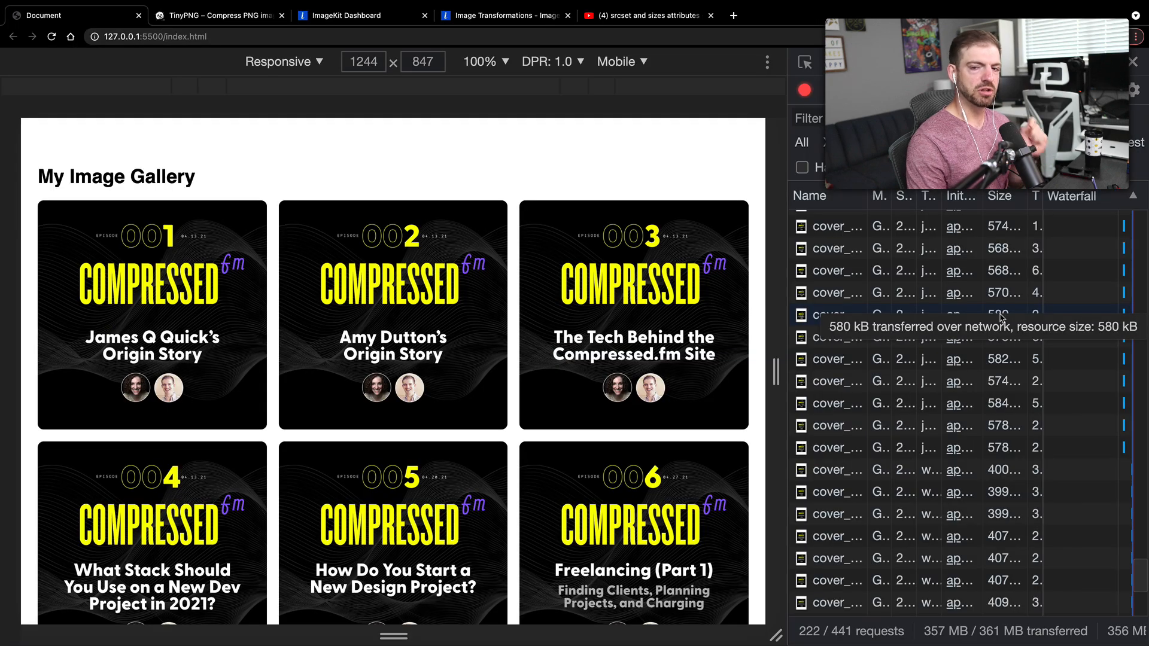
mouse_move(986, 359)
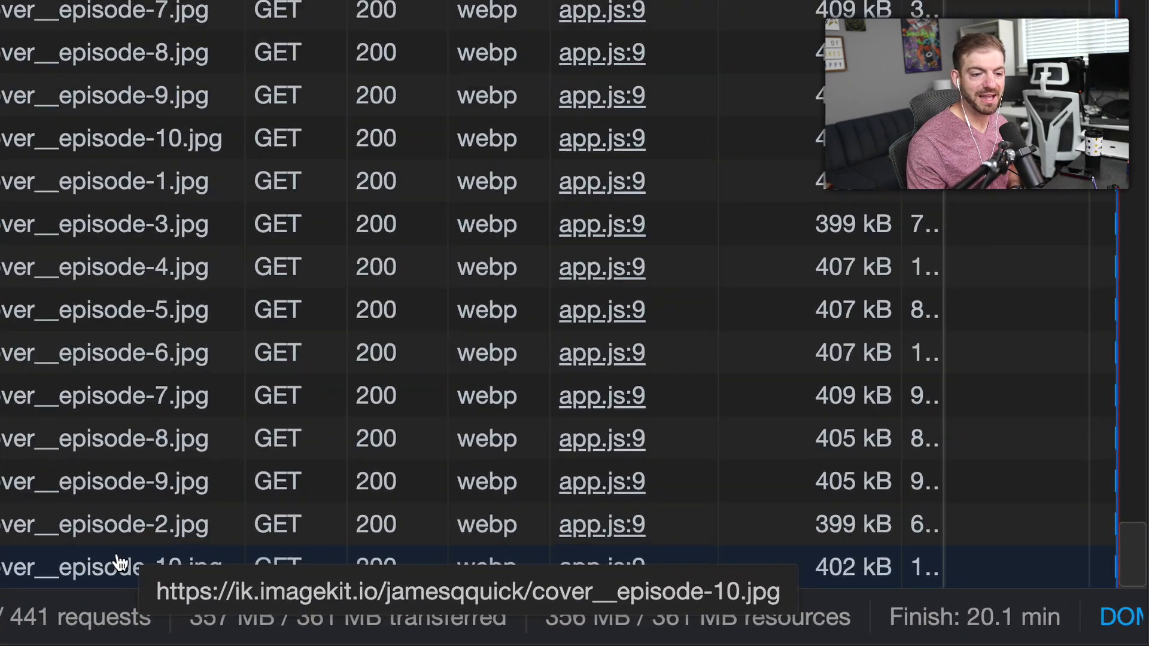
mouse_move(322, 565)
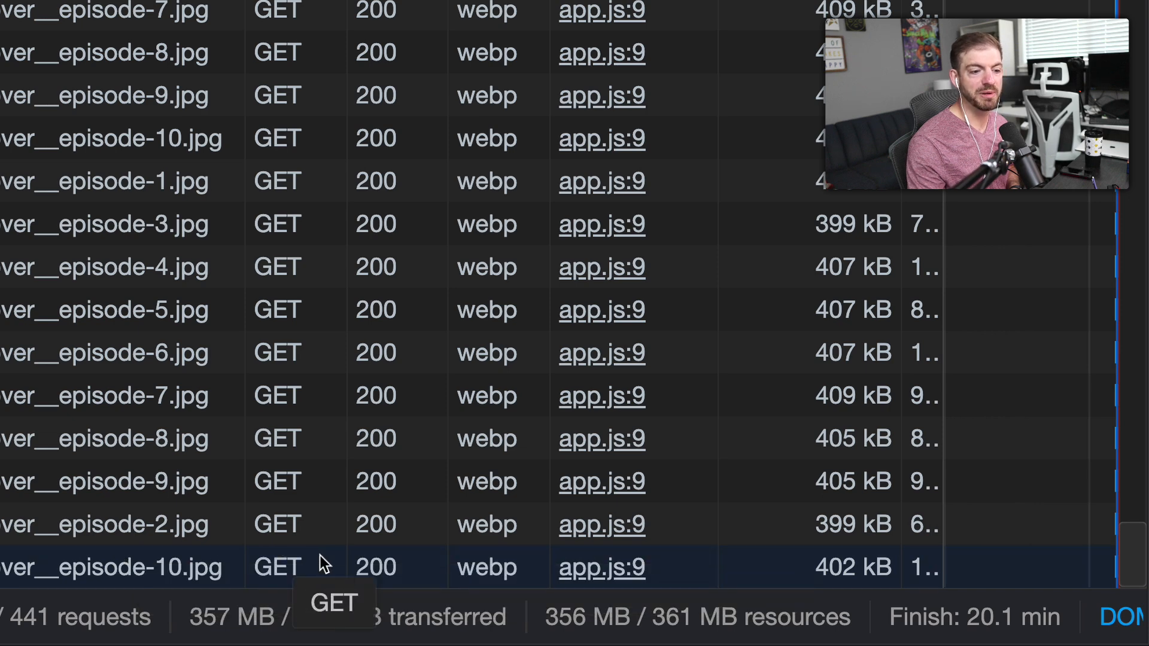
mouse_move(489, 568)
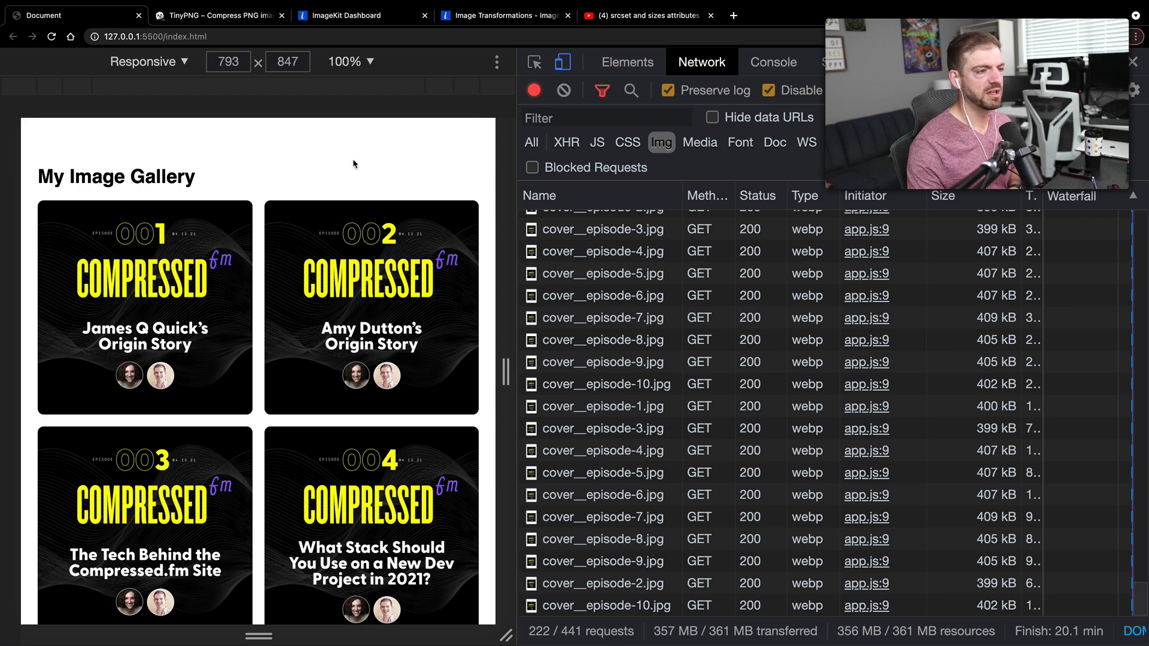
type("caniuse webp")
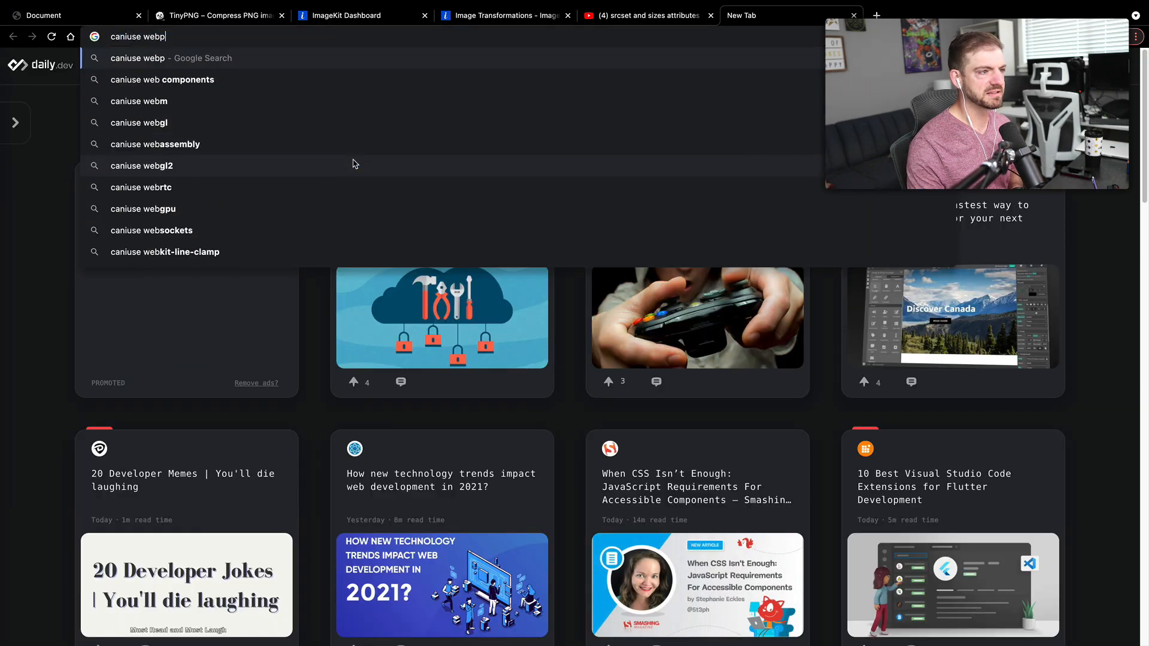
key("Return")
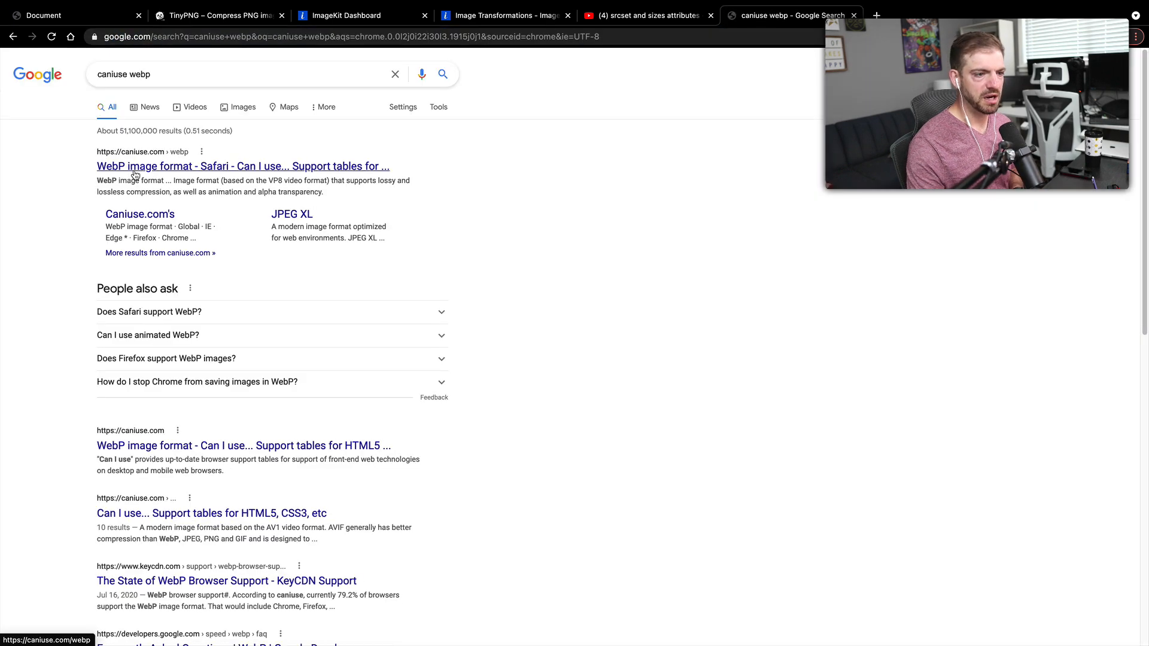
left_click(243, 166)
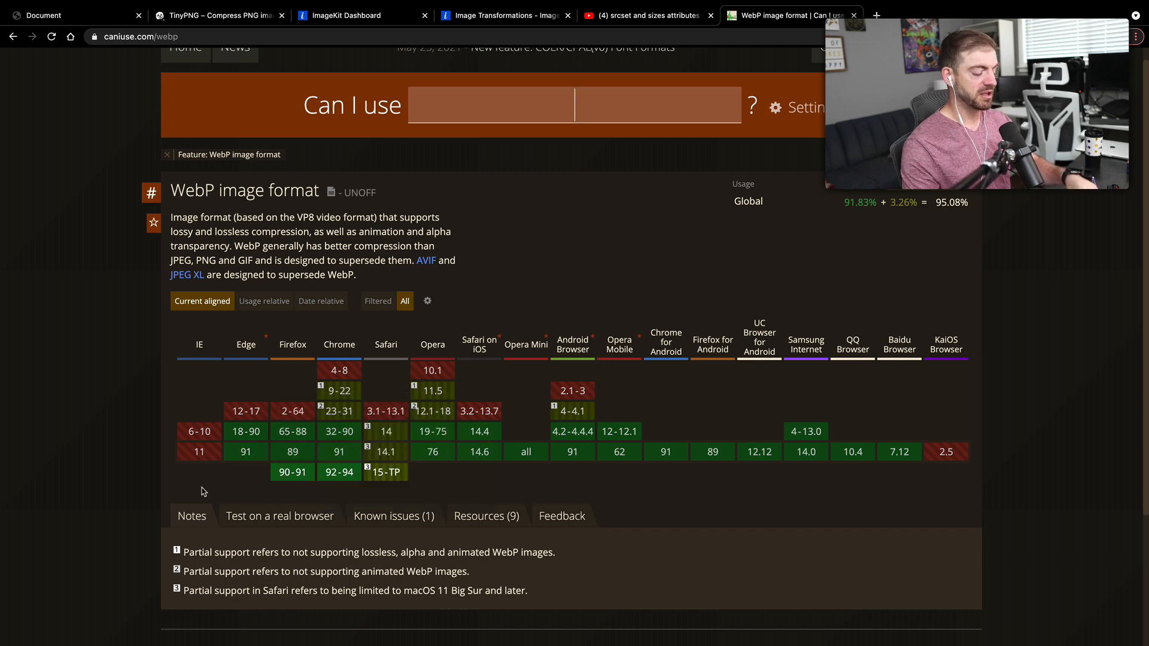
mouse_move(88, 411)
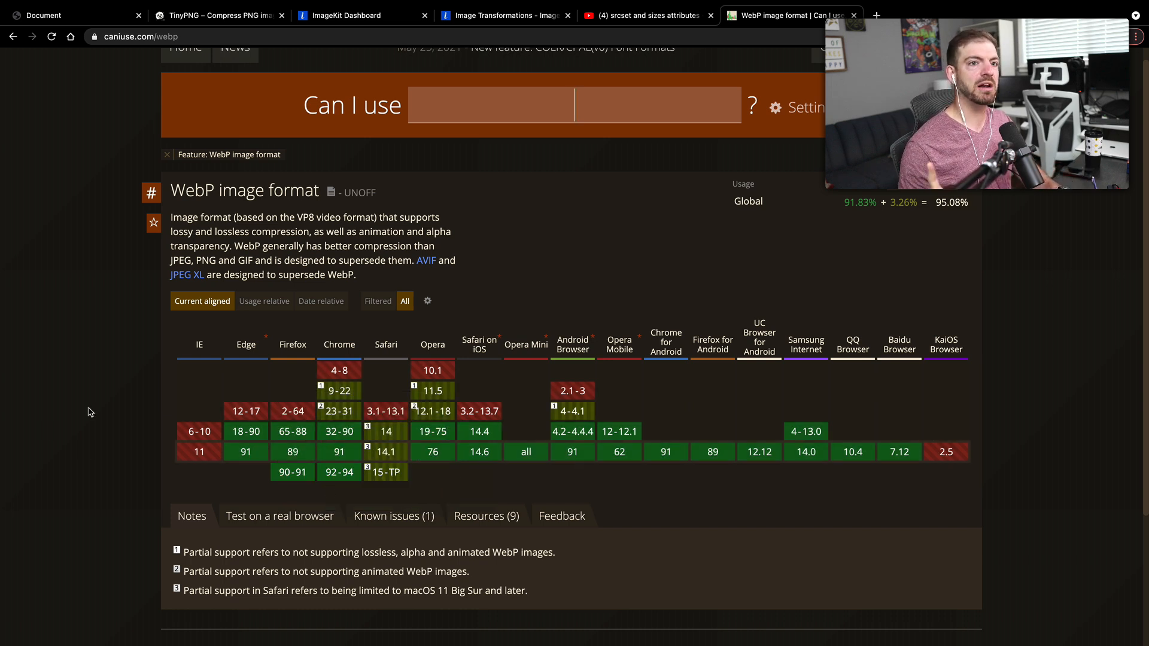
left_click(574, 105)
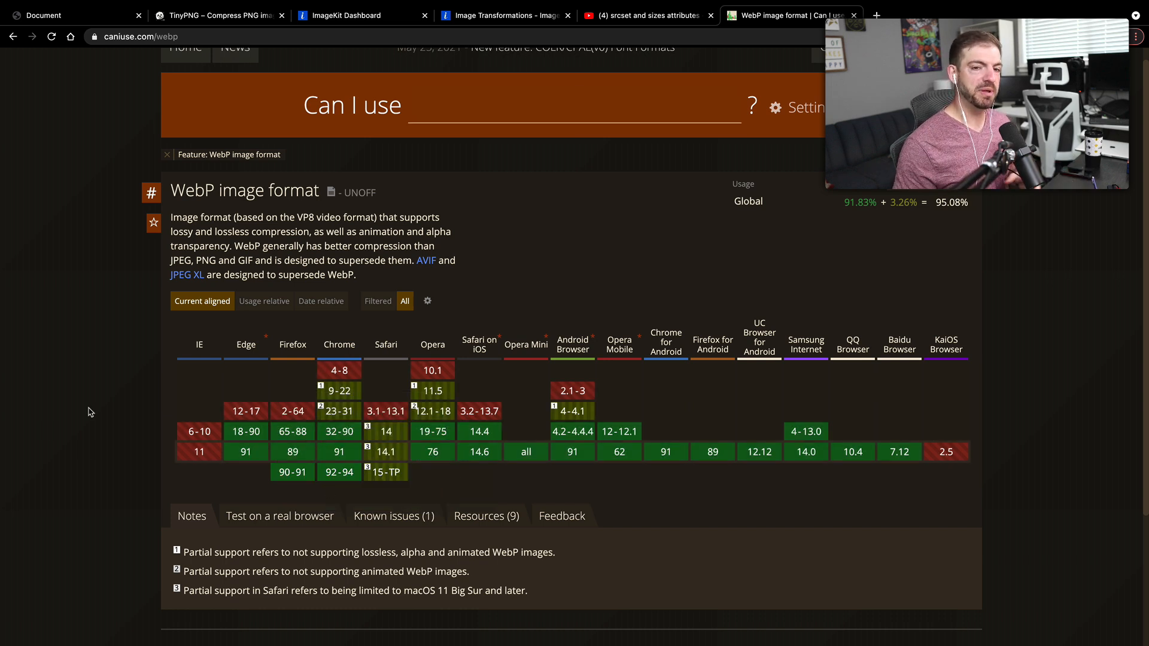
left_click(73, 15)
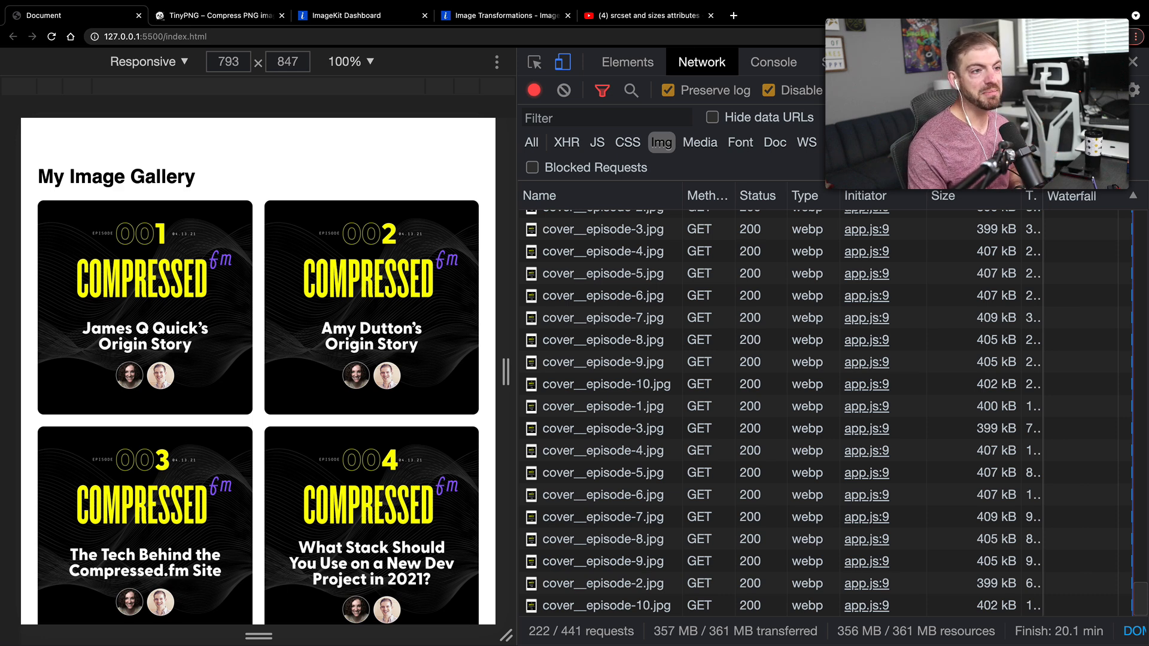
mouse_move(461, 216)
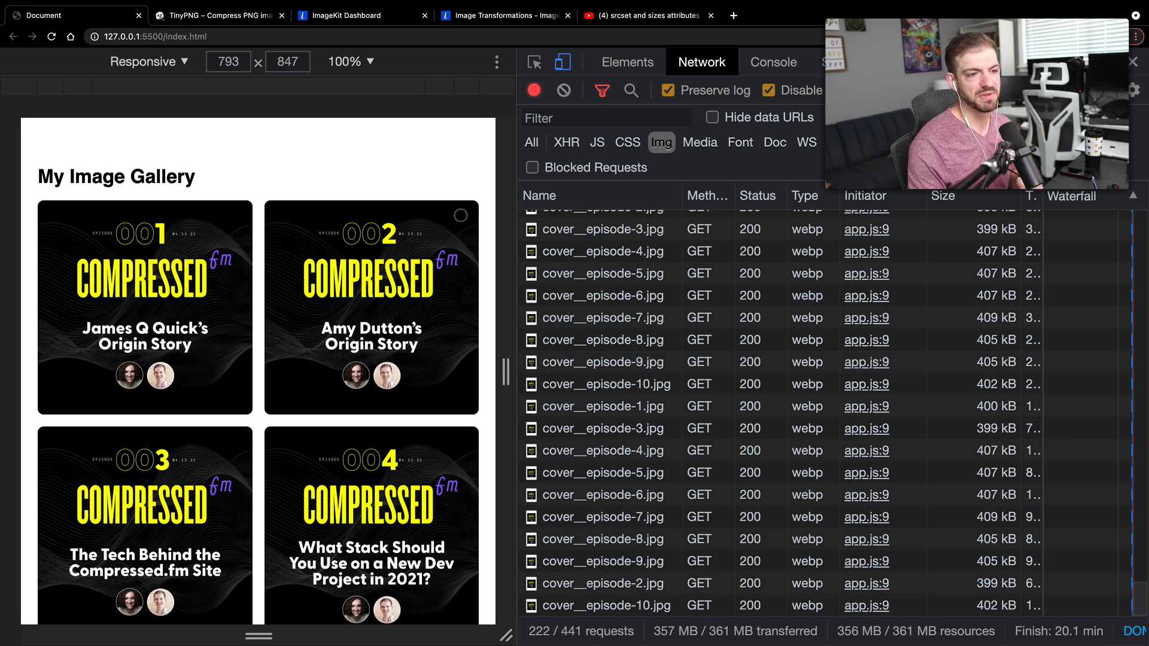
- Read the Image Transformations docs' w-300,h-300 URL example, then return to the gallery
left_click(505, 16)
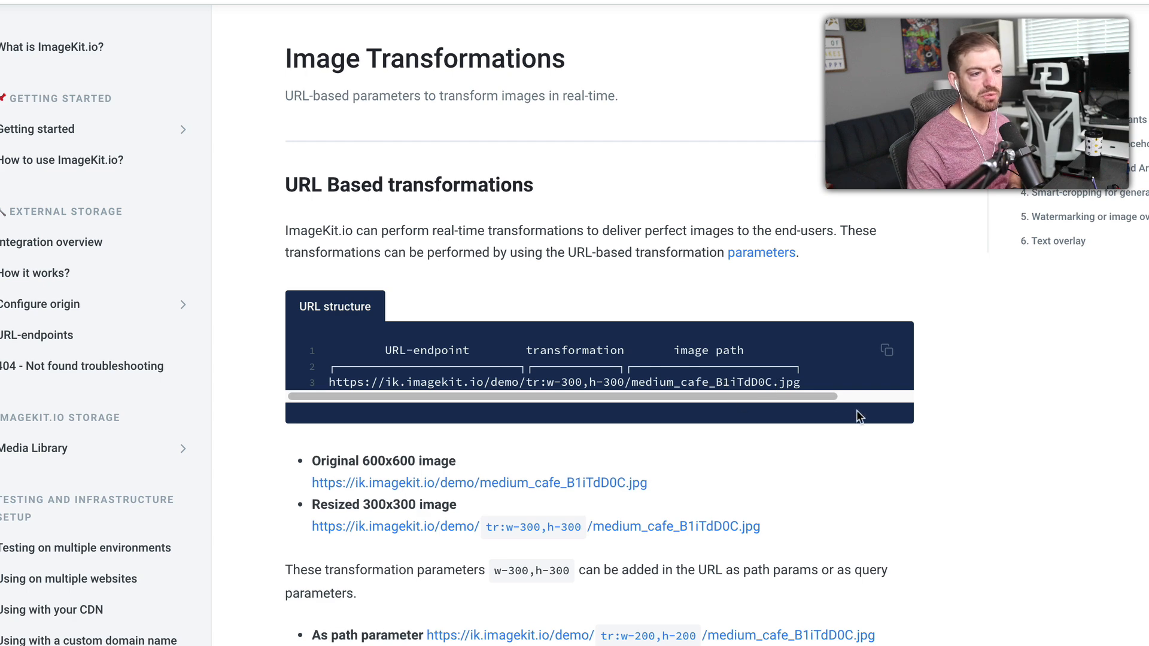
mouse_move(778, 497)
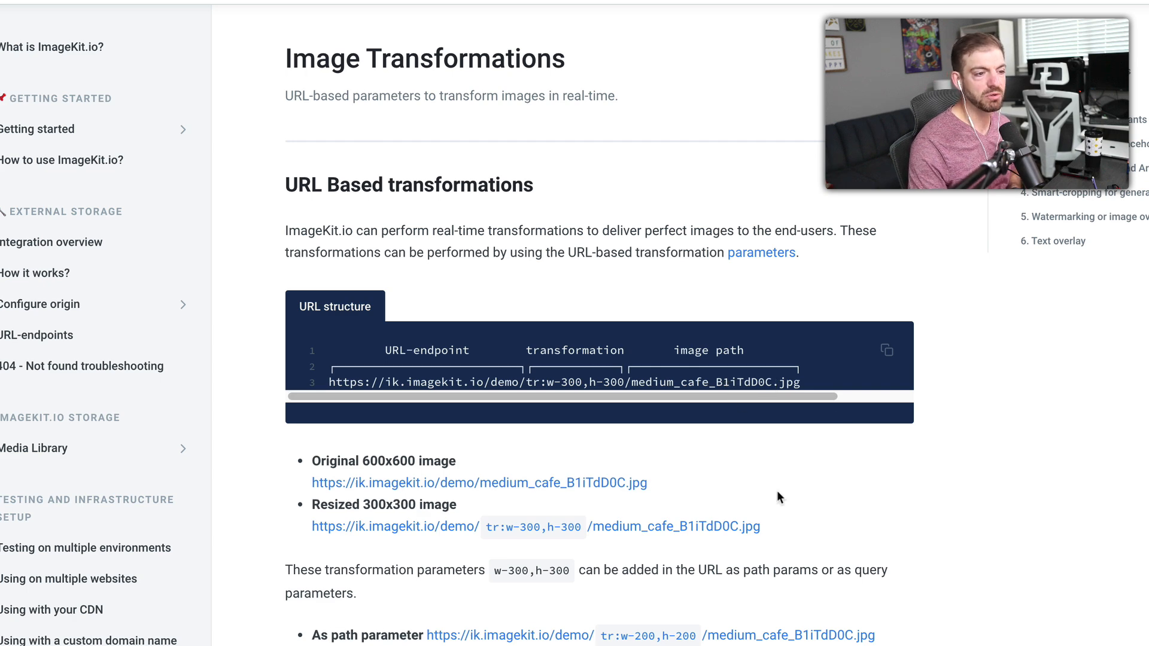
mouse_move(531, 374)
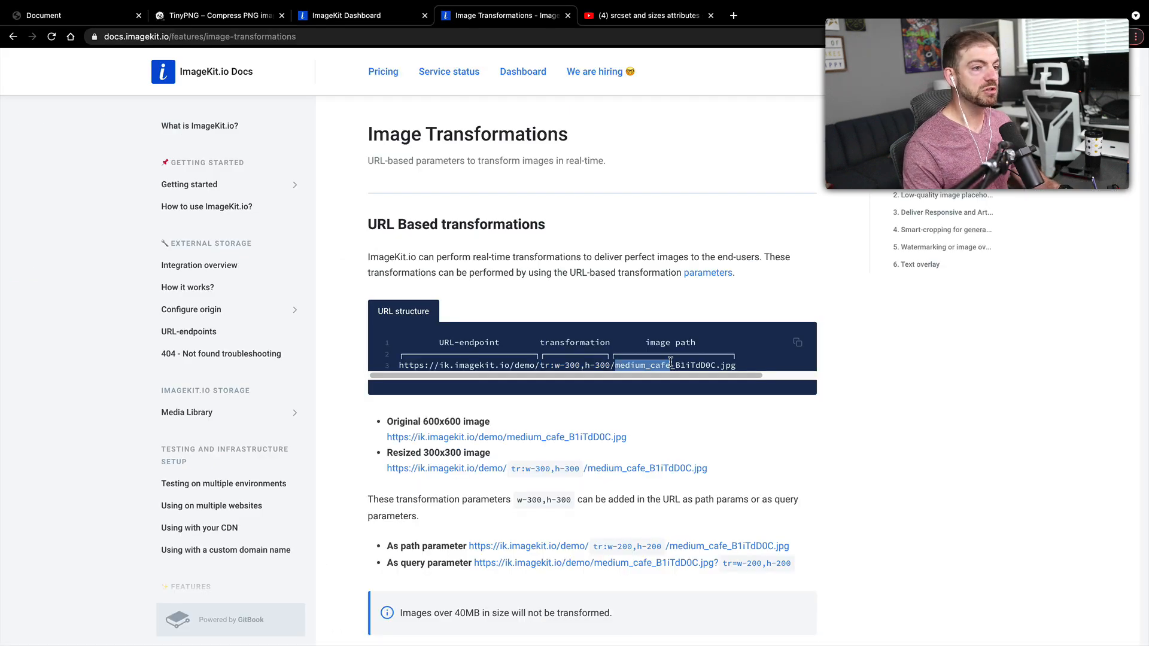
mouse_move(585, 302)
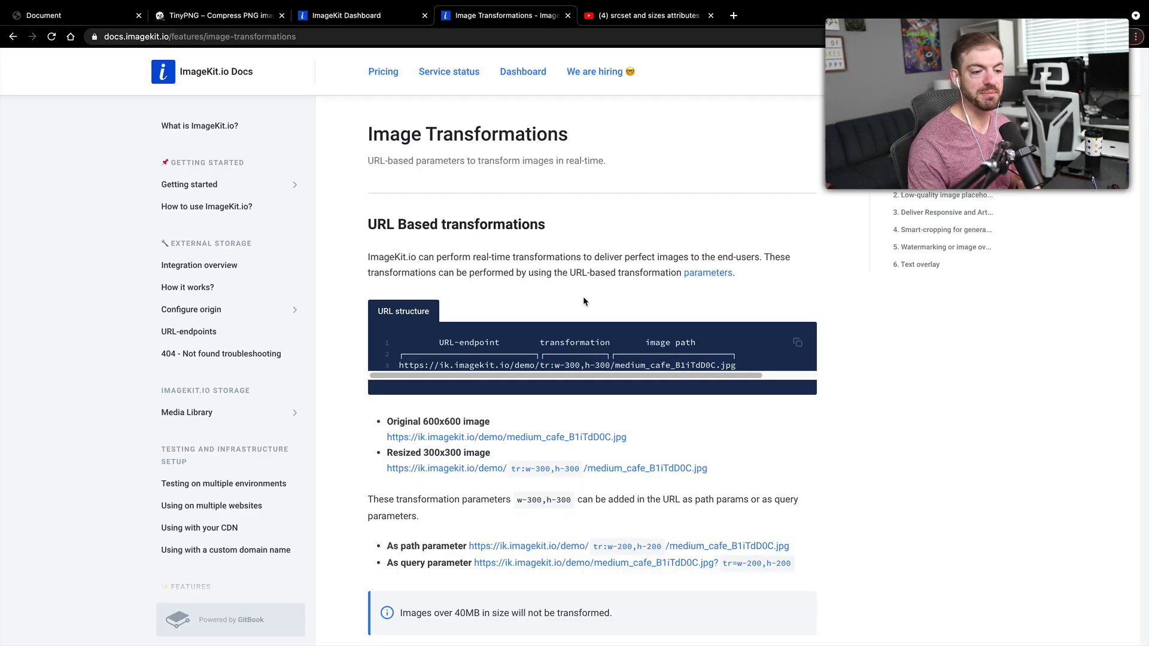
left_click(44, 14)
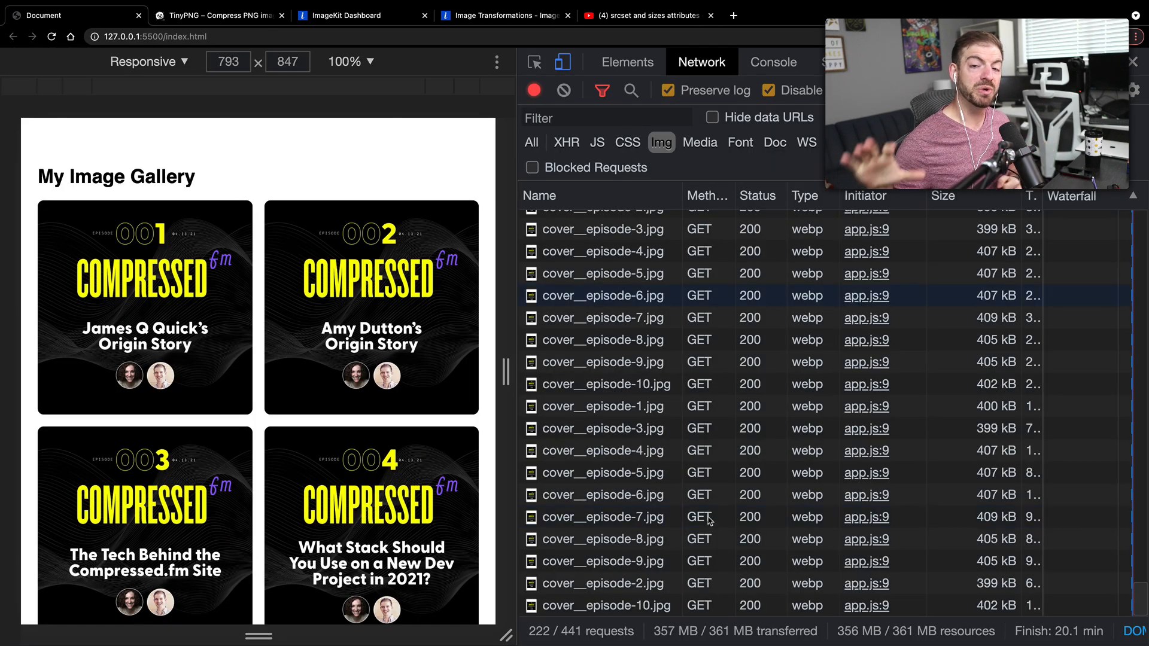
mouse_move(604, 605)
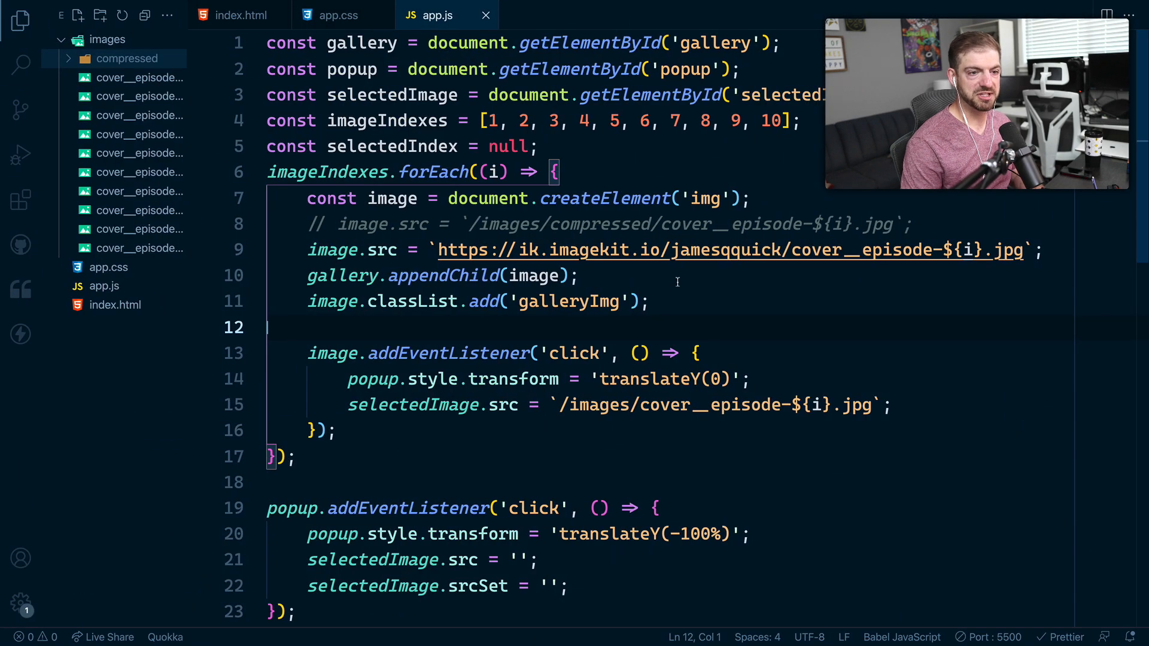
- Insert tr:w-600/ before the file name in the ImageKit URL, checking the transformation docs
left_click(792, 249)
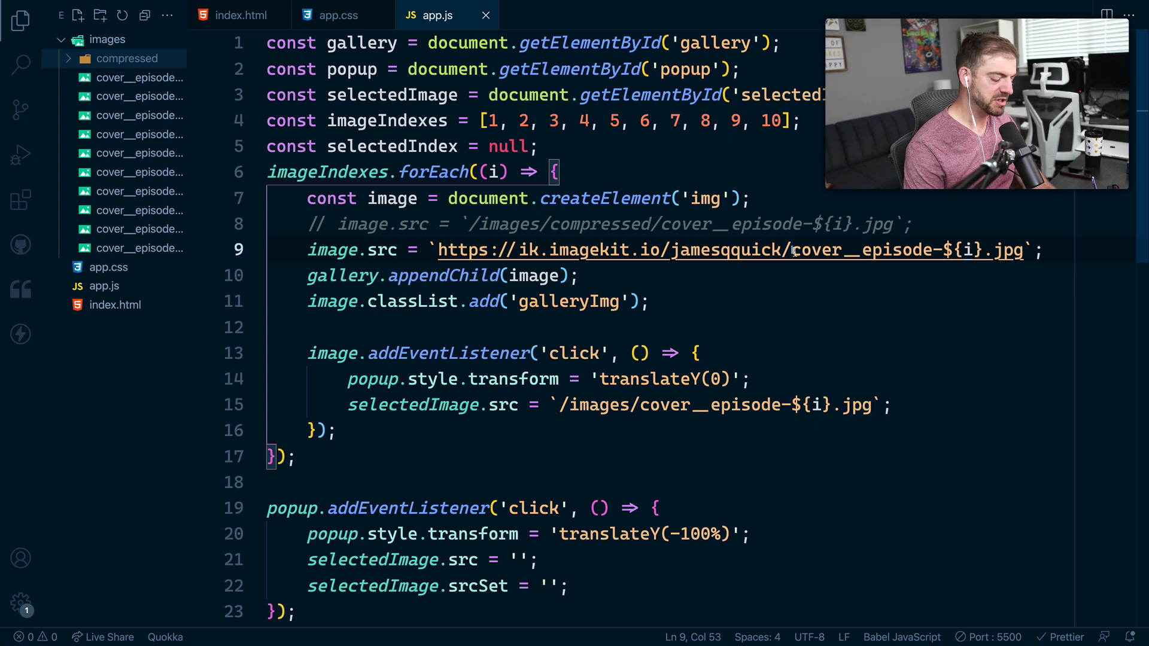
type("/")
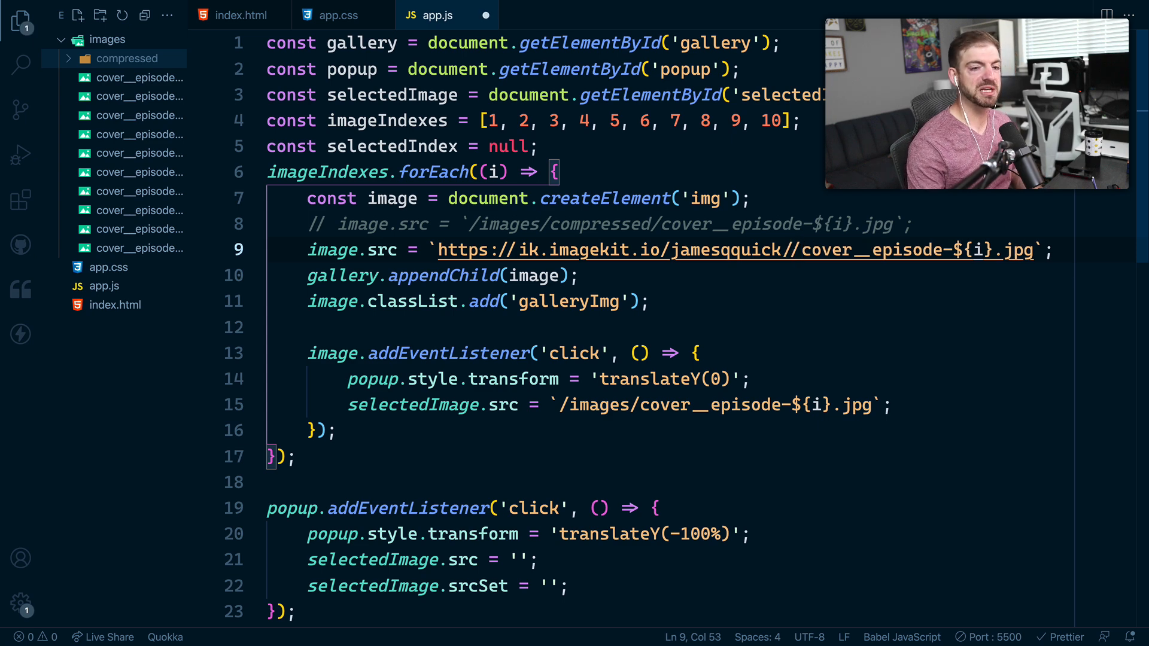
type("tr/")
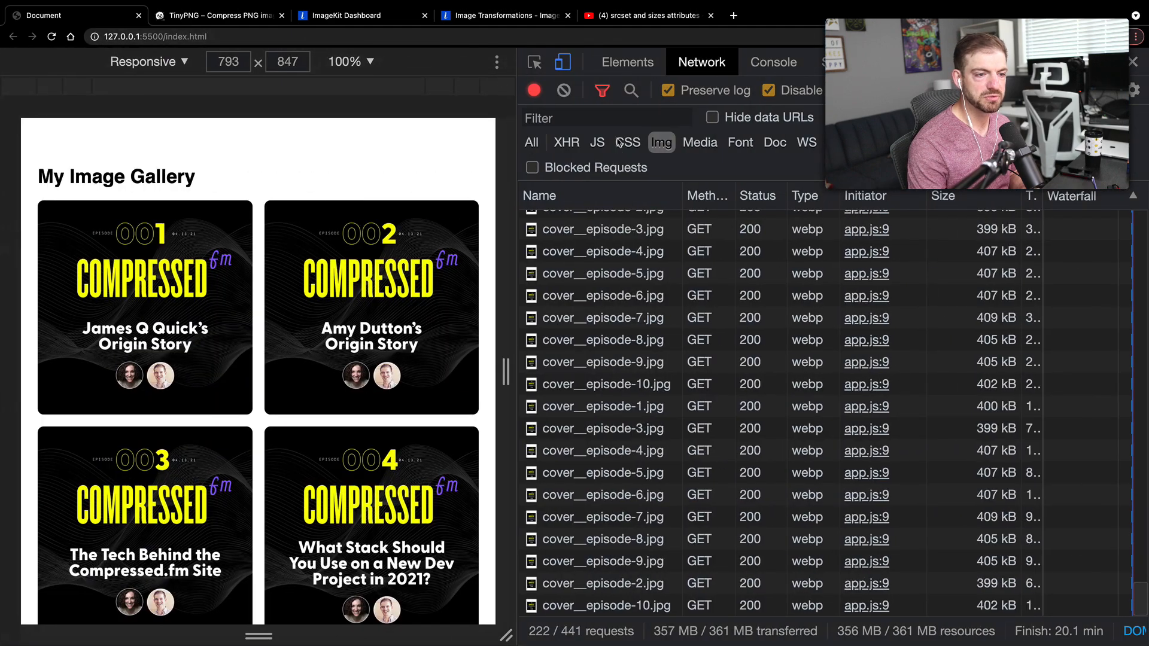
left_click(505, 14)
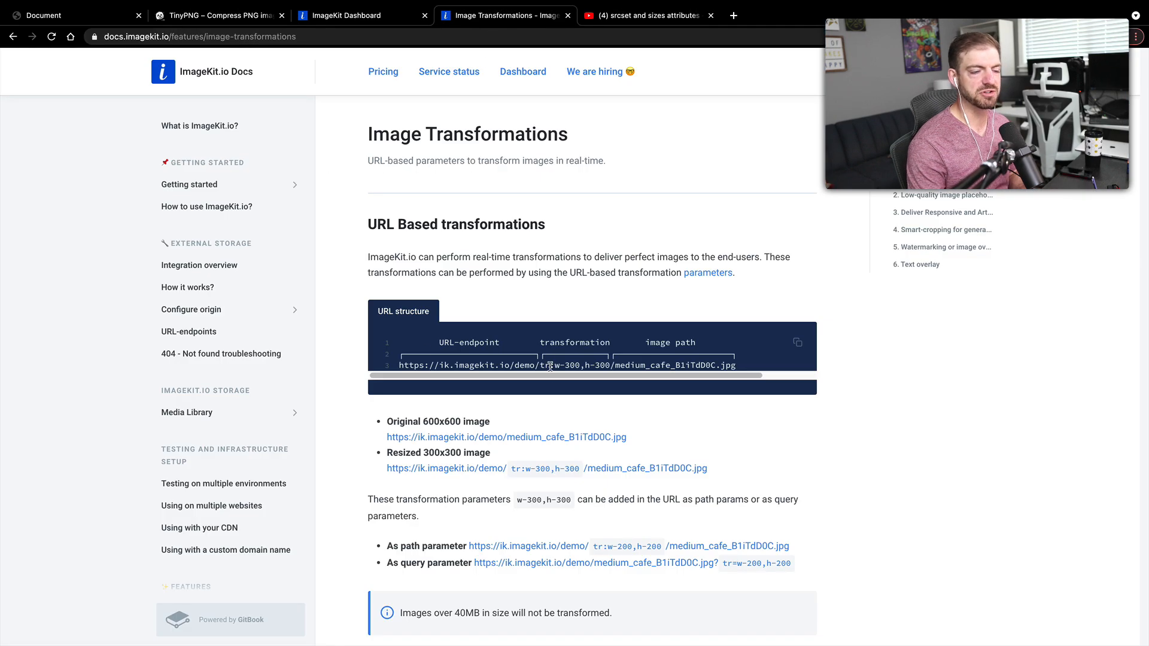
double_click(574, 366)
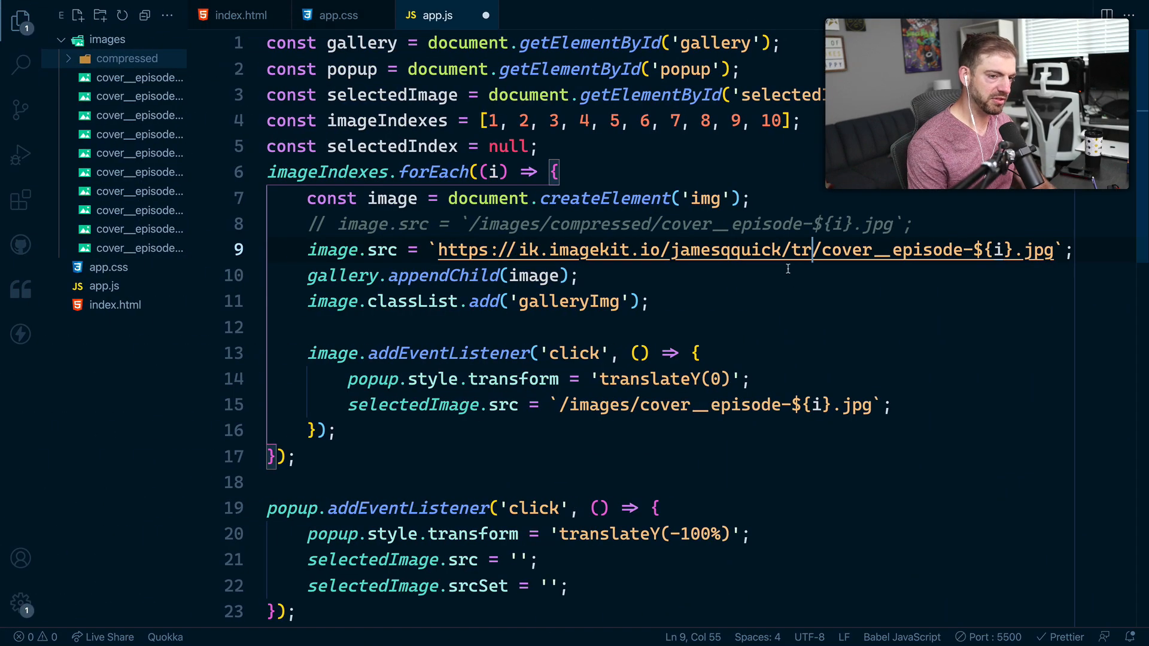
left_click(503, 15)
type(":w-600")
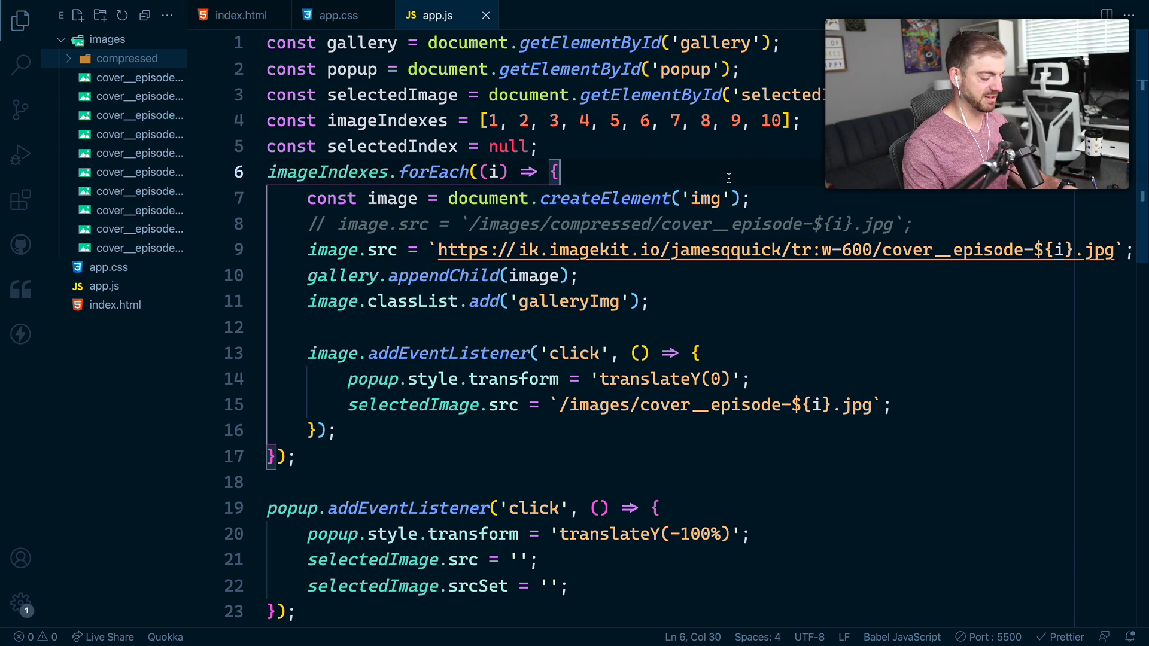
left_click(504, 14)
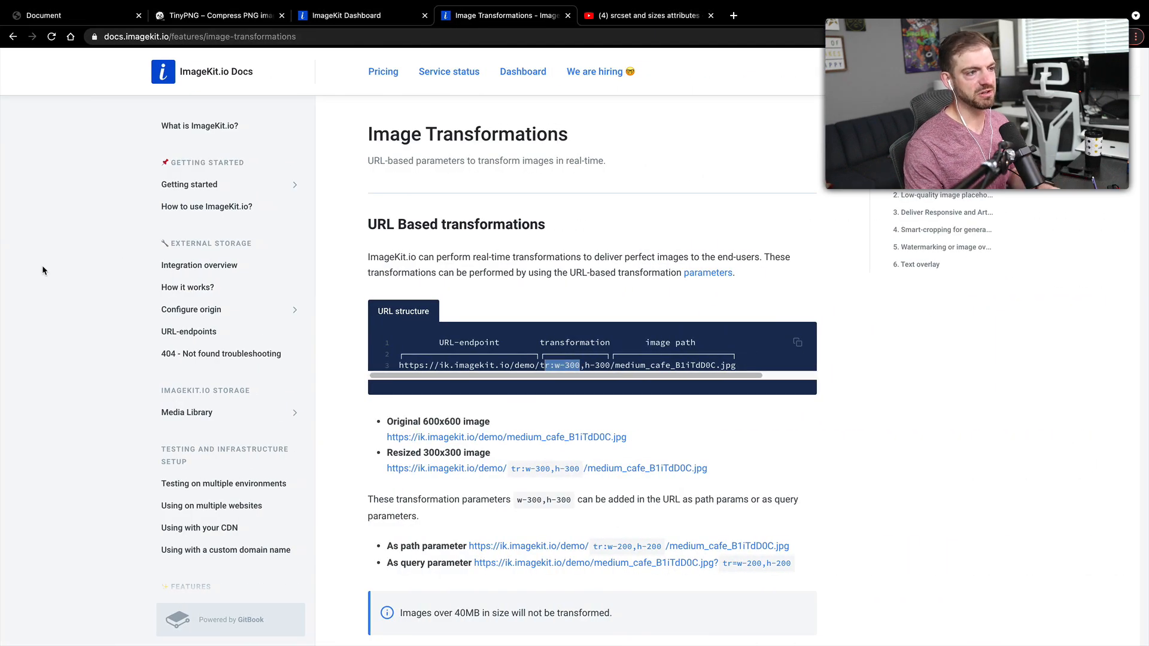
- Compare TinyPNG results, check gallery thumbnails at about 47 kB, and open episode 3's popup
left_click(218, 14)
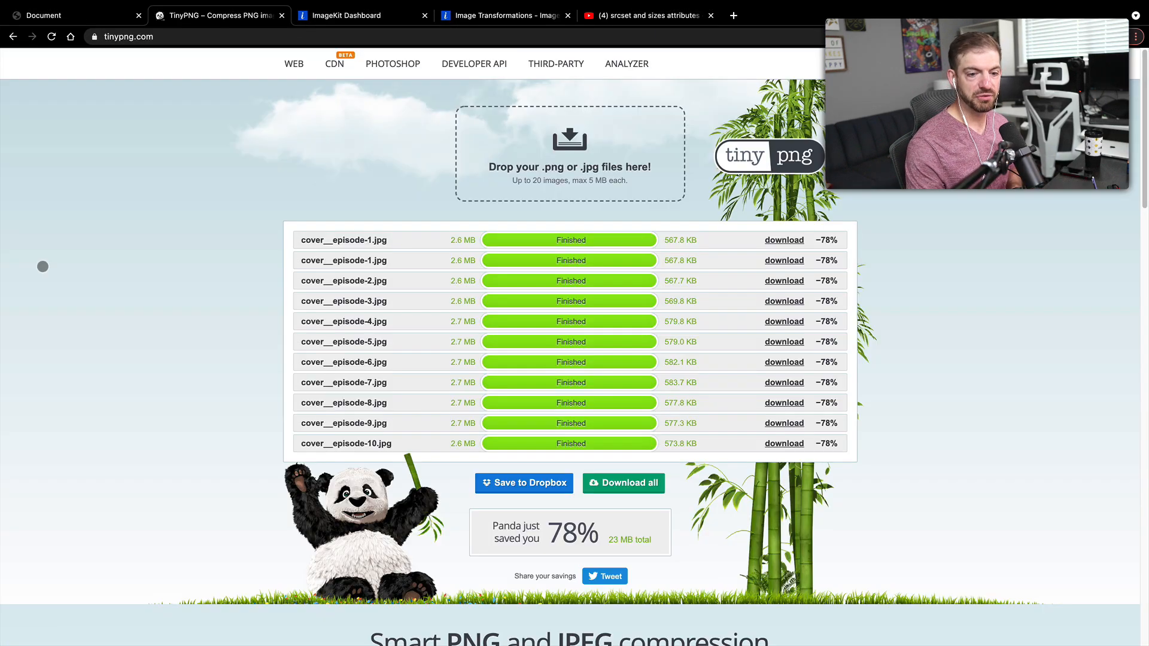
left_click(44, 14)
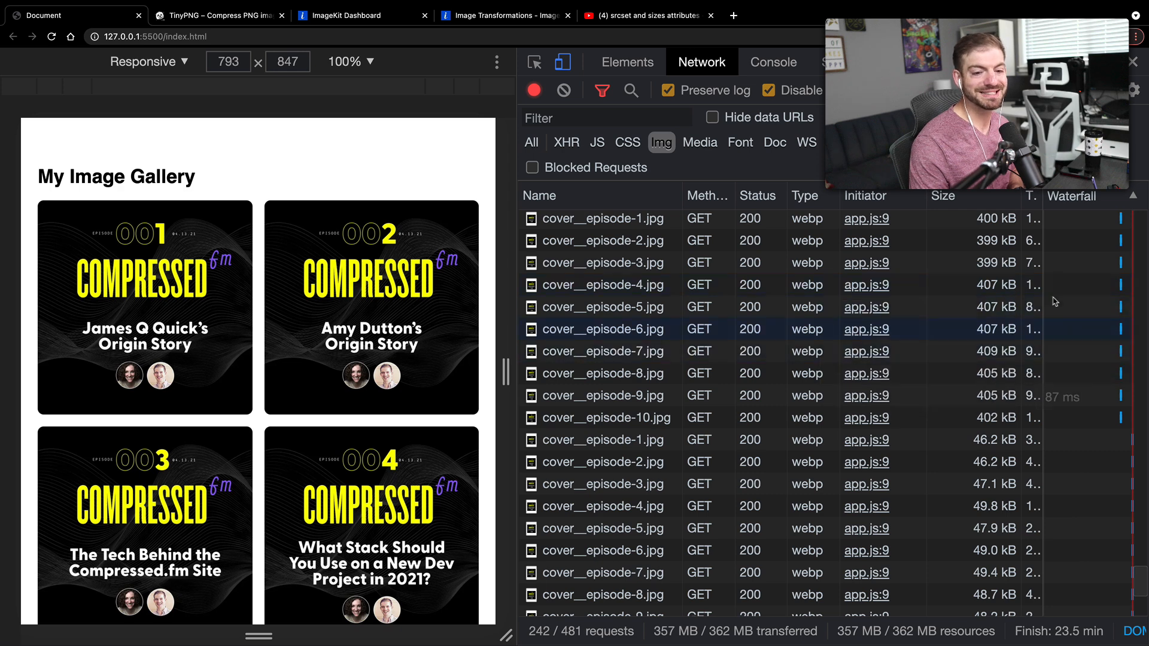
scroll("down", 3)
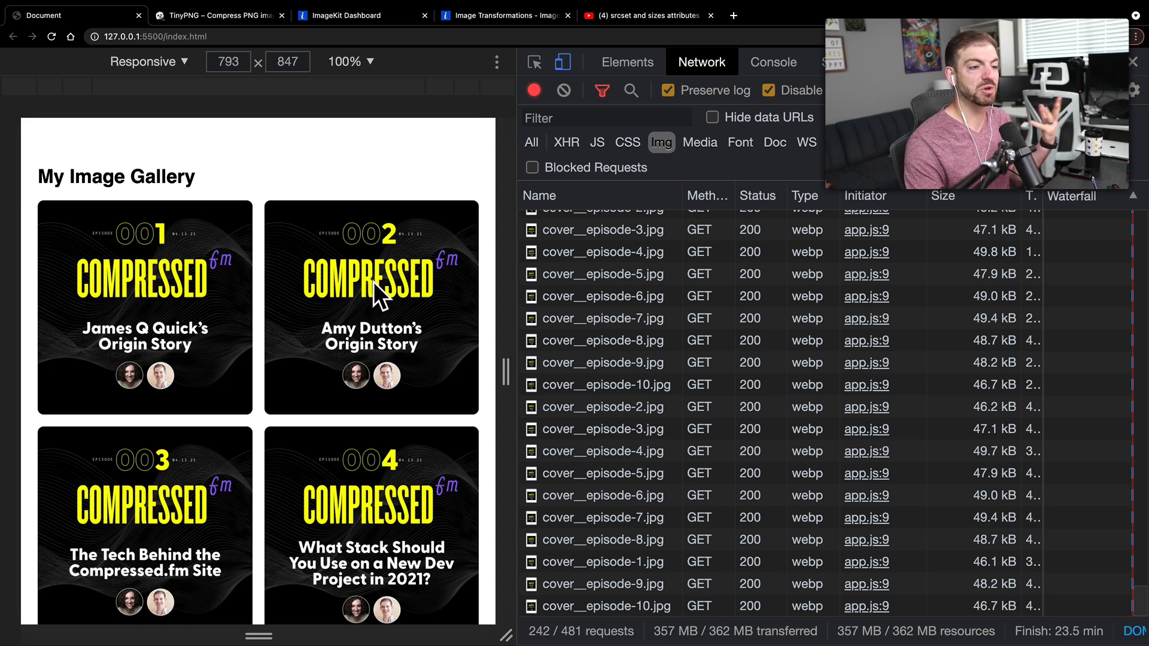
mouse_move(510, 366)
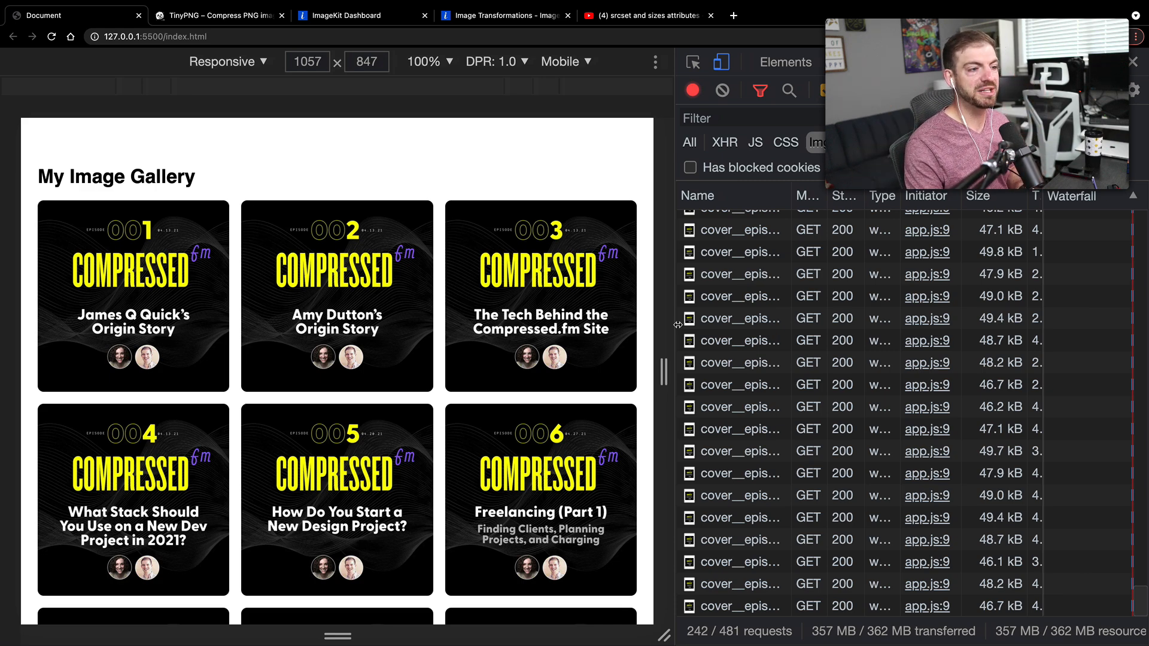
mouse_move(416, 172)
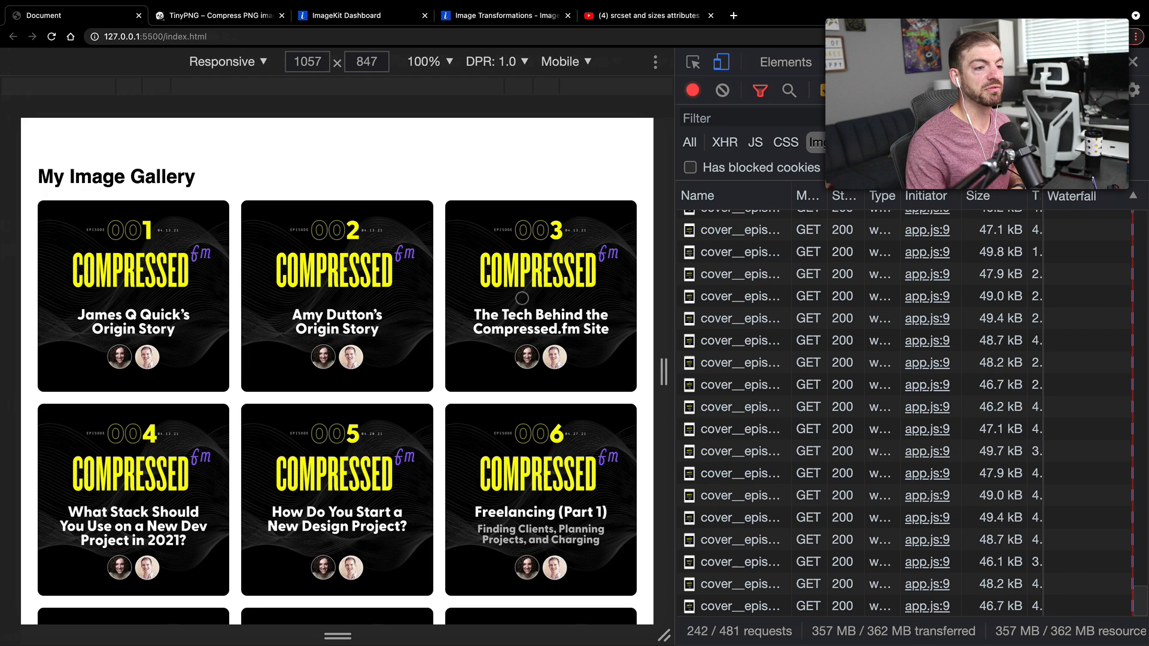
left_click(541, 296)
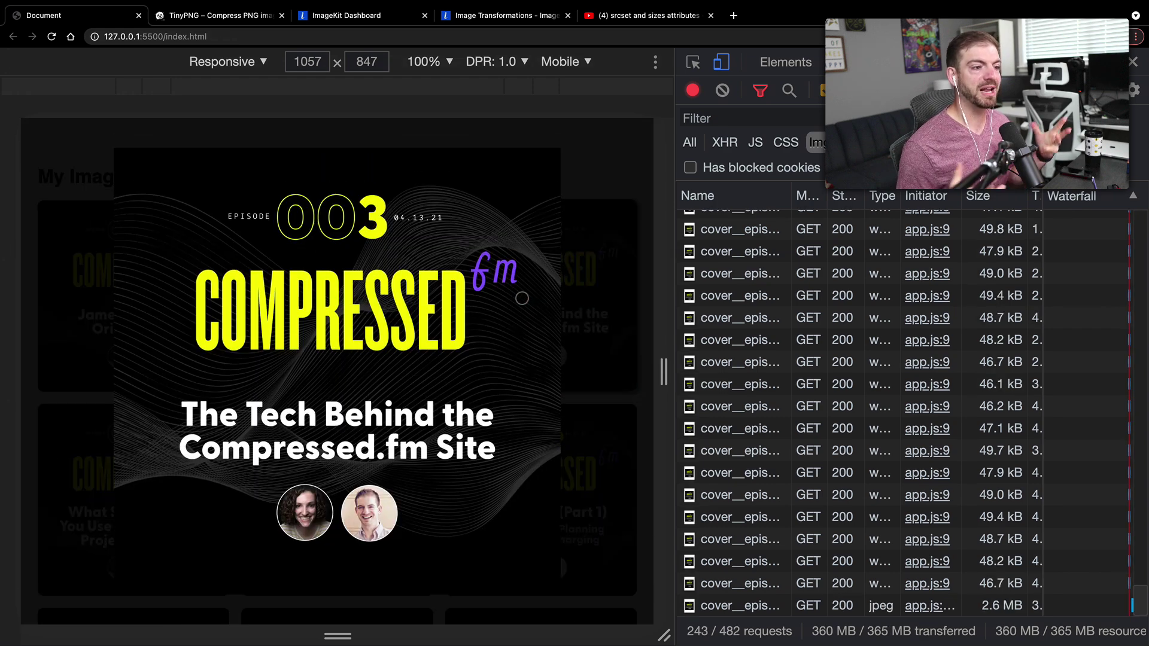
mouse_move(440, 403)
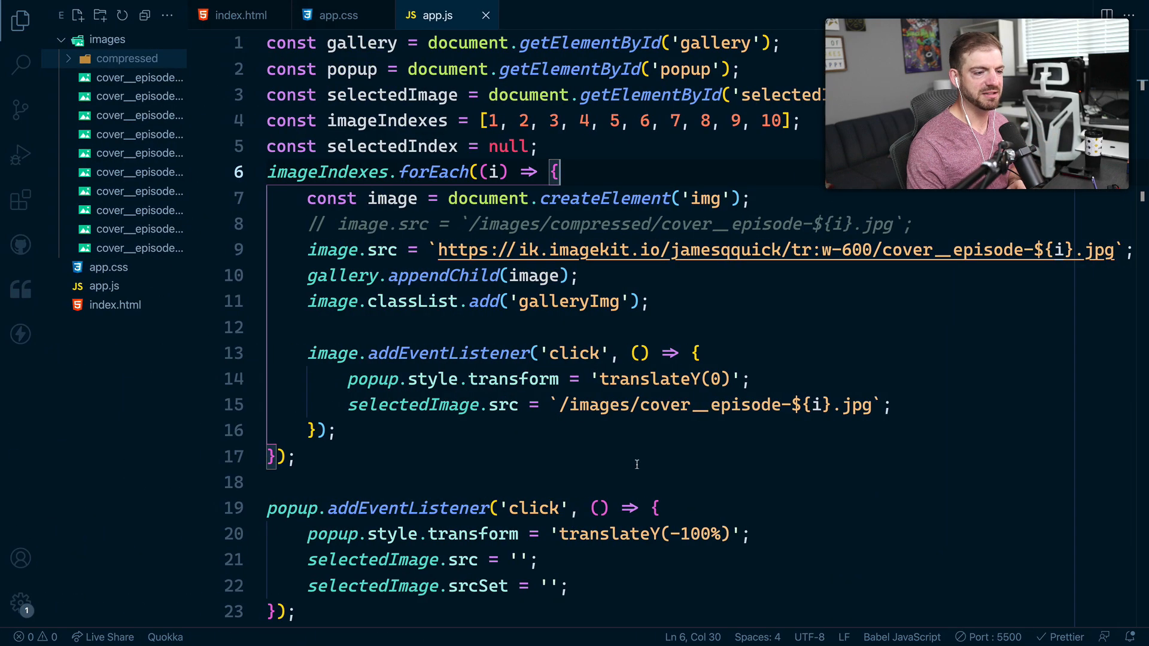
- Scroll through the popup code around the selectedImage.src line in app.js
scroll("down", 3)
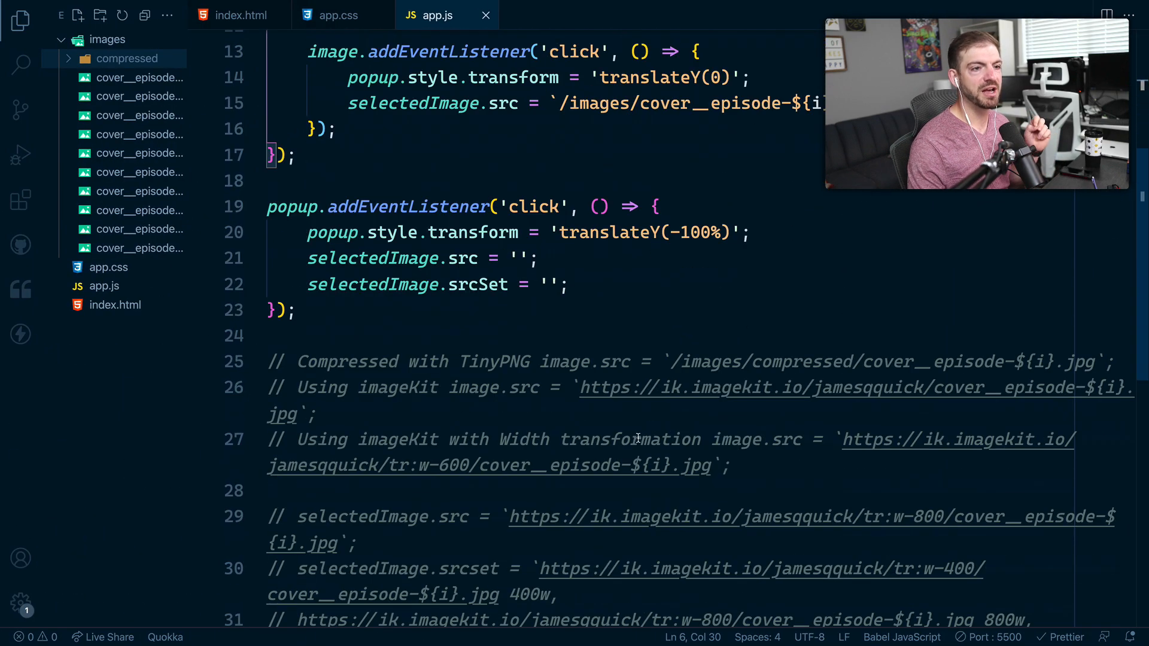
scroll("up", 3)
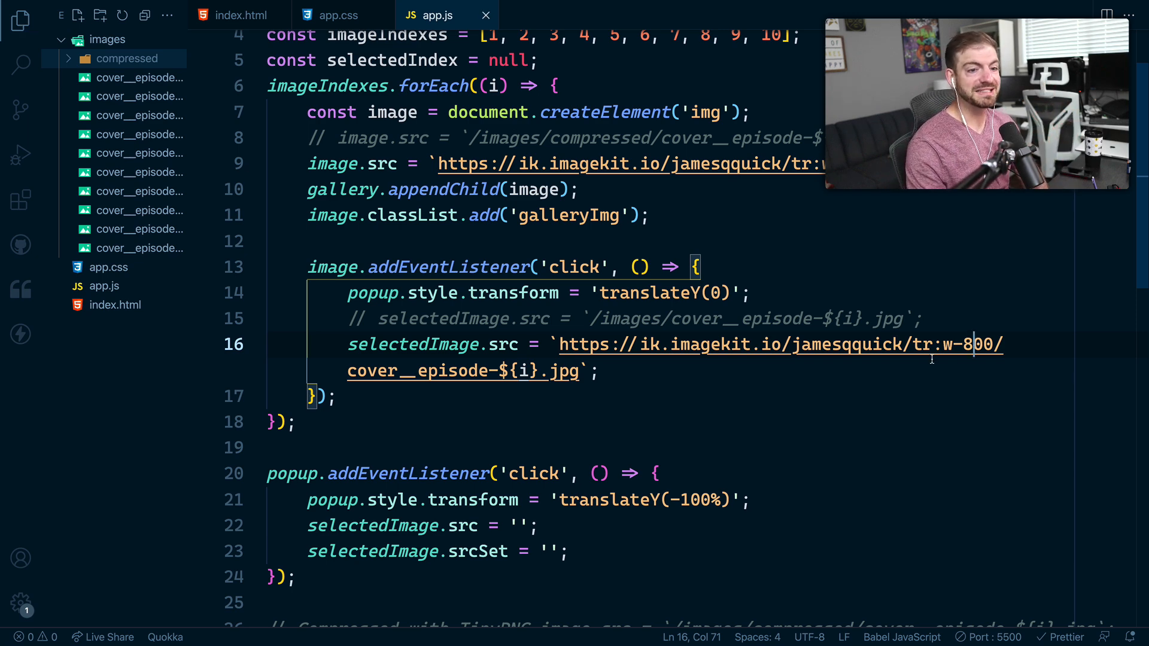
- Reopen episode 3's popup in Chrome and check its ImageKit request is about 72 kB
key("alt+tab")
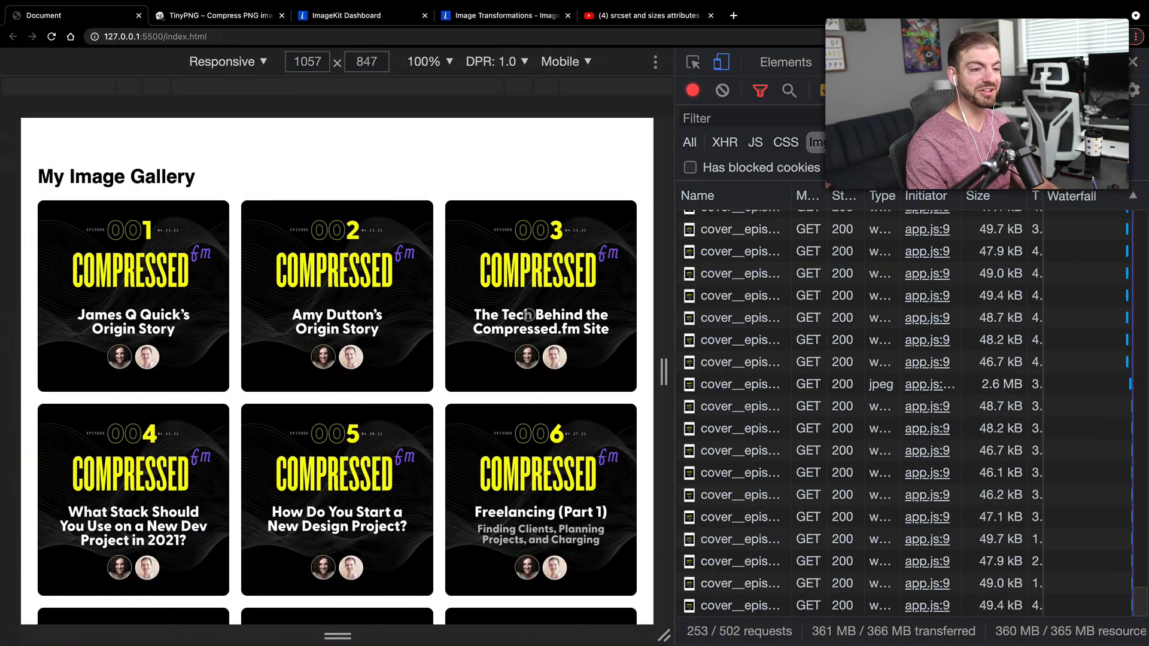
left_click(542, 296)
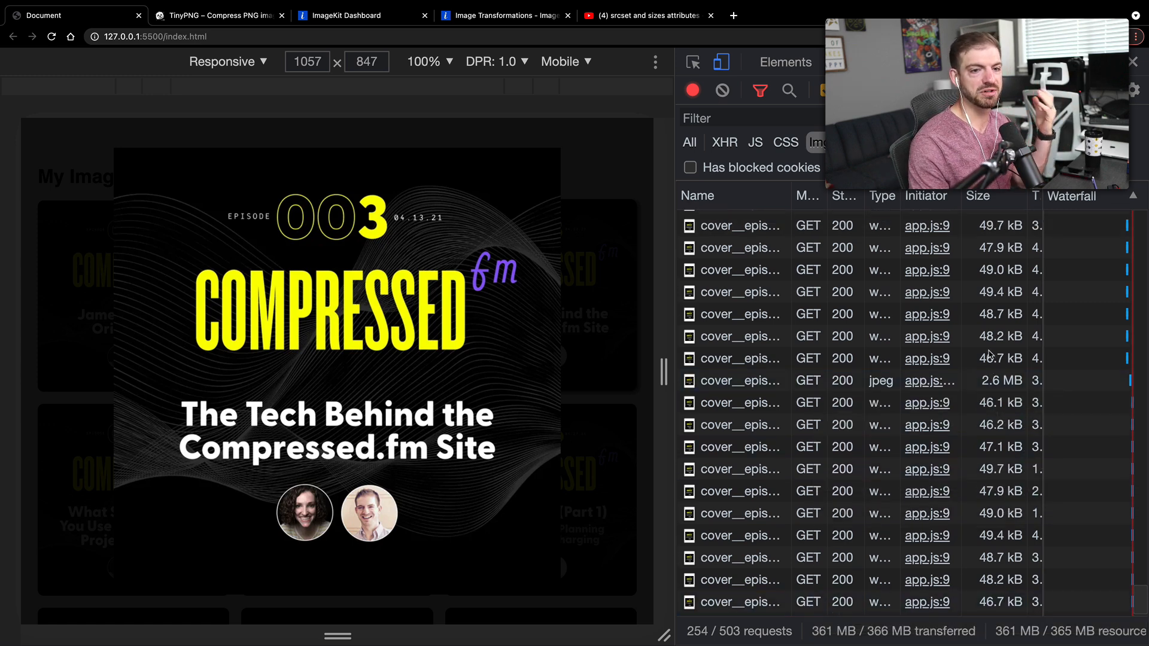
scroll("down", 3)
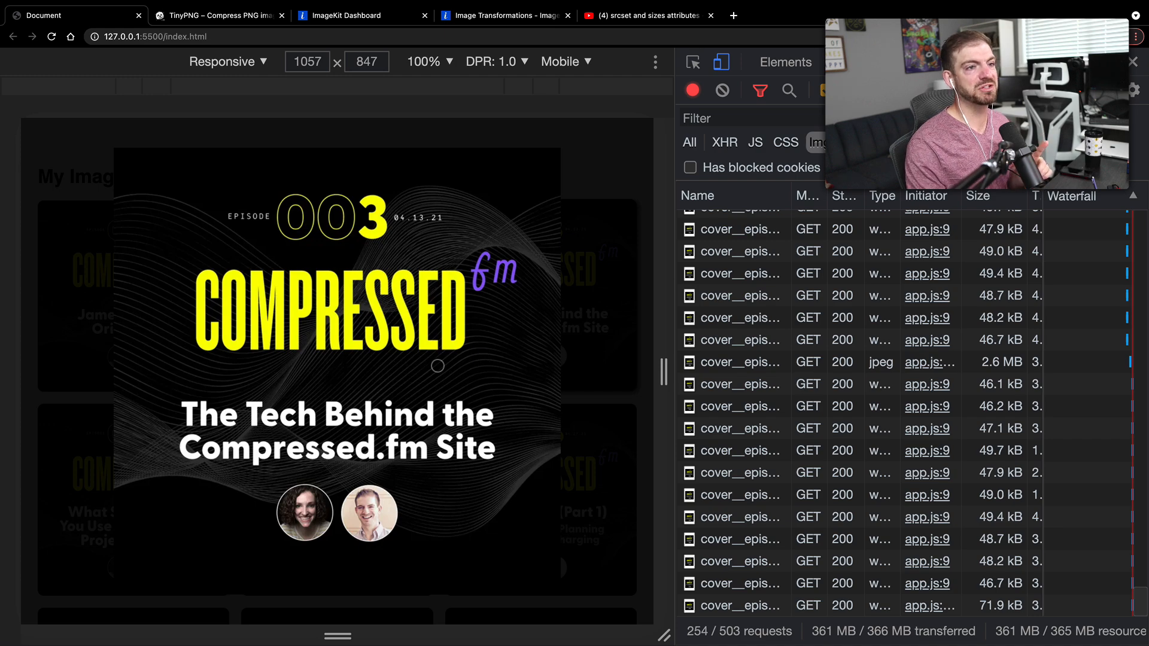
- Pull up the 'srcset and sizes attributes' YouTube video, then return to app.js
left_click(648, 16)
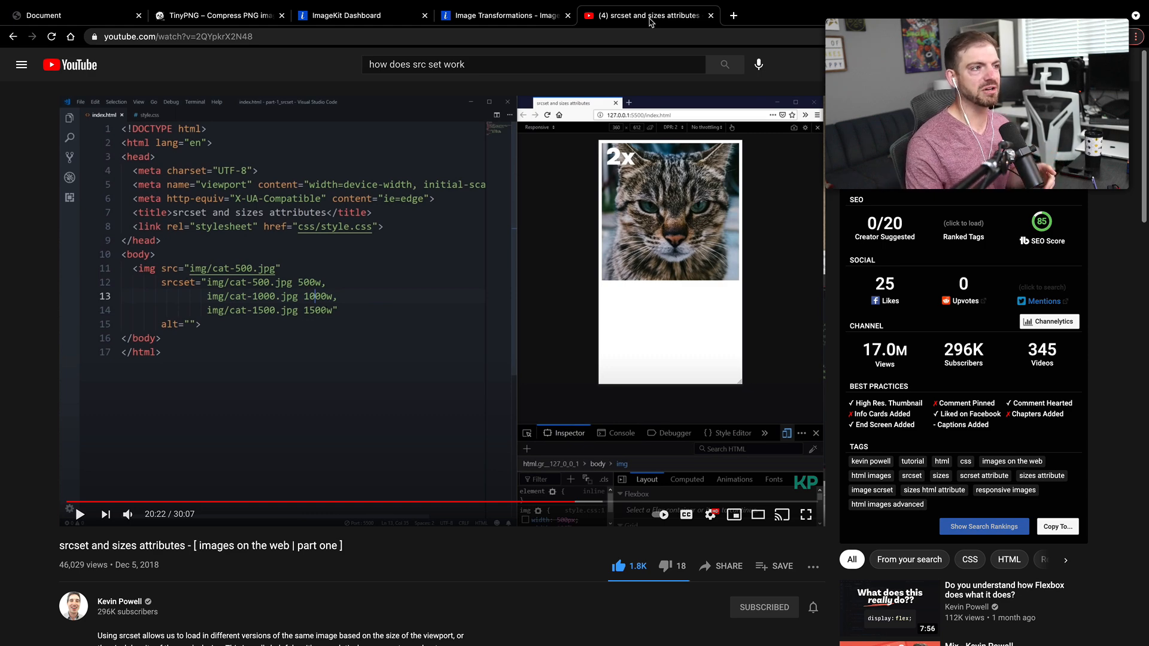
left_click(74, 15)
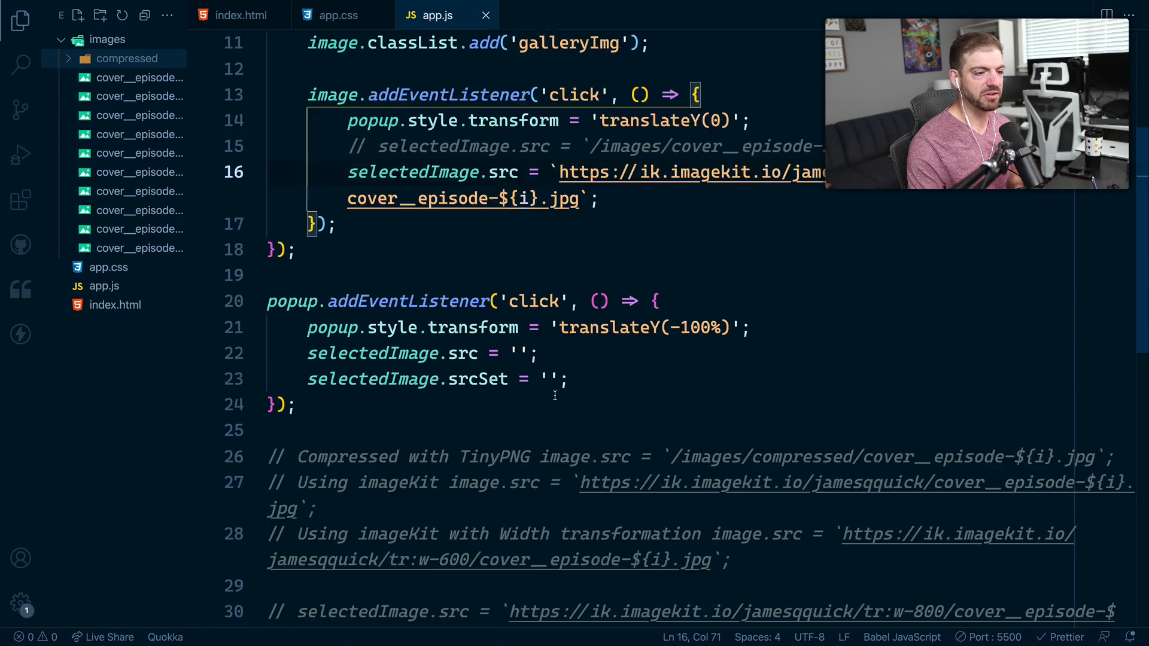
- Highlight the selectedImage.srcset property and its 400w width descriptor in the click handler
scroll("down", 3)
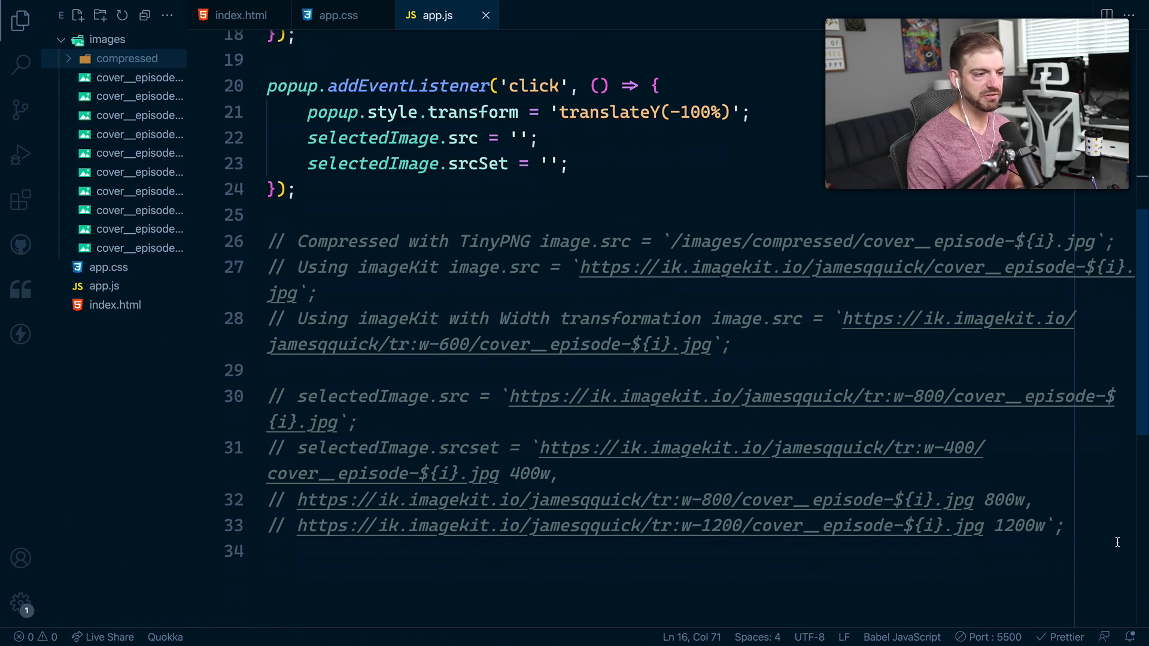
scroll("up", 3)
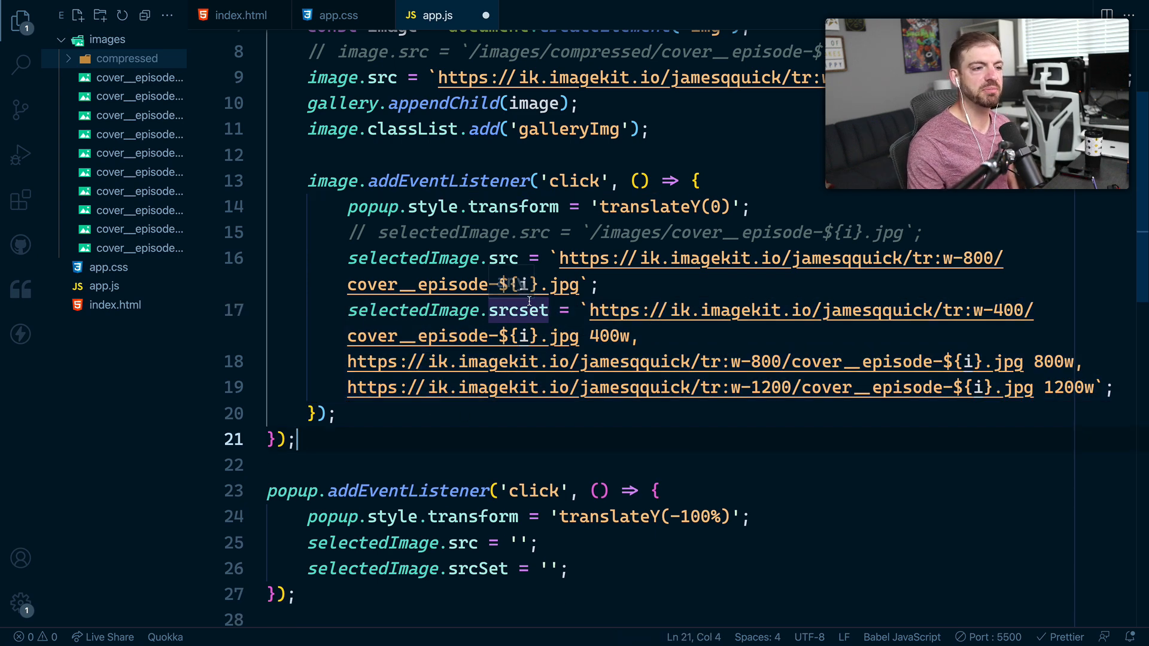
double_click(412, 258)
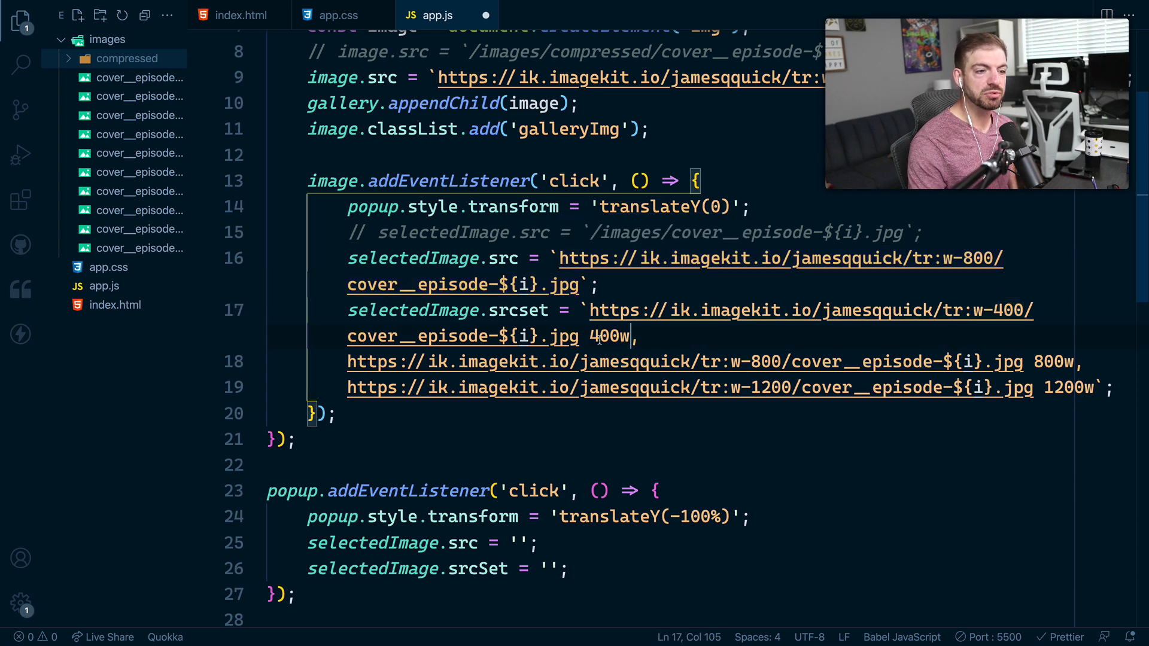
double_click(610, 337)
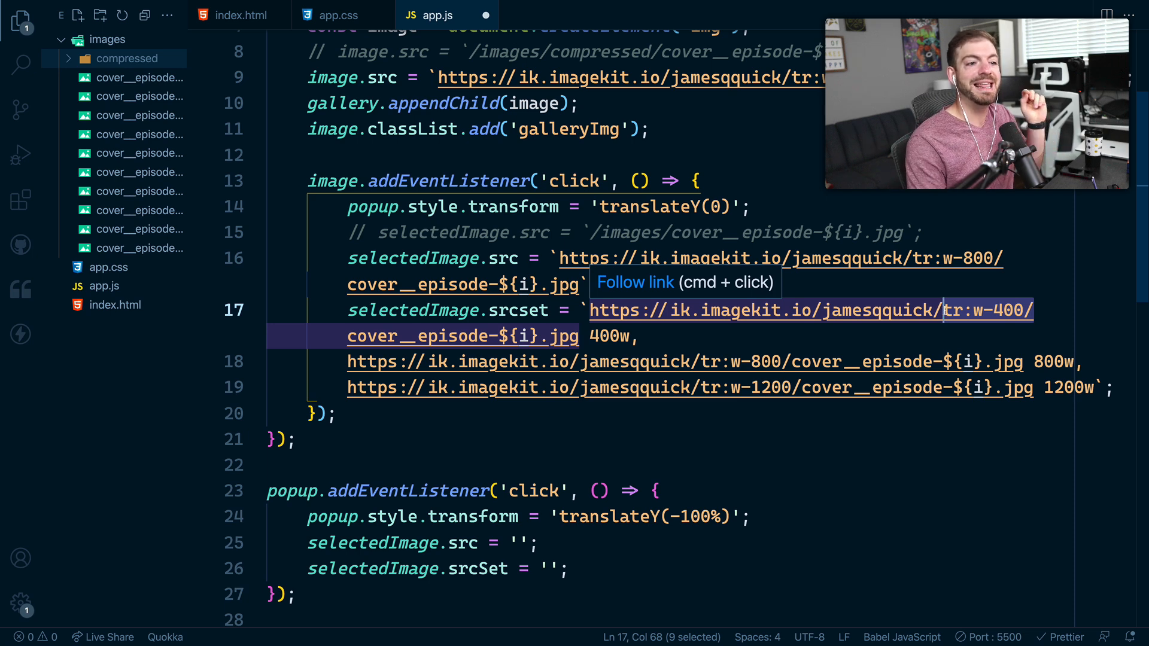
left_click(1110, 387)
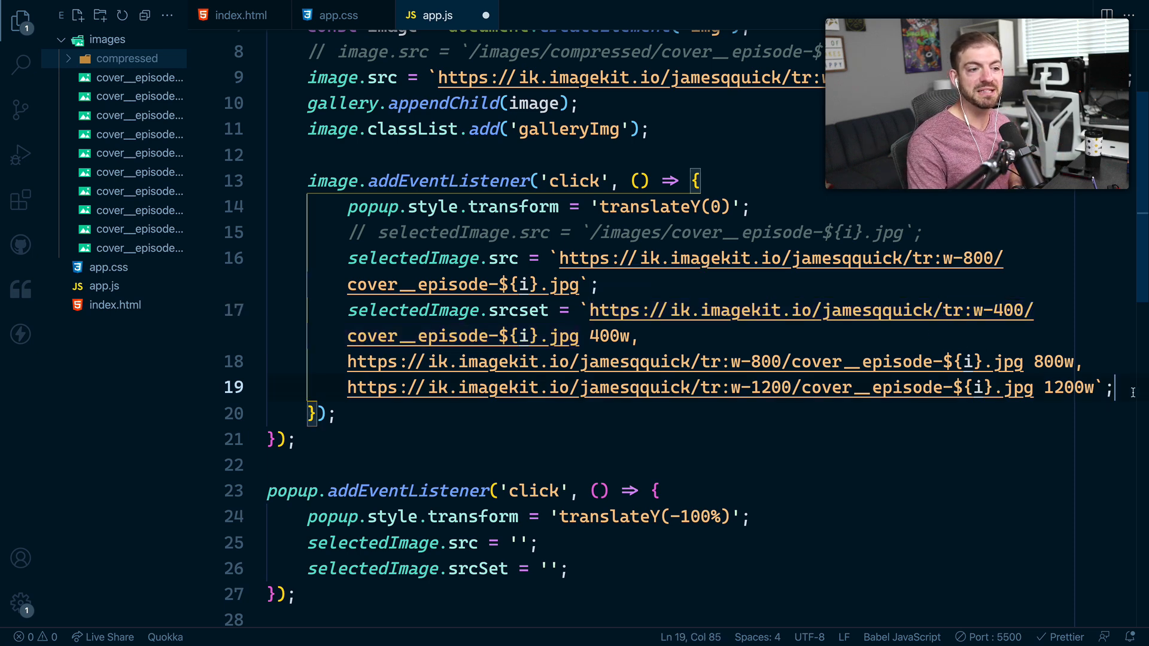
left_click(640, 336)
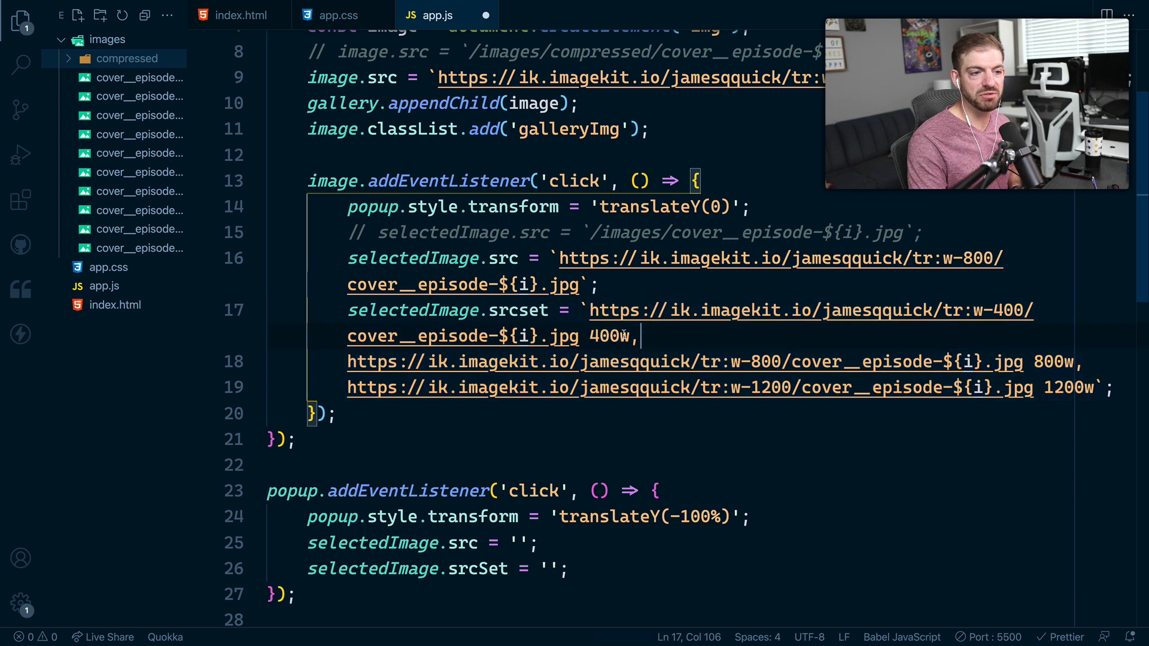
double_click(610, 336)
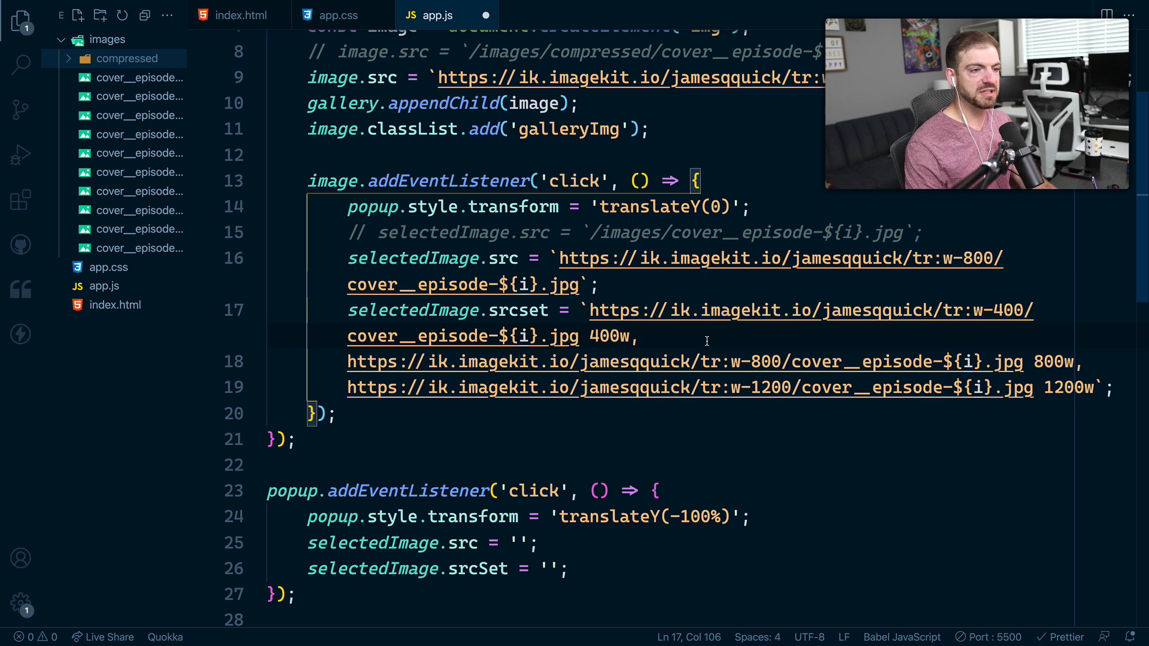
mouse_move(678, 361)
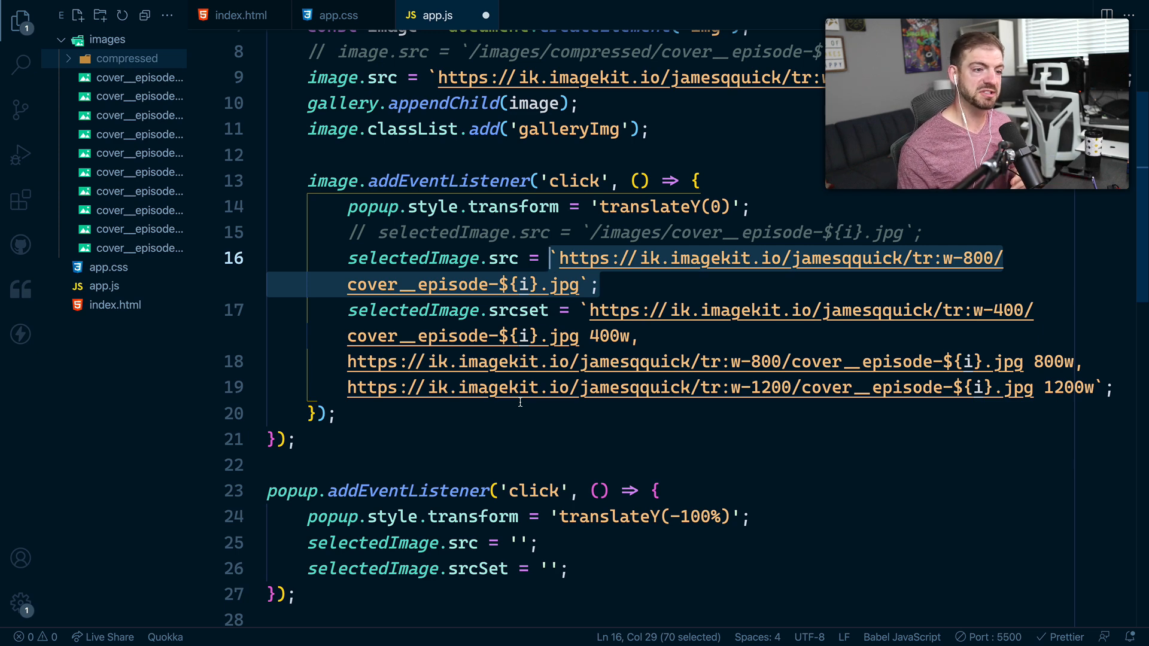
left_click(604, 284)
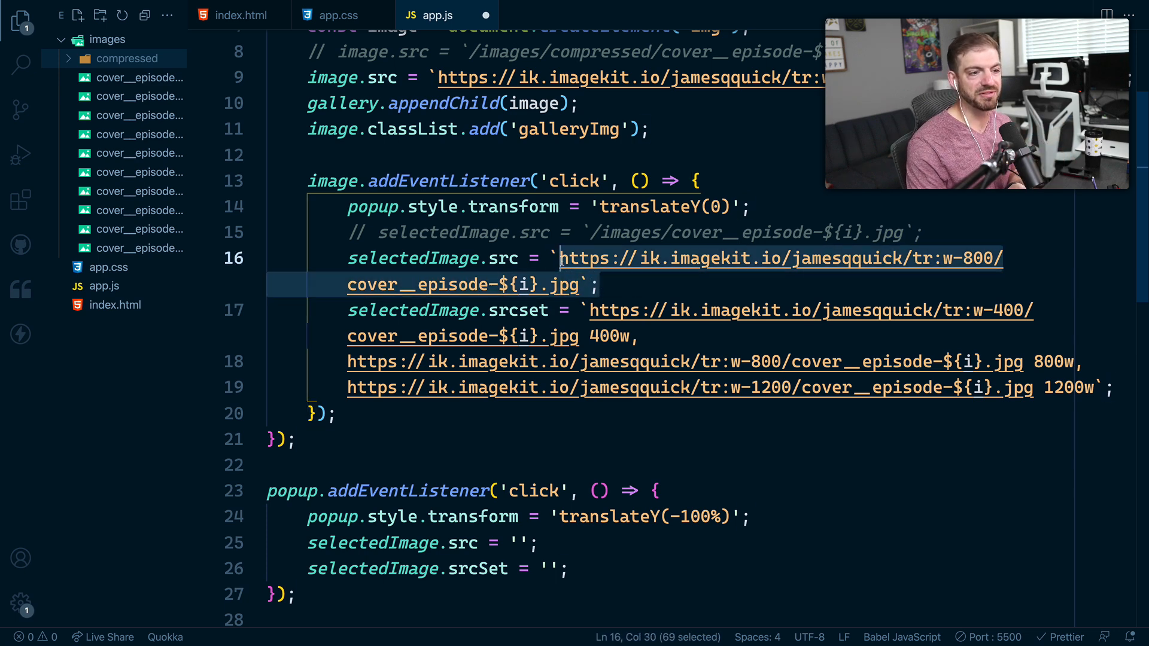
left_click(702, 361)
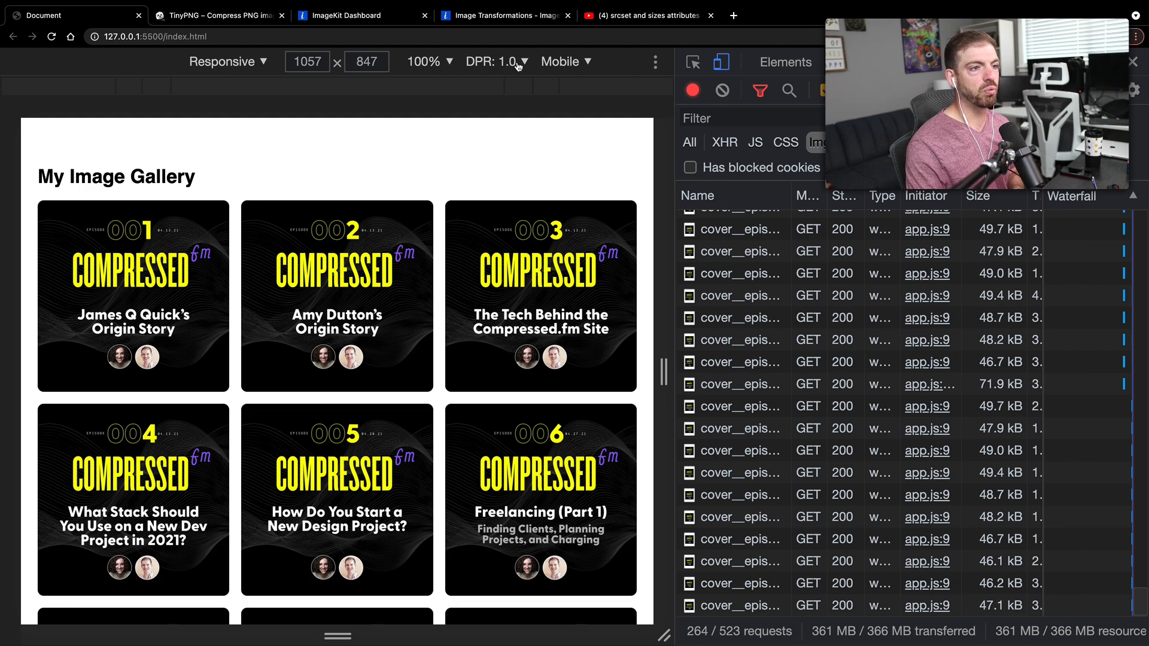
- At a 1050 px viewport, open episode 1's popup and check the w-1200 request
left_click(499, 62)
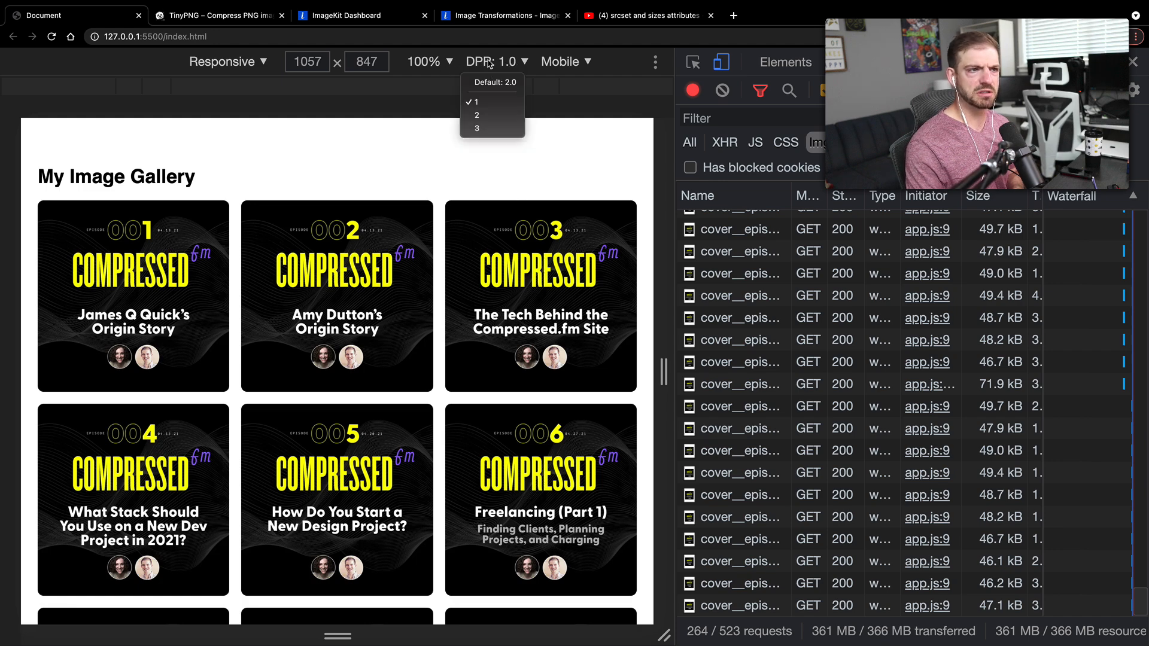
left_click(474, 102)
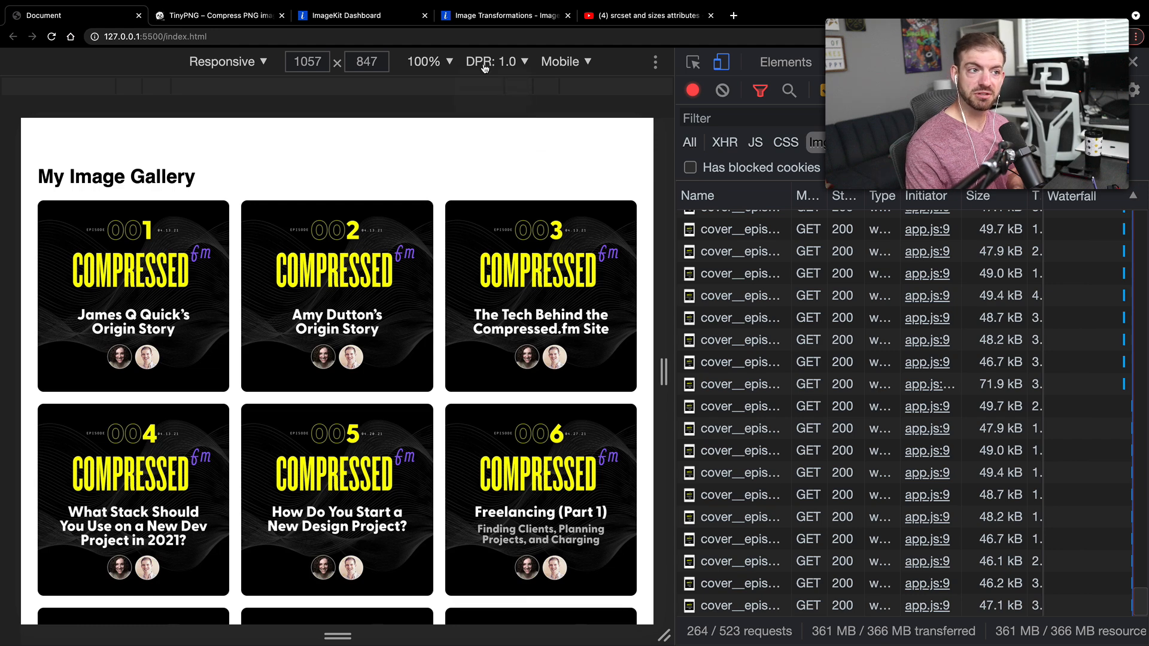
mouse_move(497, 61)
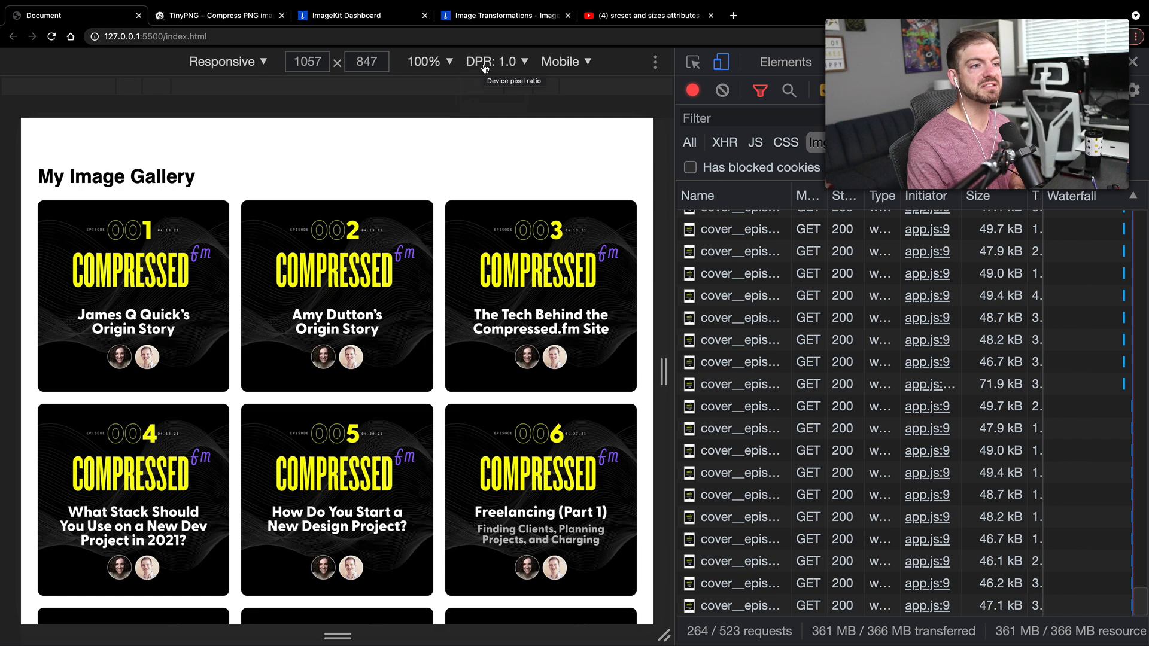
mouse_move(565, 242)
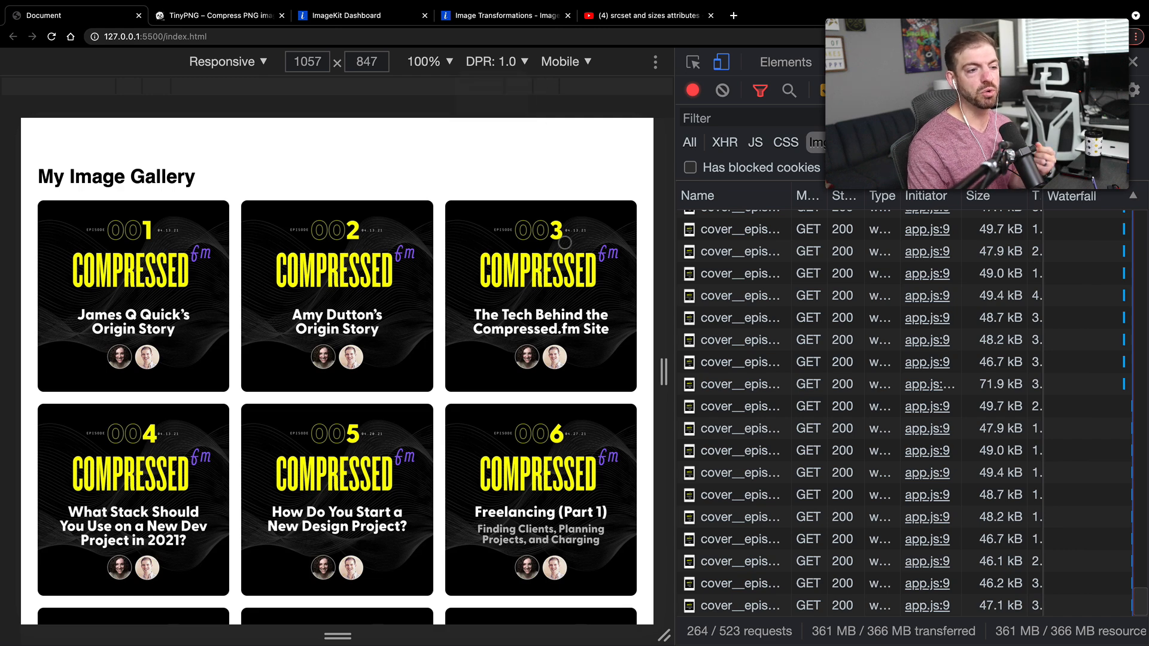
mouse_move(608, 336)
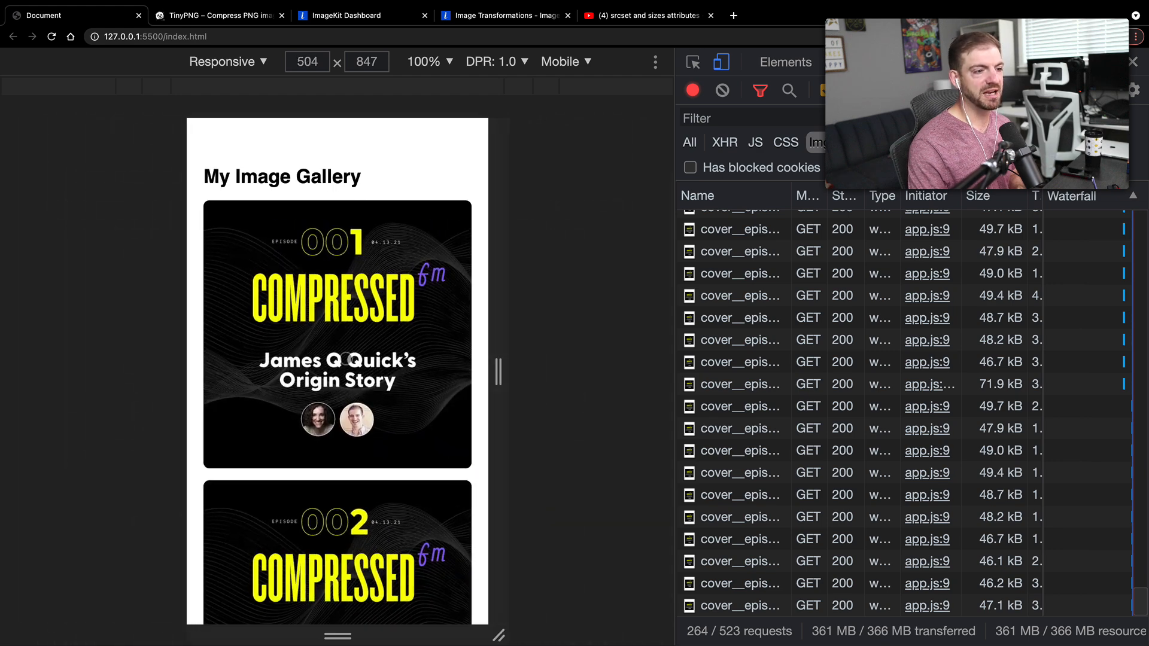
scroll("down", 3)
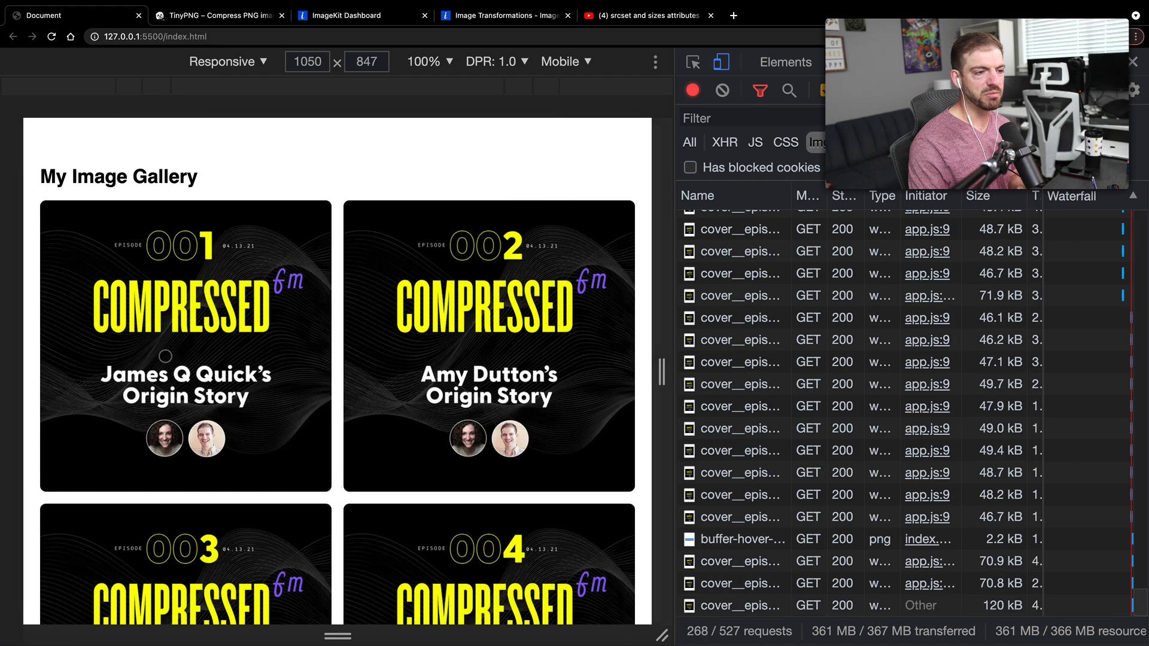
left_click(186, 345)
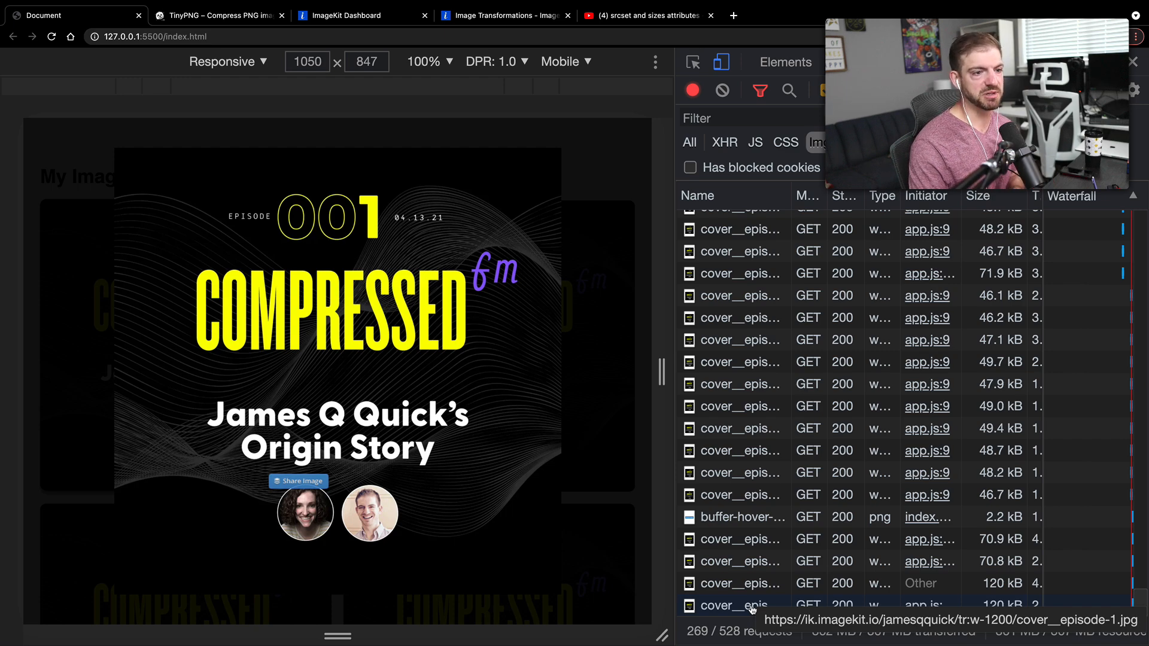
scroll("down", 3)
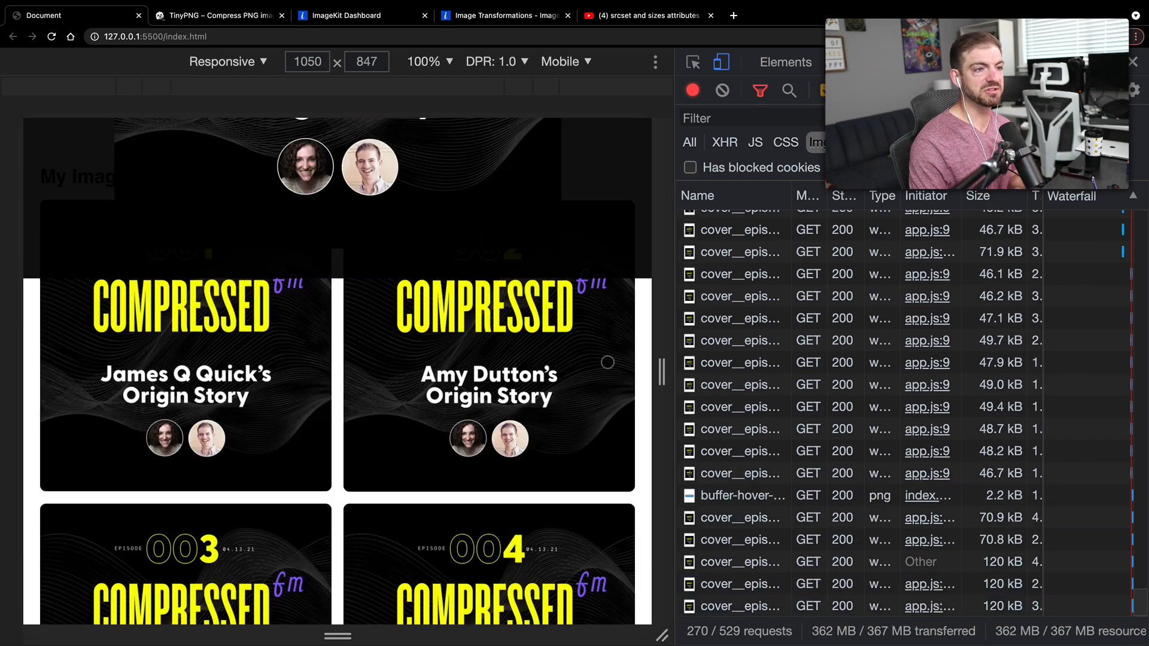
- Emulate DPR 3, confirm the popup fetches the 1200-wide cover, then reset the pixel ratio
left_click(497, 61)
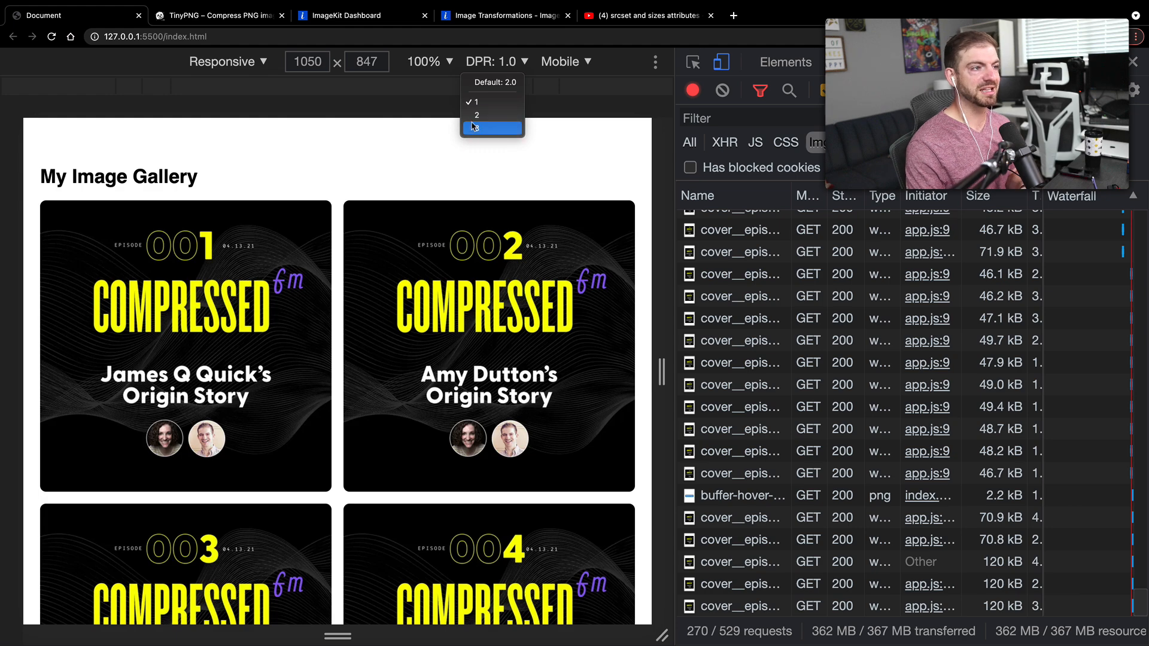
left_click(492, 127)
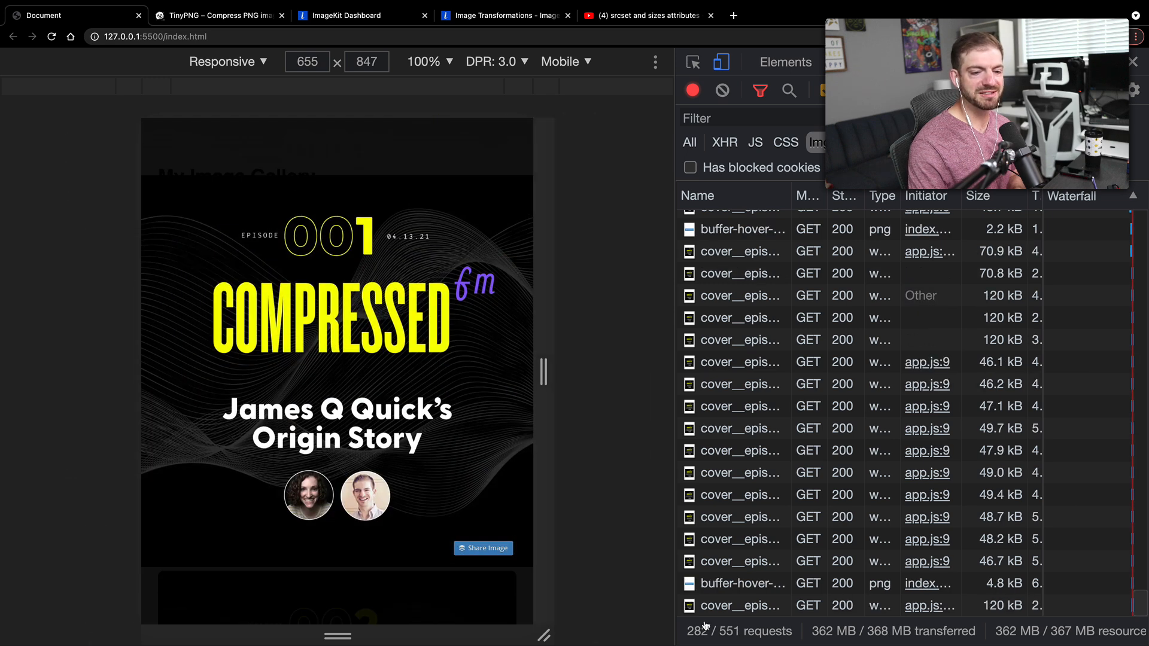
mouse_move(709, 605)
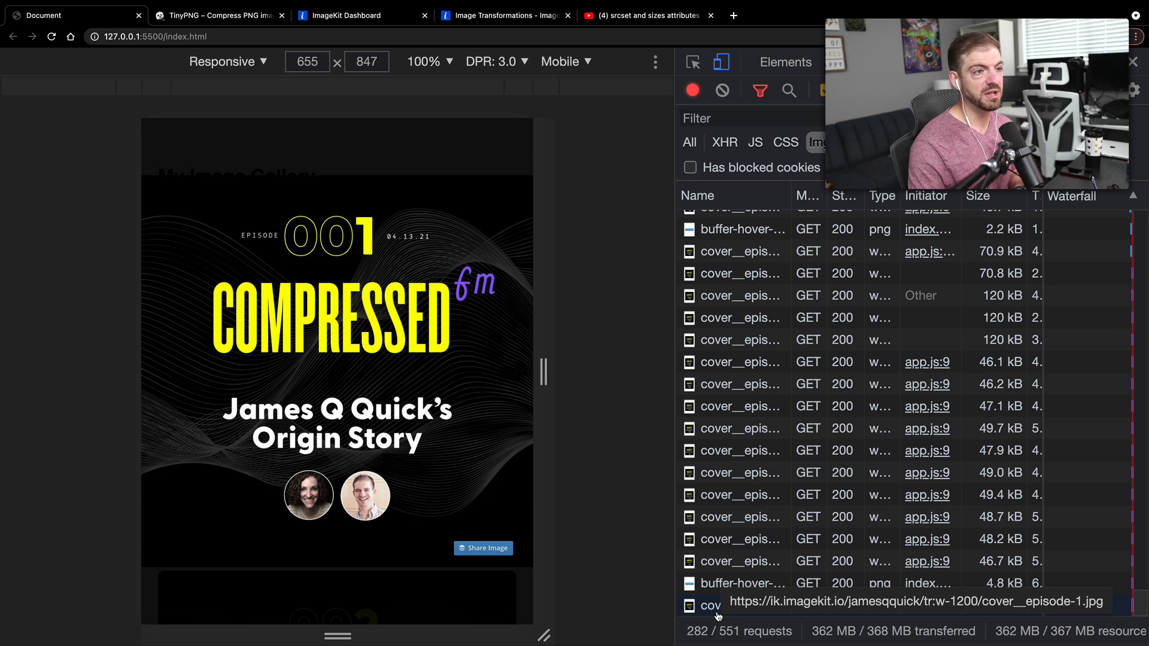
left_click(496, 61)
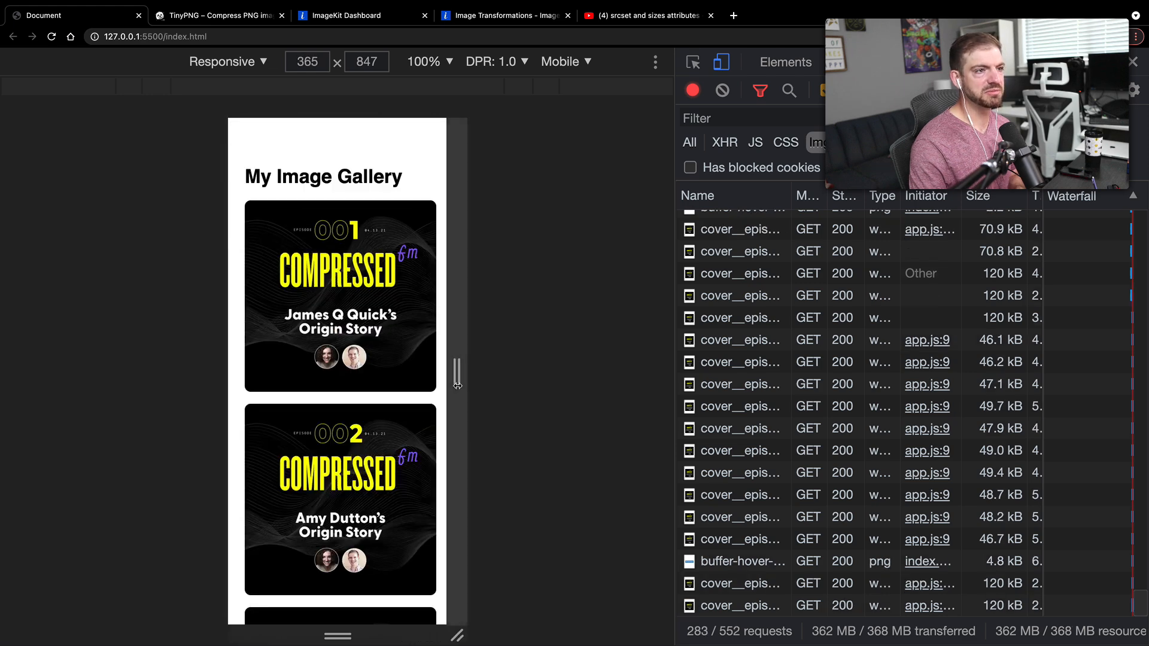
mouse_move(522, 314)
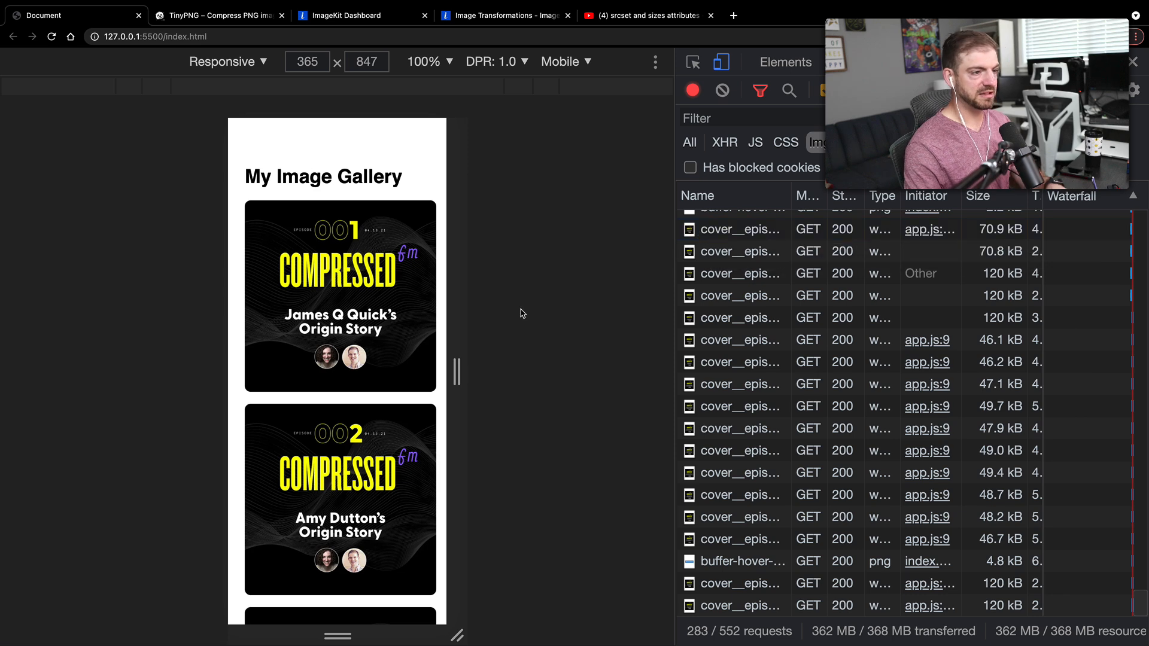
scroll("down", 3)
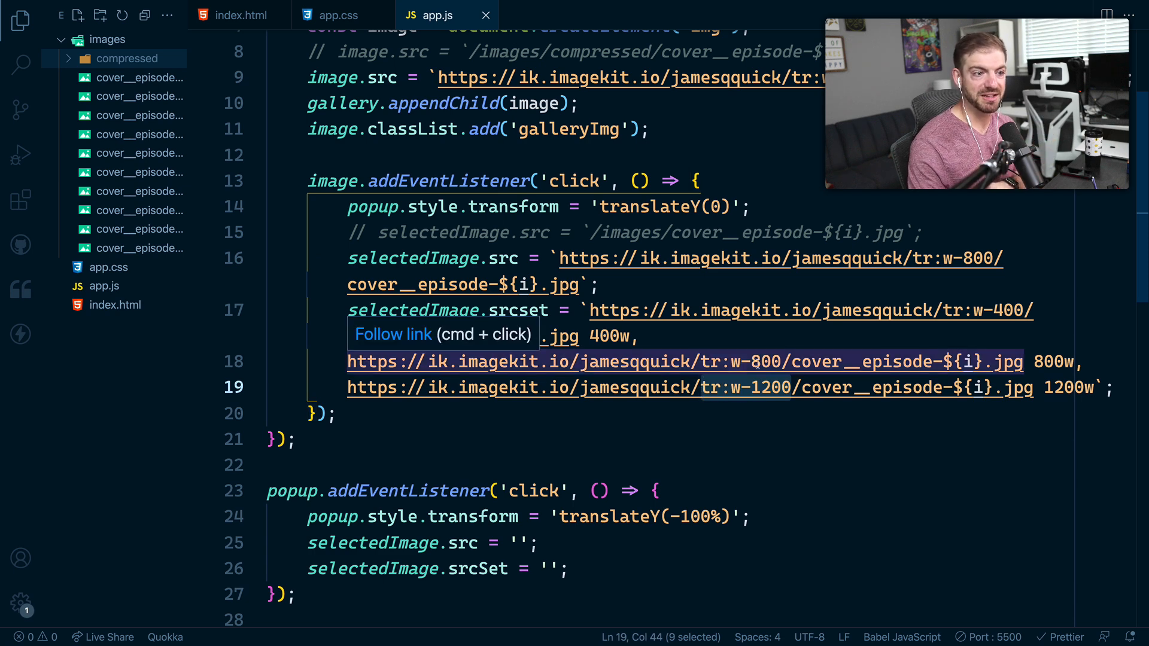
mouse_move(601, 337)
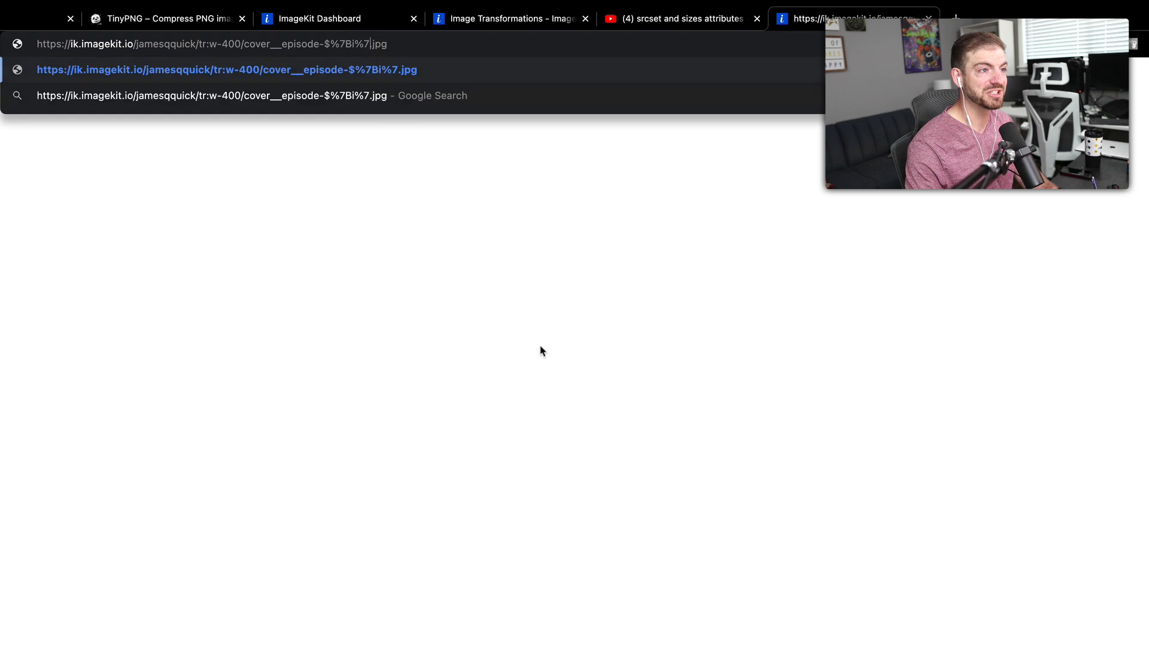
- Replace ${i} with 1 to load episode 1's cover, then edit its width value
type("1")
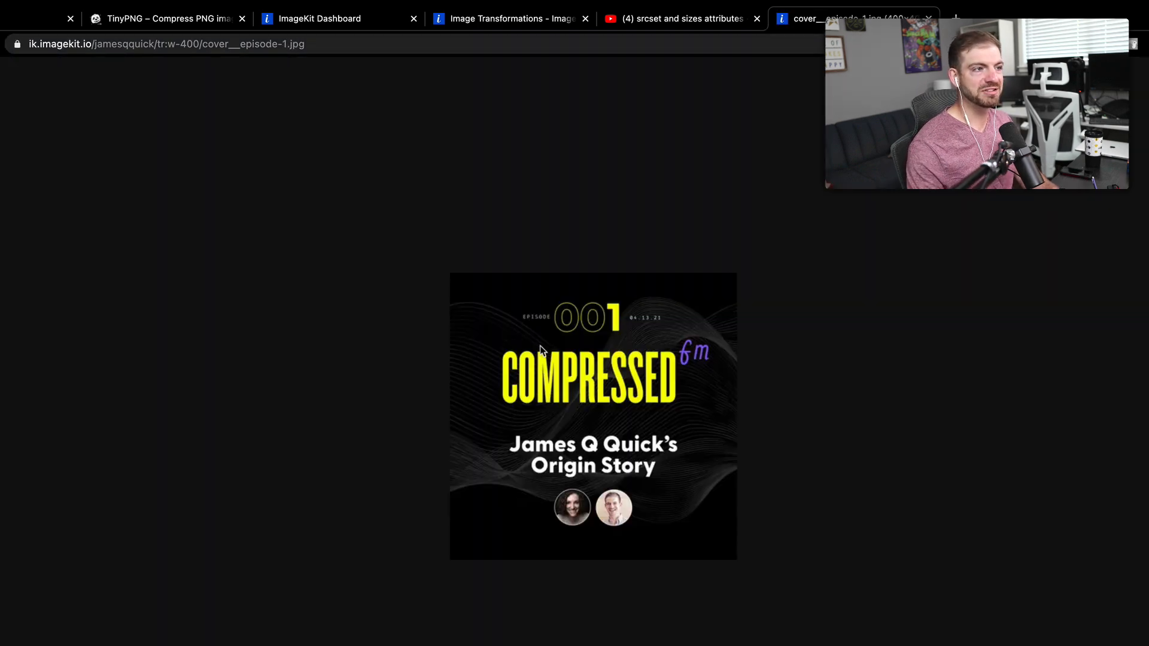
left_click(162, 43)
type("1")
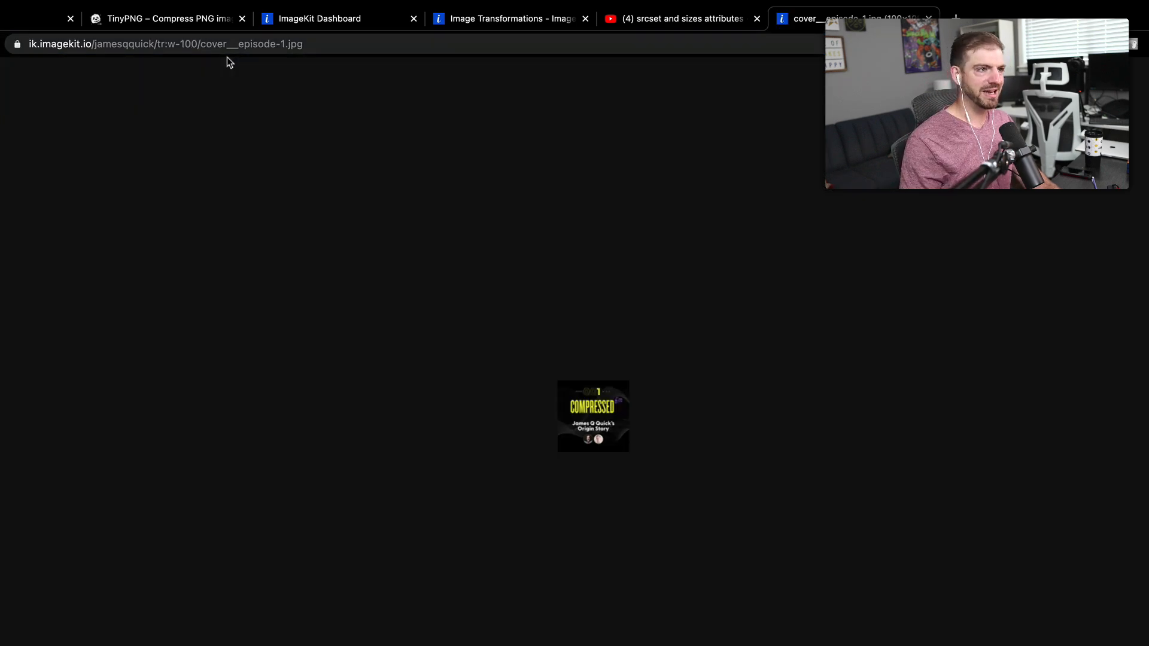
- Change episode 1's ImageKit URL width to tr:w-16
left_click(183, 44)
type("6")
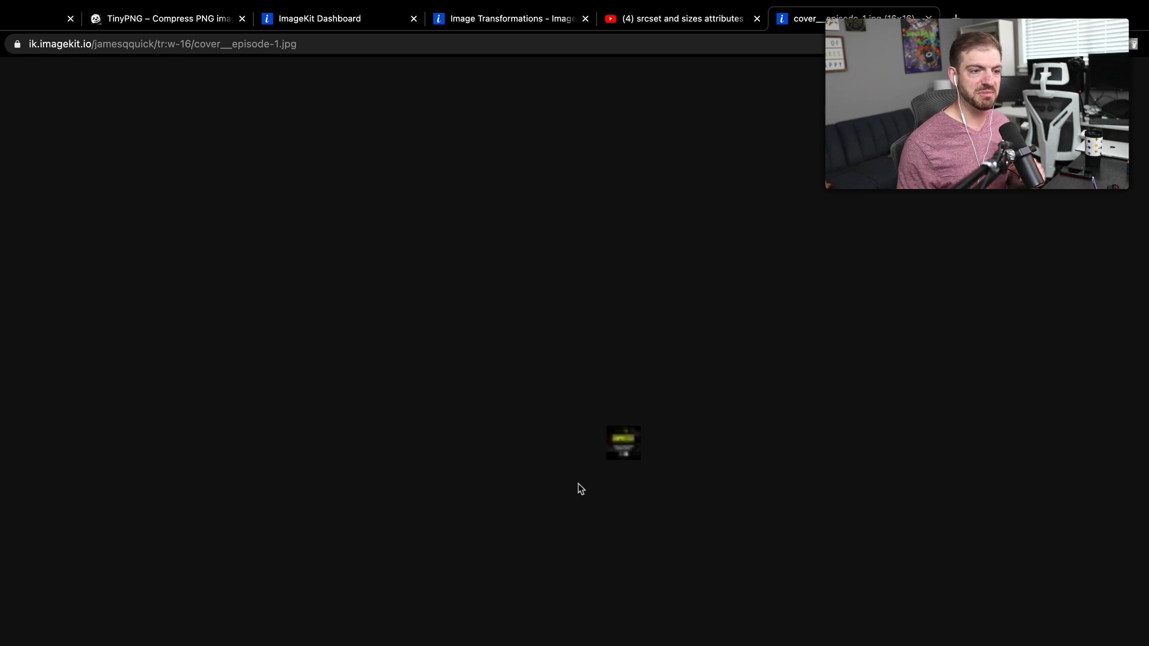
mouse_move(460, 477)
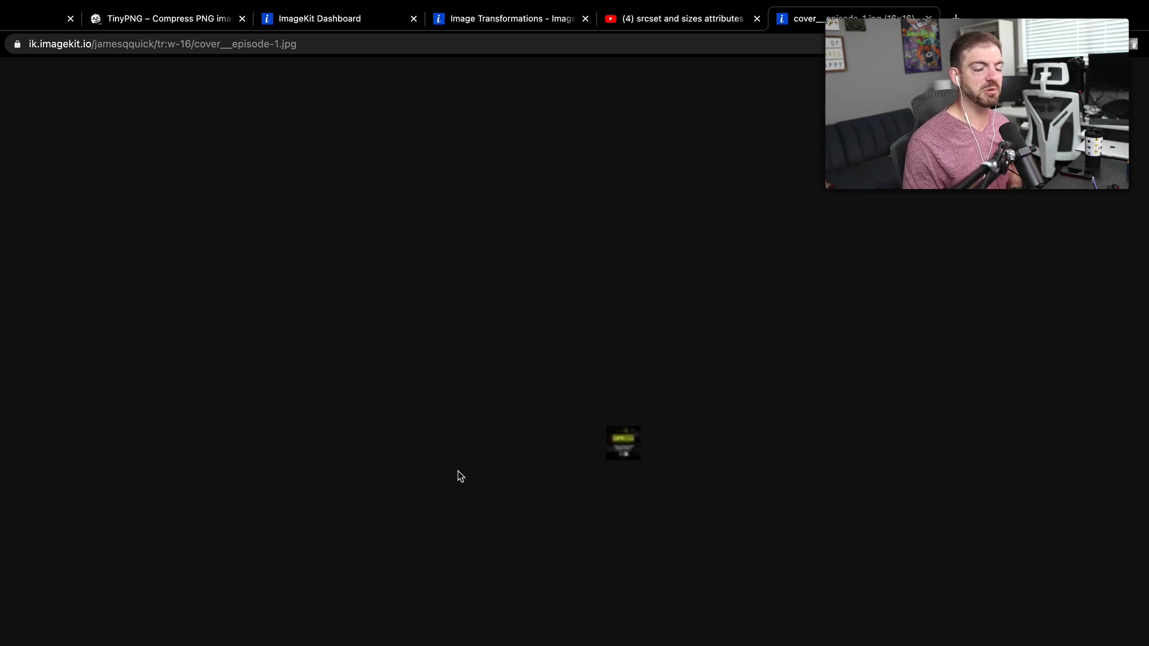
mouse_move(608, 445)
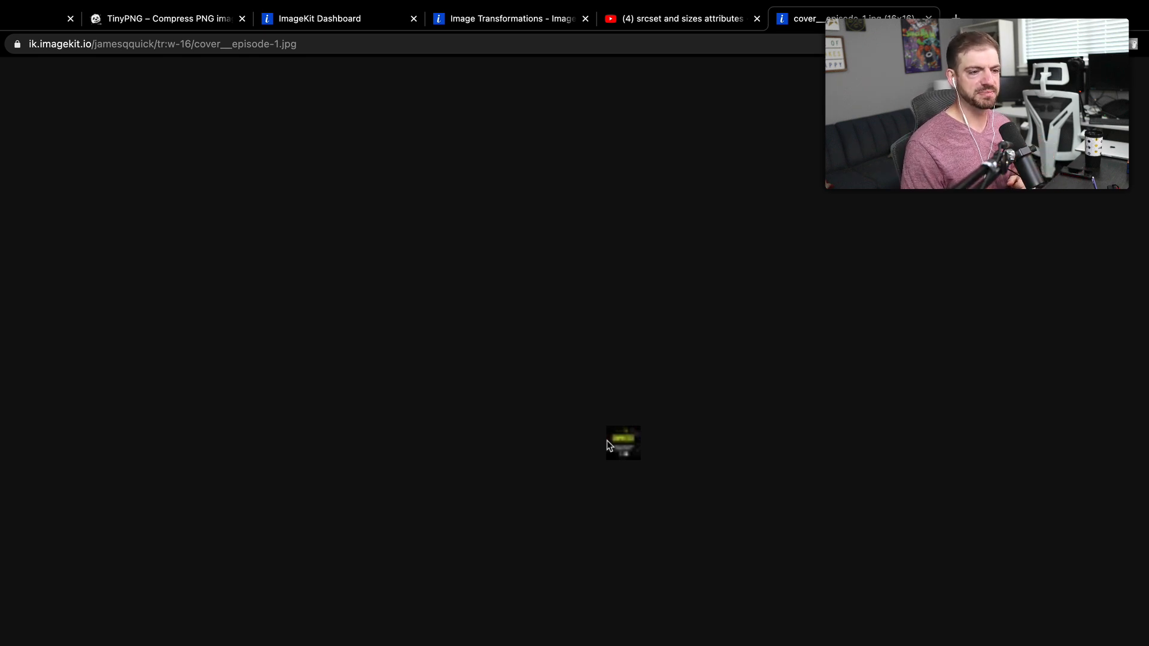
mouse_move(544, 394)
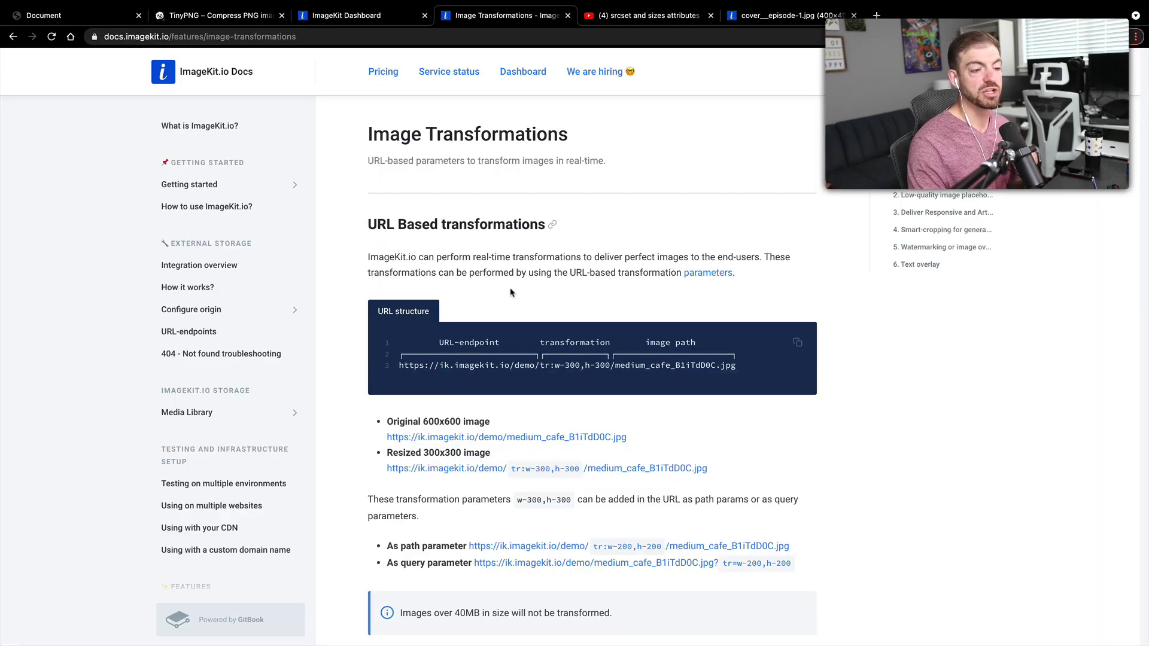
- Scroll the Image Transformations docs down to the 'overlay made easy' text overlay example
scroll("down", 3)
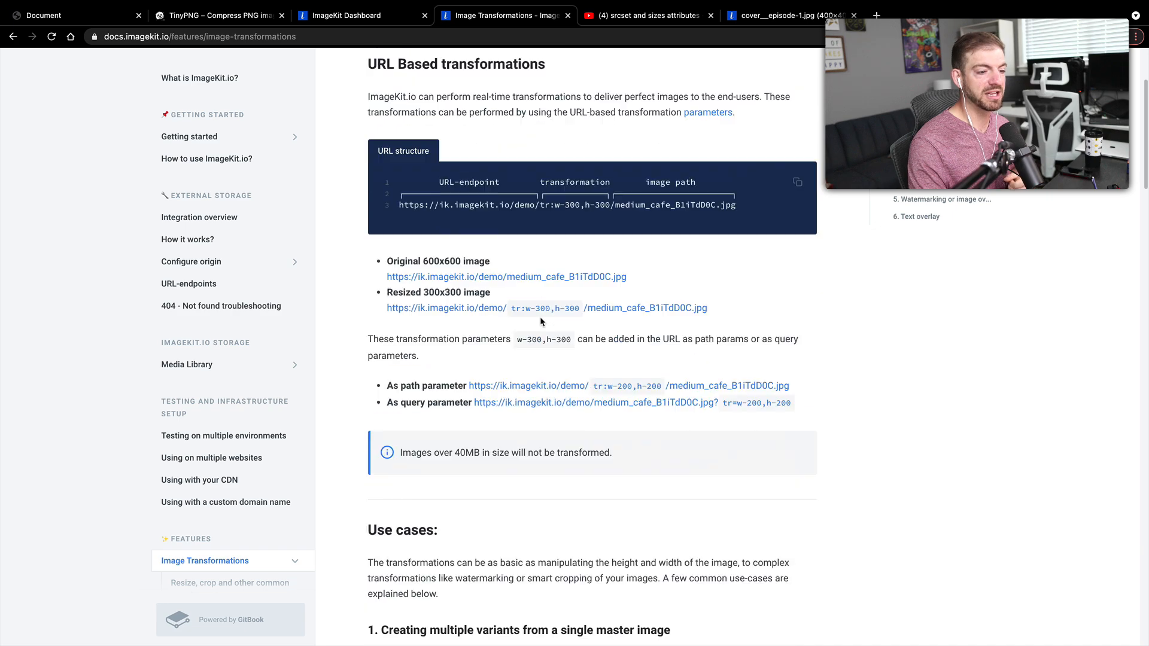
scroll("down", 3)
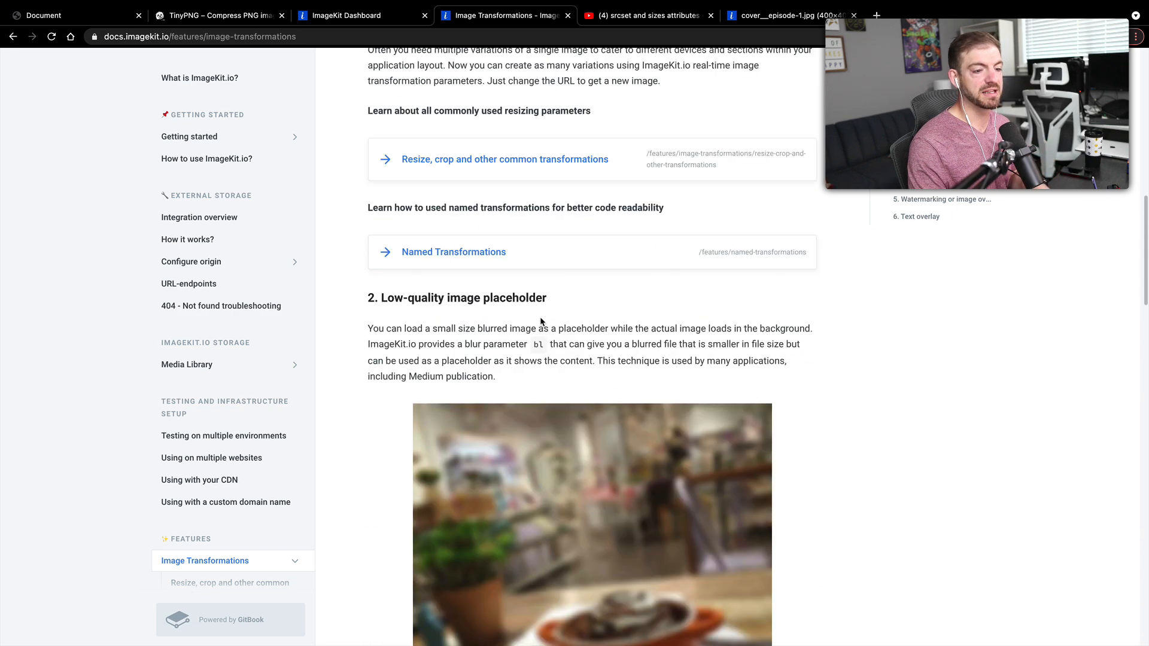
scroll("down", 3)
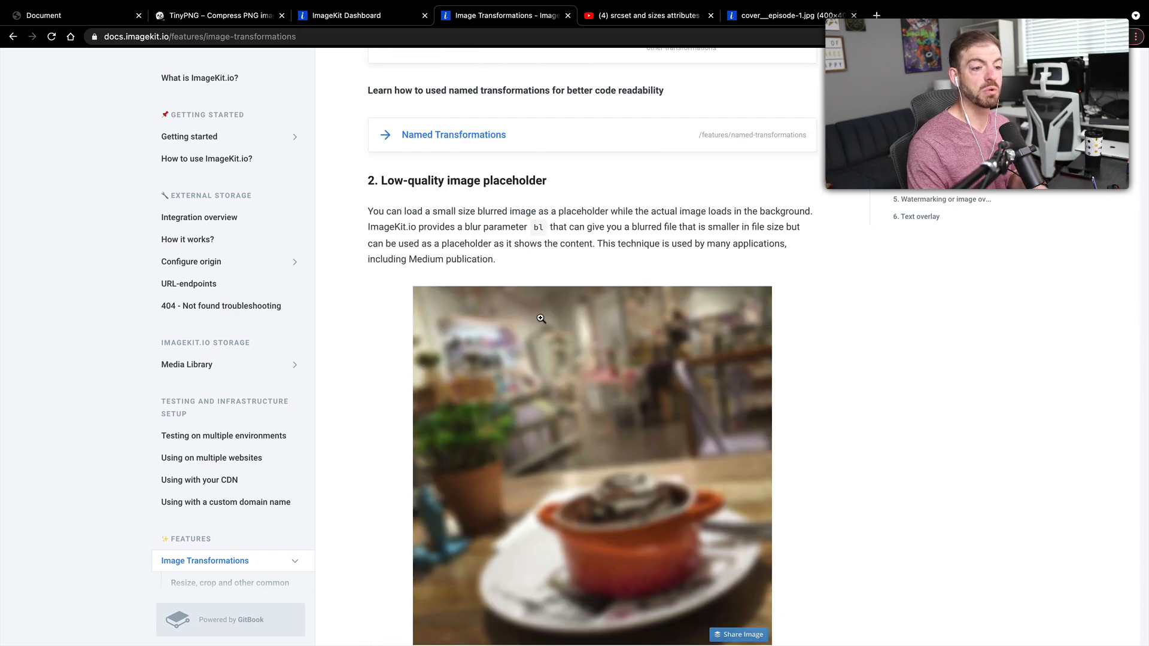
scroll("down", 3)
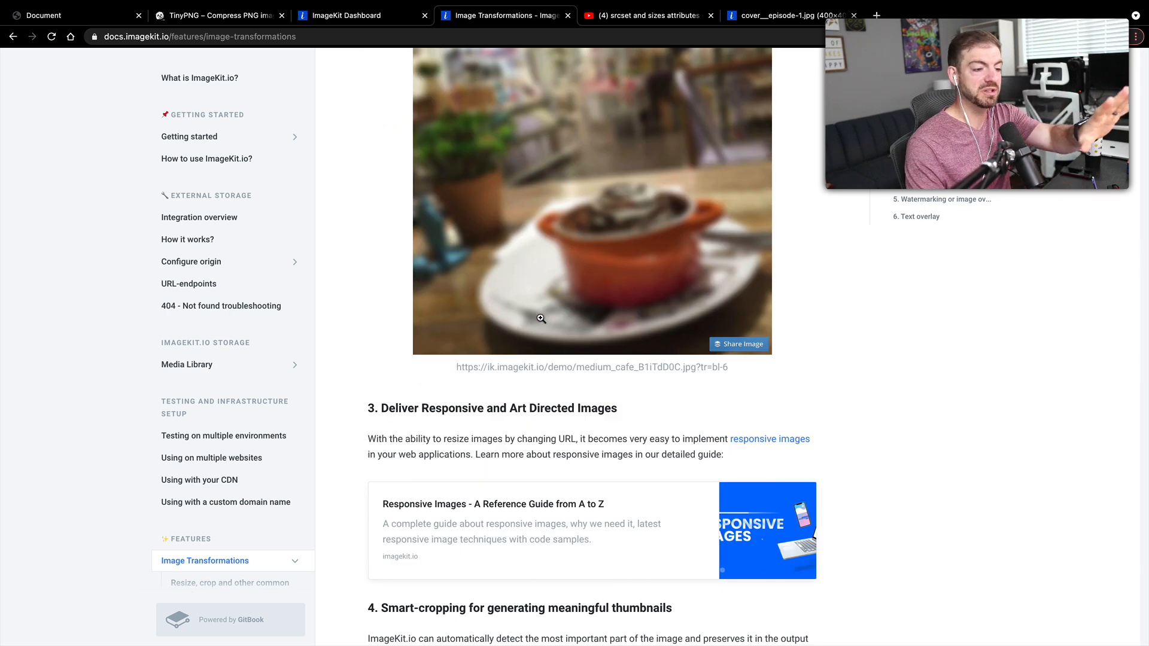
scroll("down", 3)
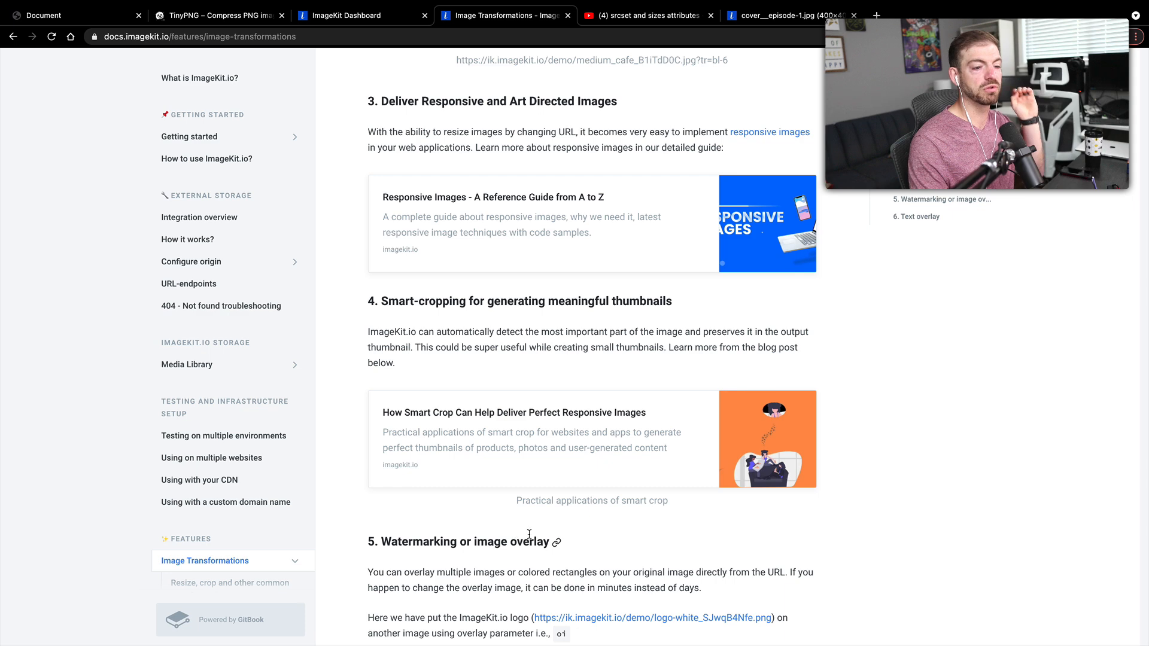
scroll("down", 3)
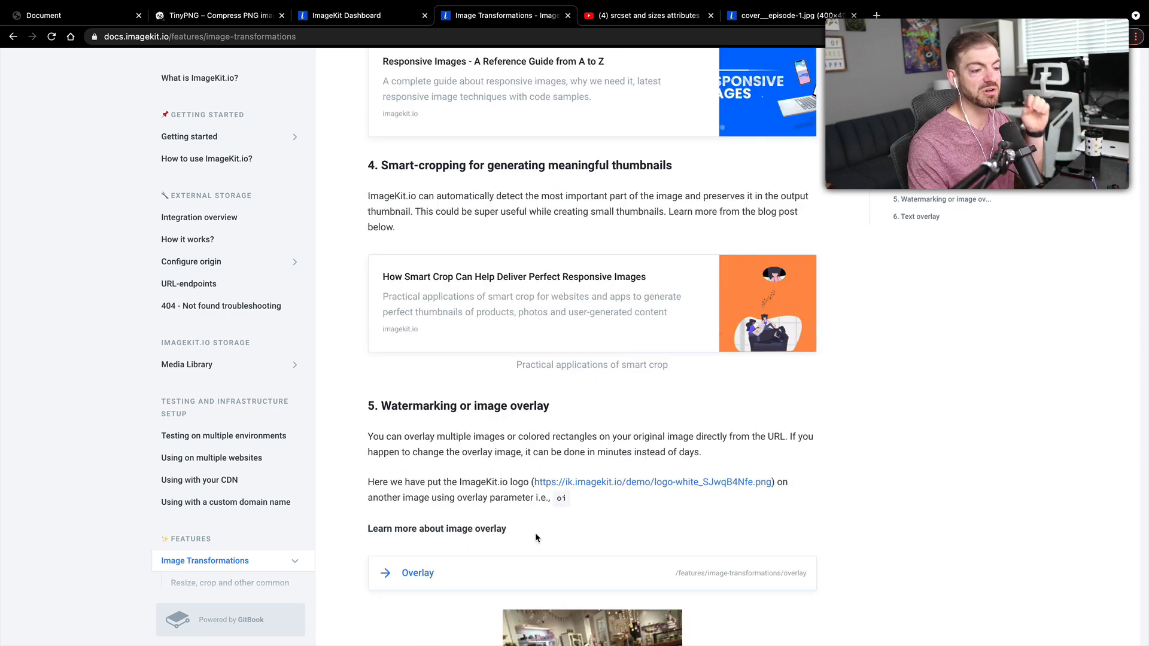
scroll("down", 3)
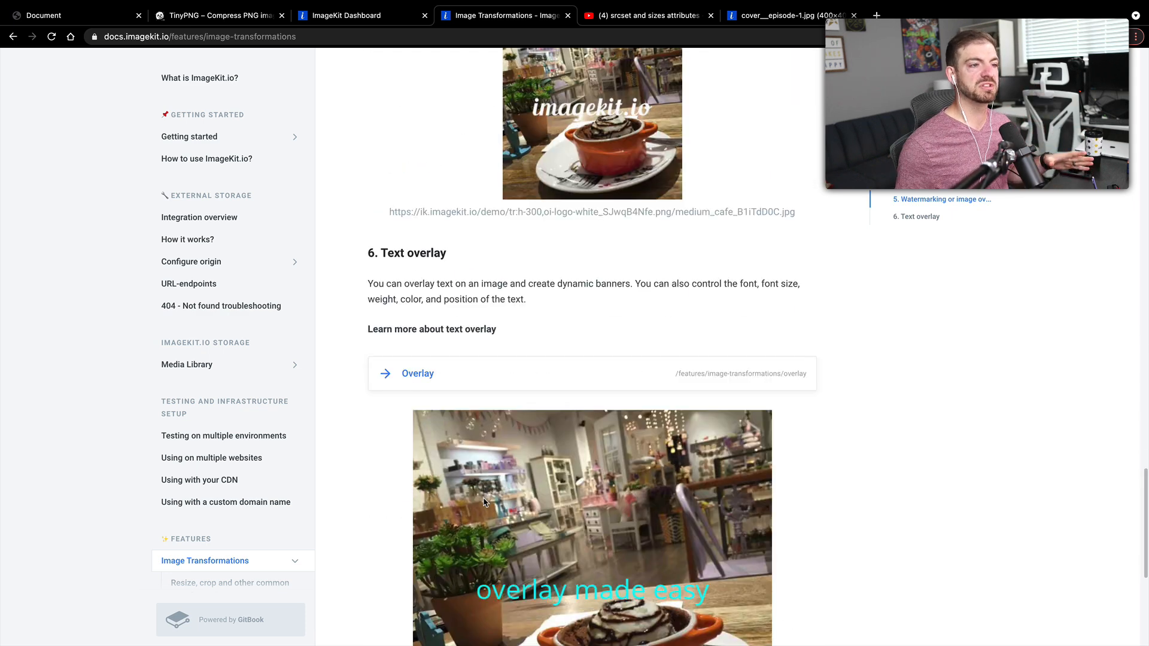
scroll("down", 3)
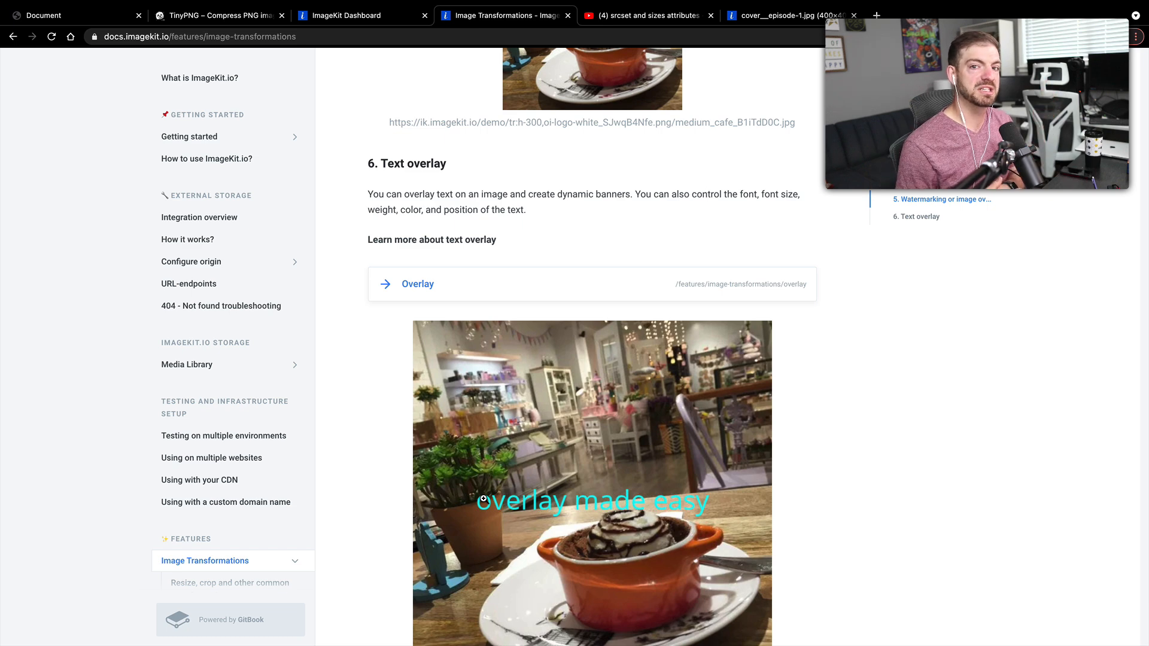